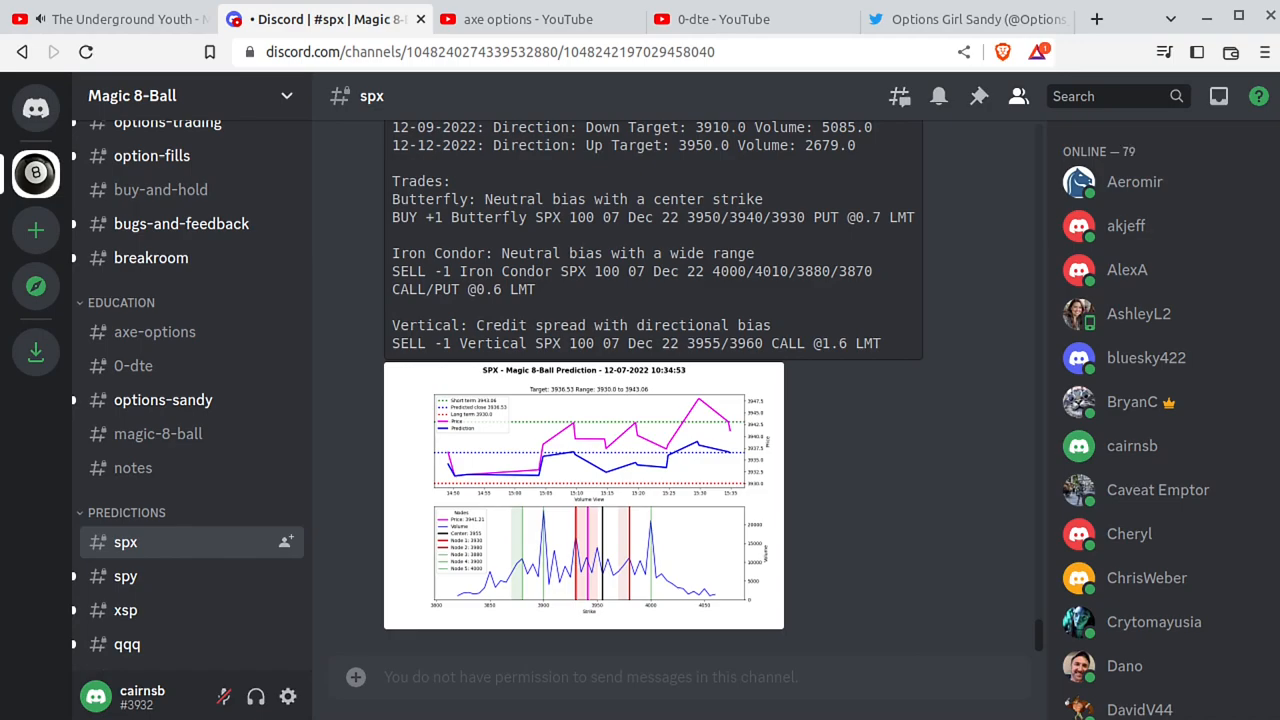
Step: Switch to the Magic 8-Ball server's #help channel and read the join and cancel instructions
scroll("up", 3)
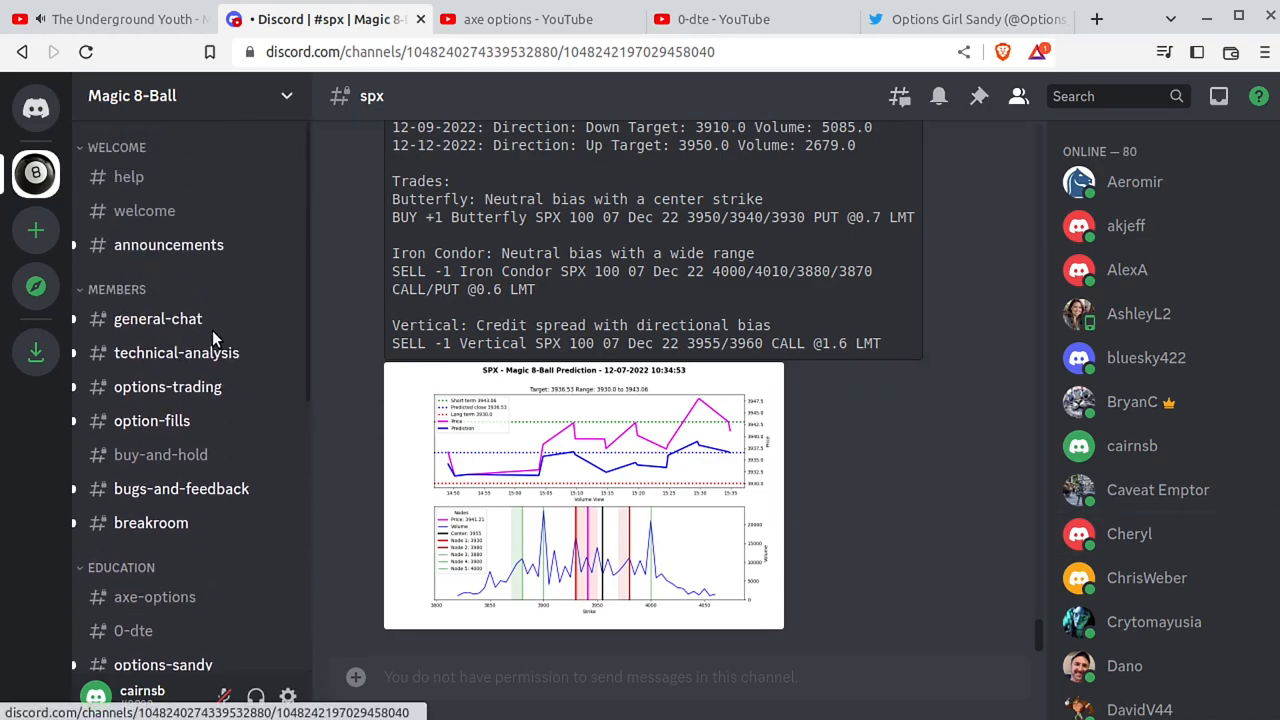
left_click(128, 176)
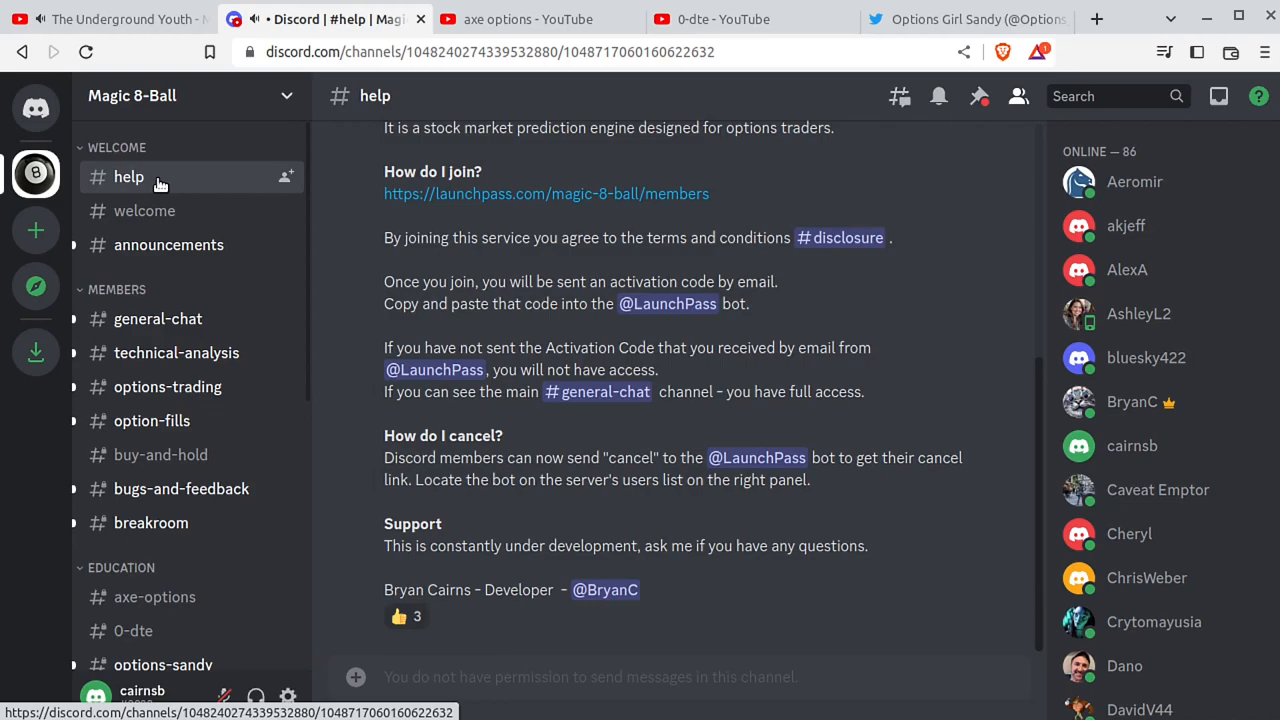
mouse_move(218, 596)
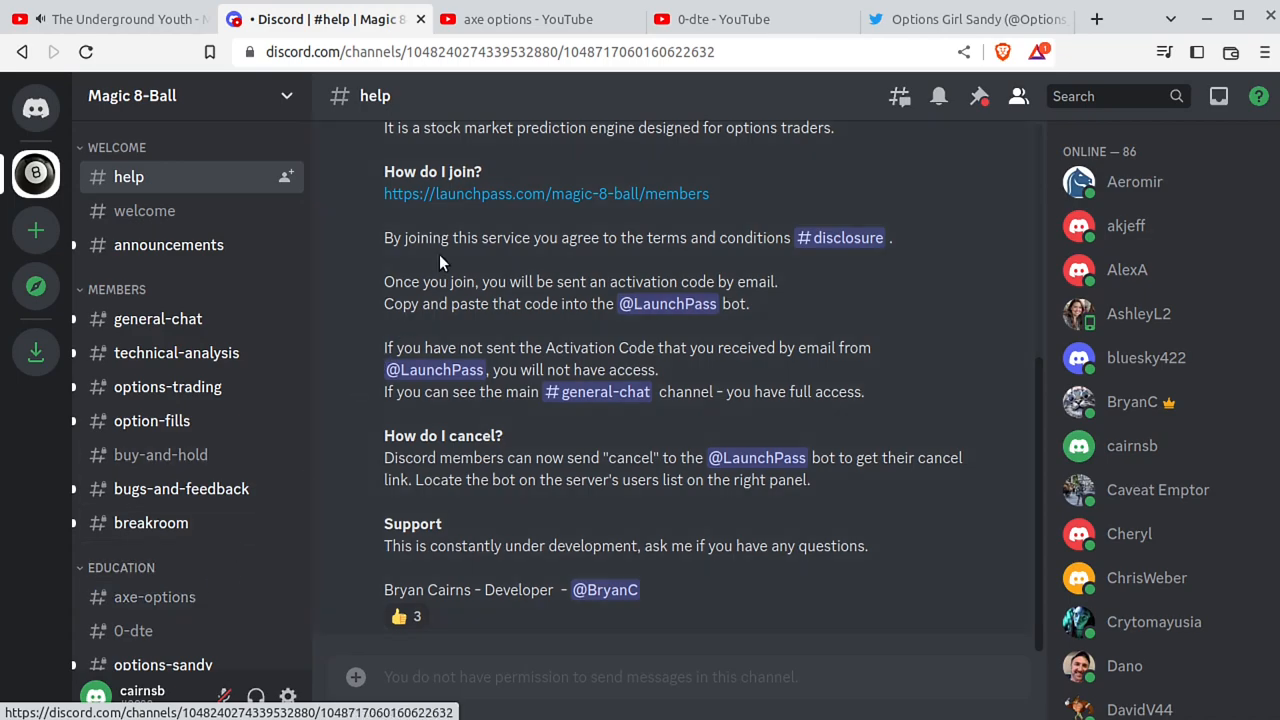
mouse_move(666, 198)
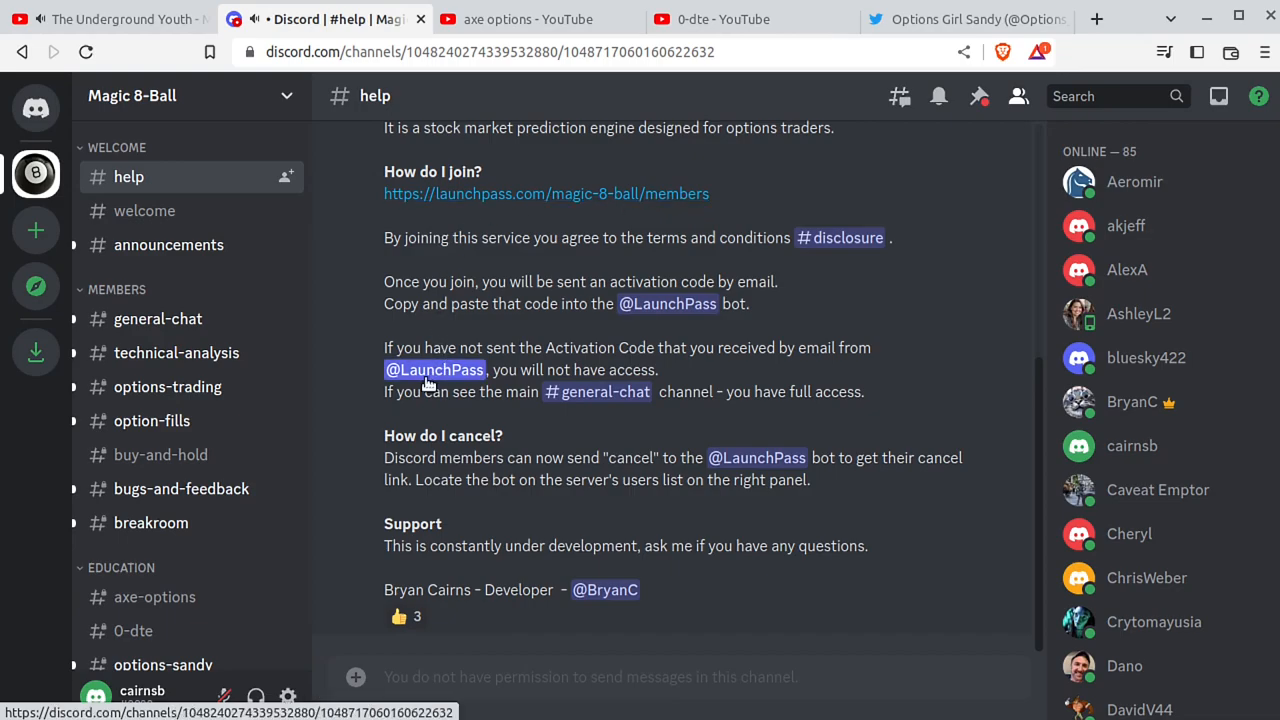
left_click(434, 370)
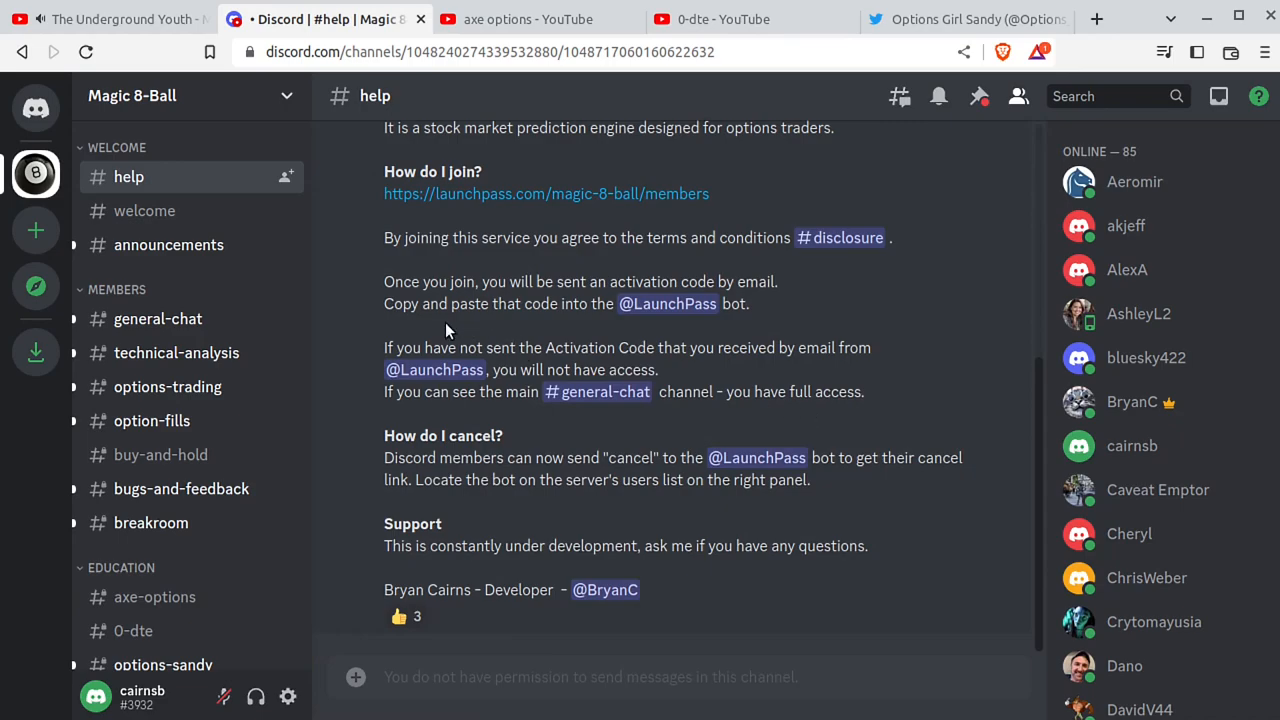
scroll("down", 3)
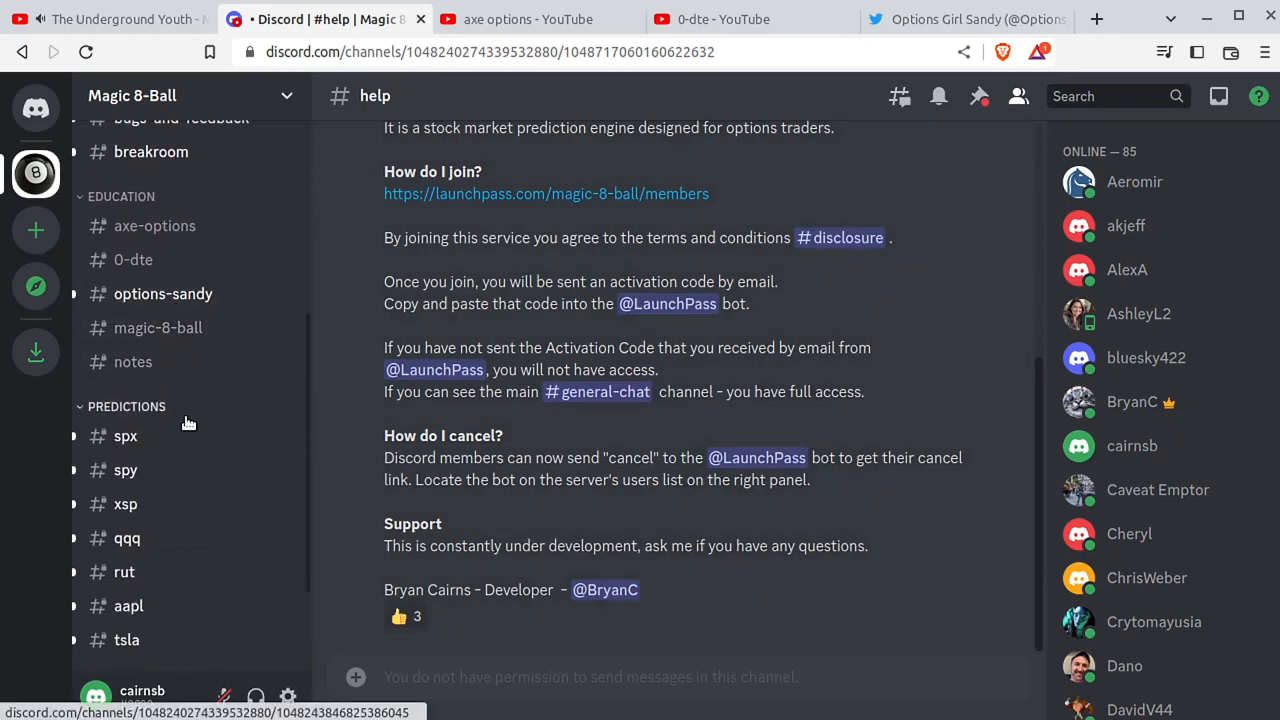
Step: Return to #spx and select the 10:39:52 prediction's $2.78 difference and 3932.98 predicted close
left_click(124, 436)
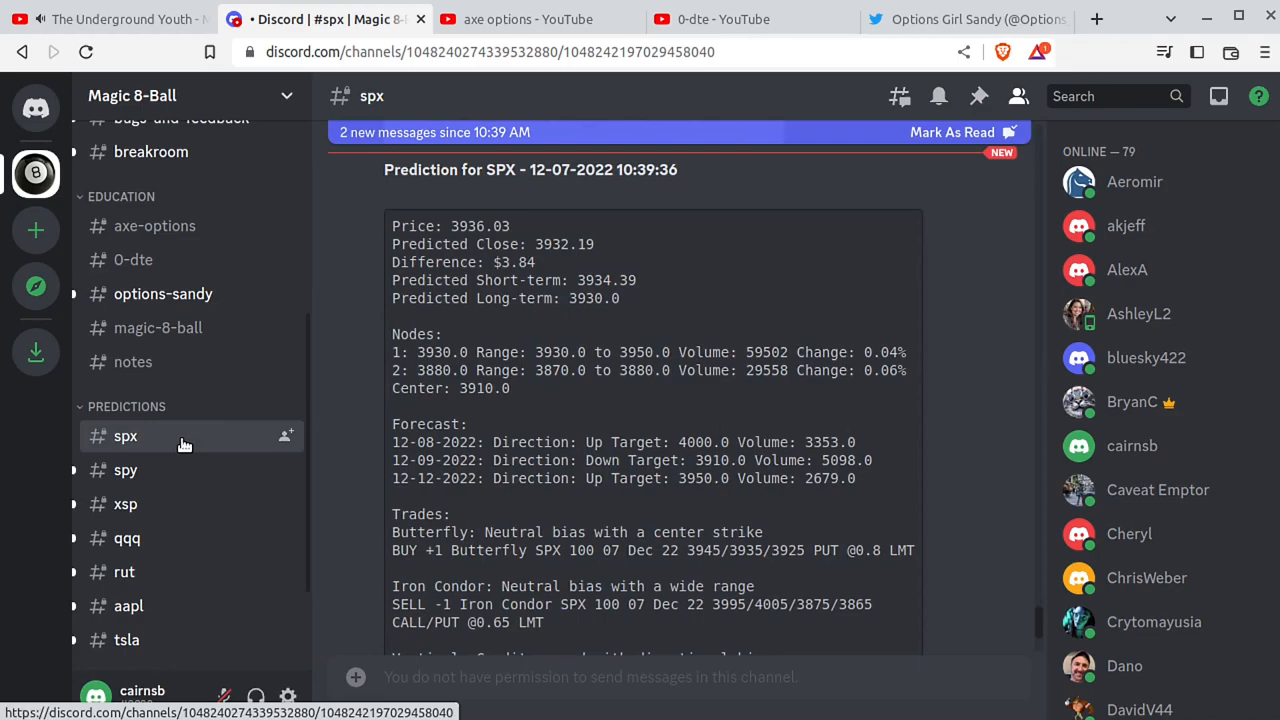
scroll("down", 3)
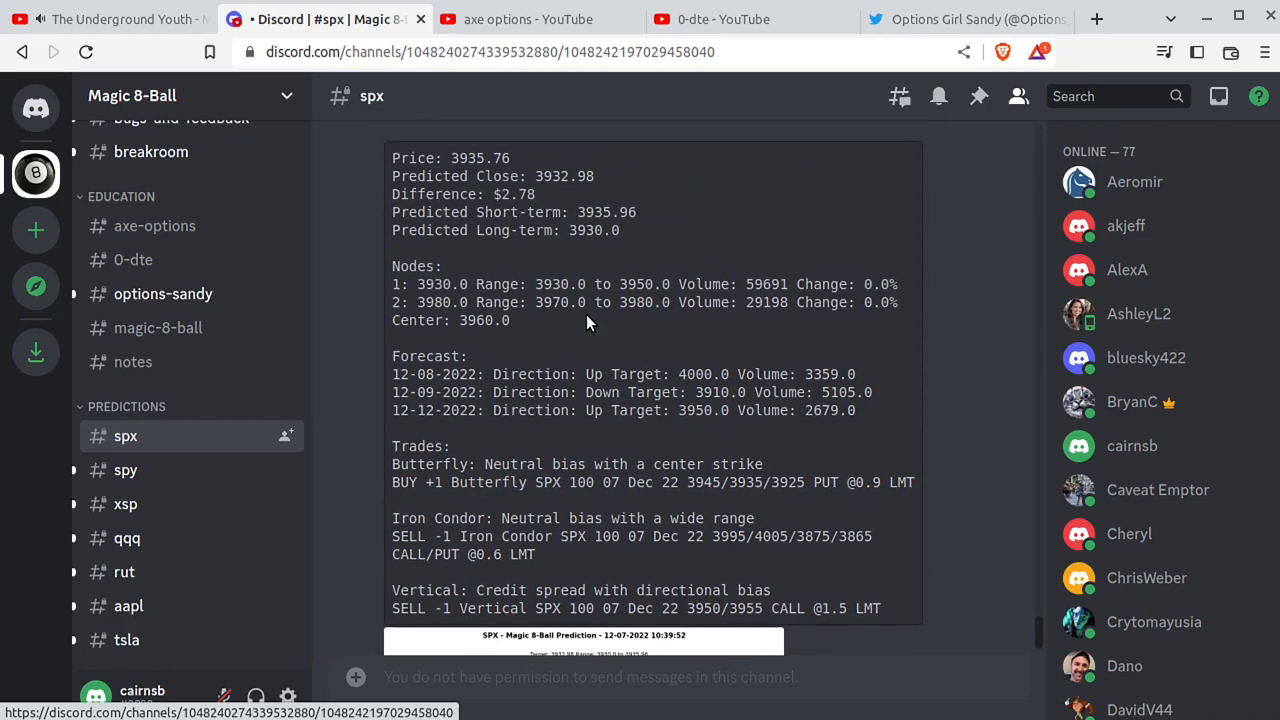
mouse_move(476, 496)
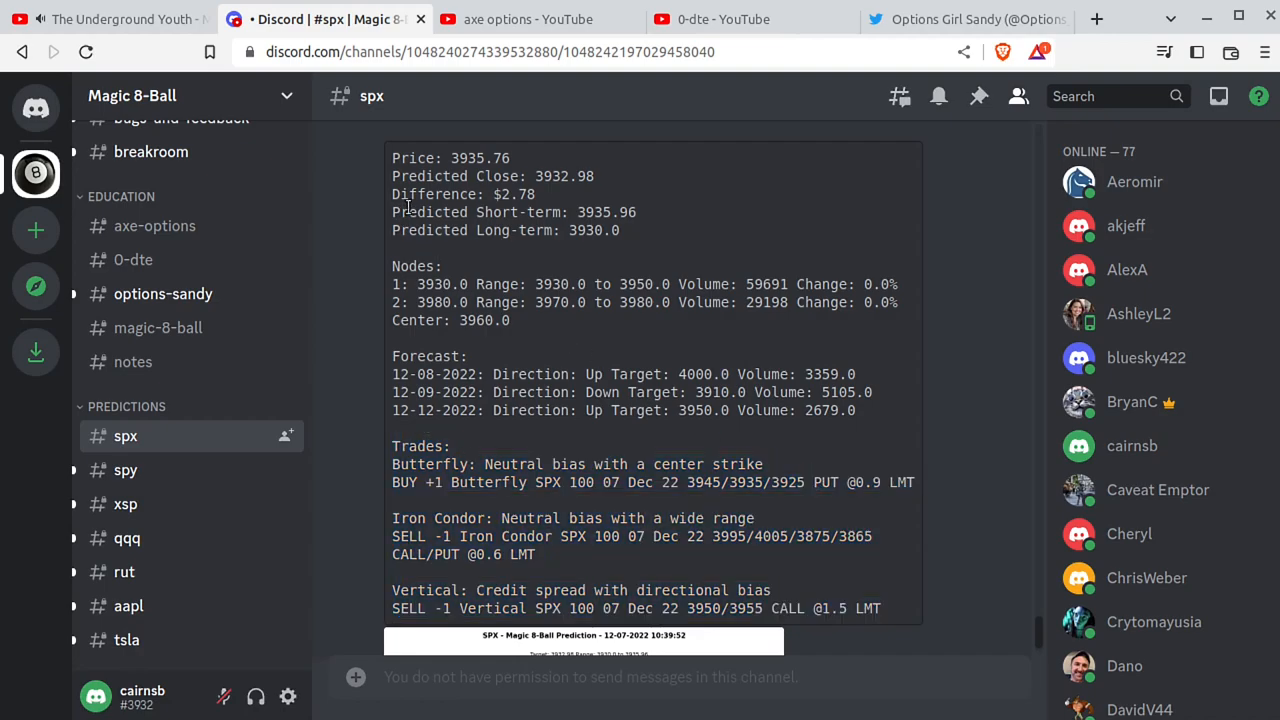
double_click(564, 176)
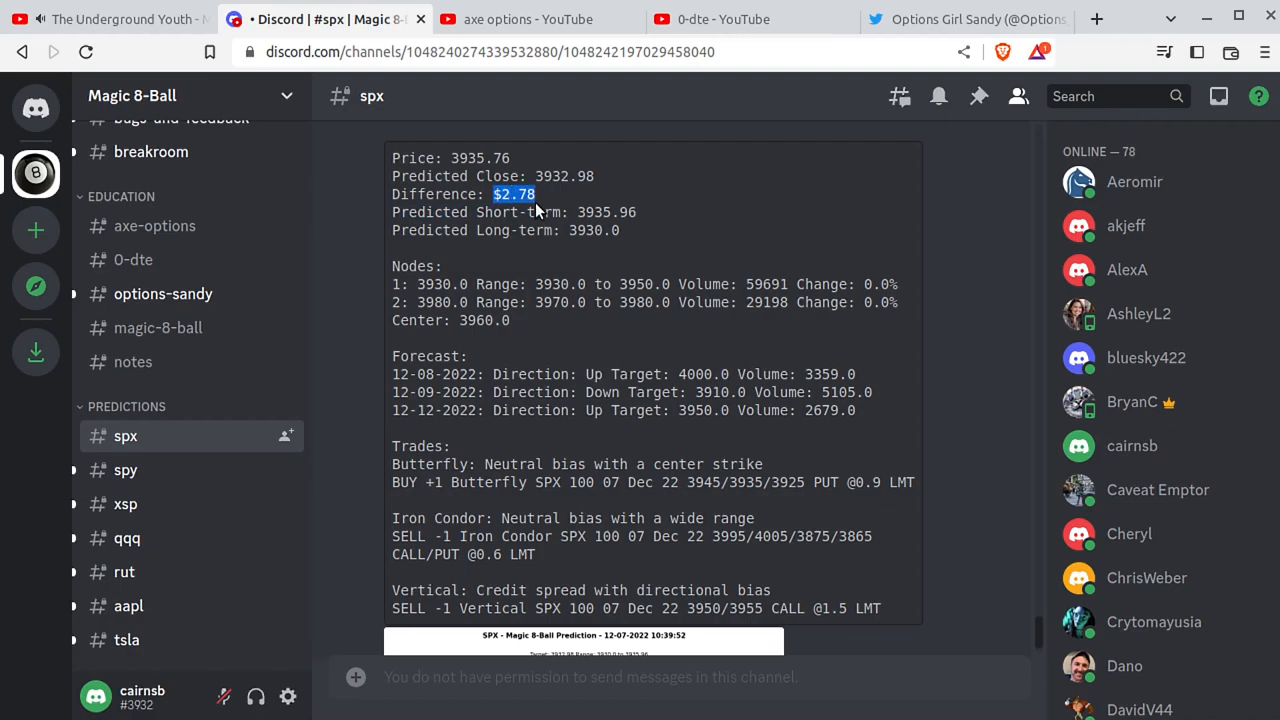
scroll("down", 3)
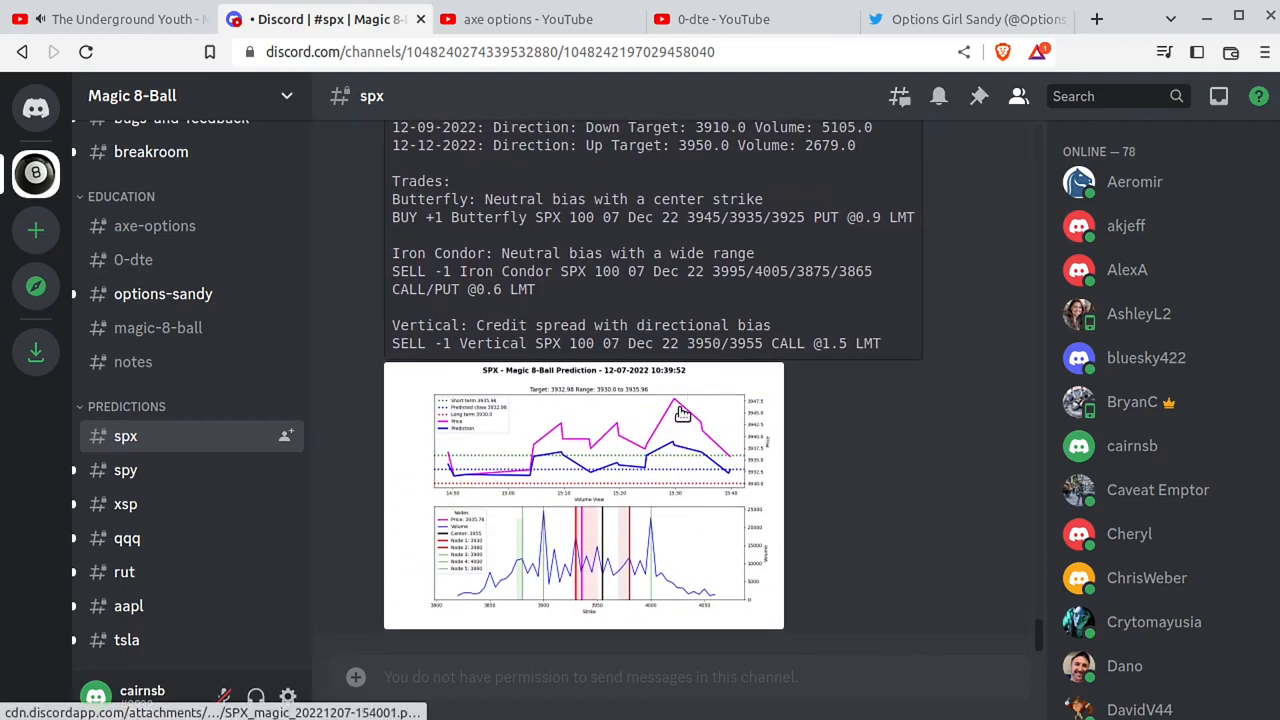
mouse_move(512, 456)
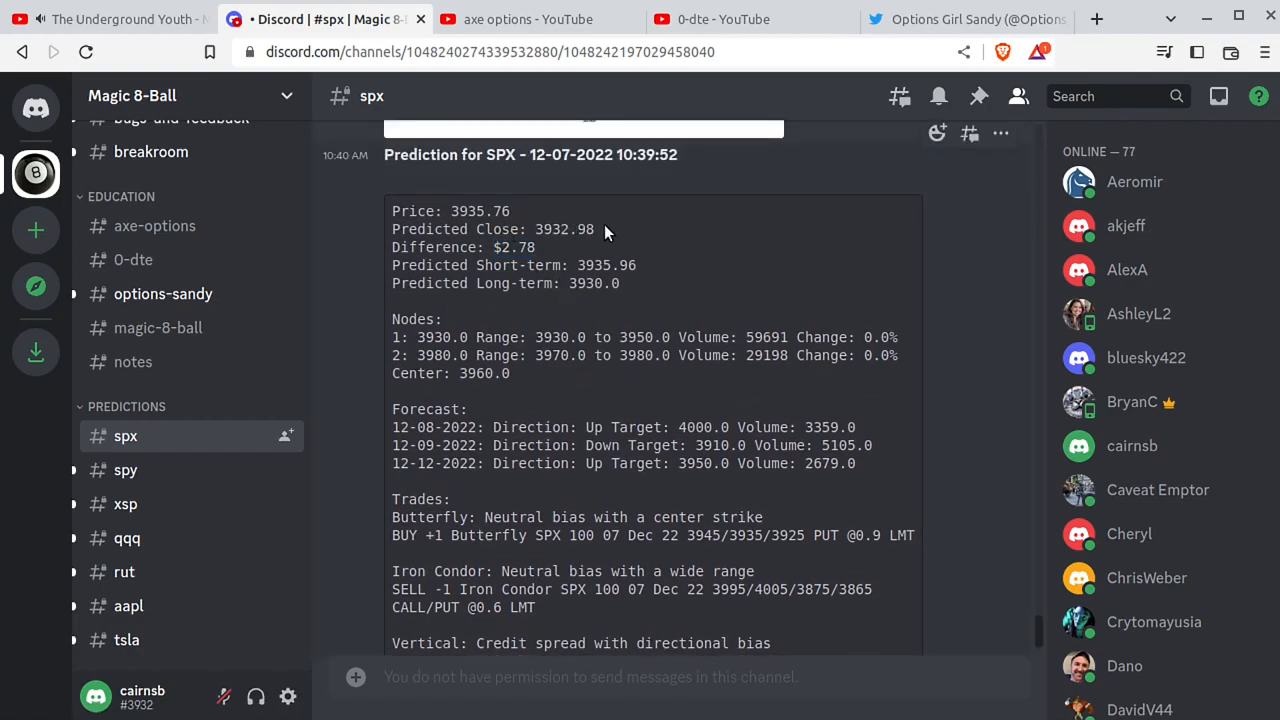
double_click(564, 228)
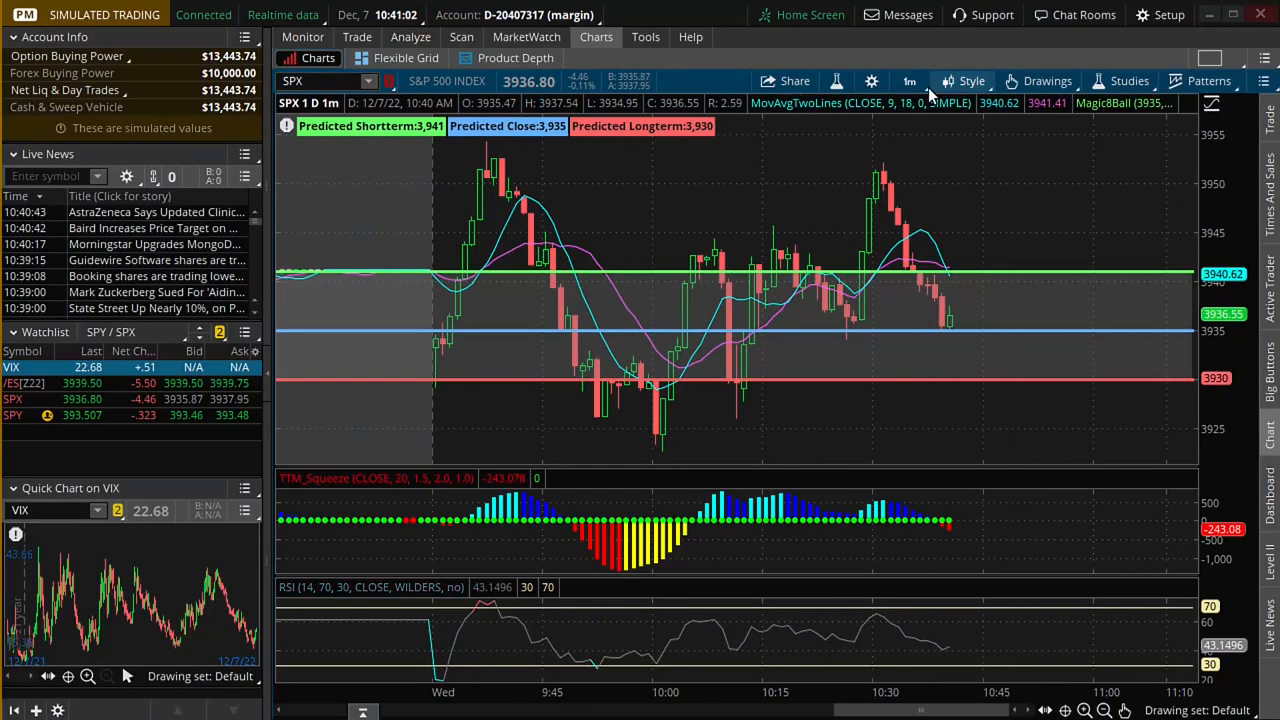
Step: Edit the MagicBall study inputs to close 3932.98 and short-term 3935 and confirm
left_click(1120, 80)
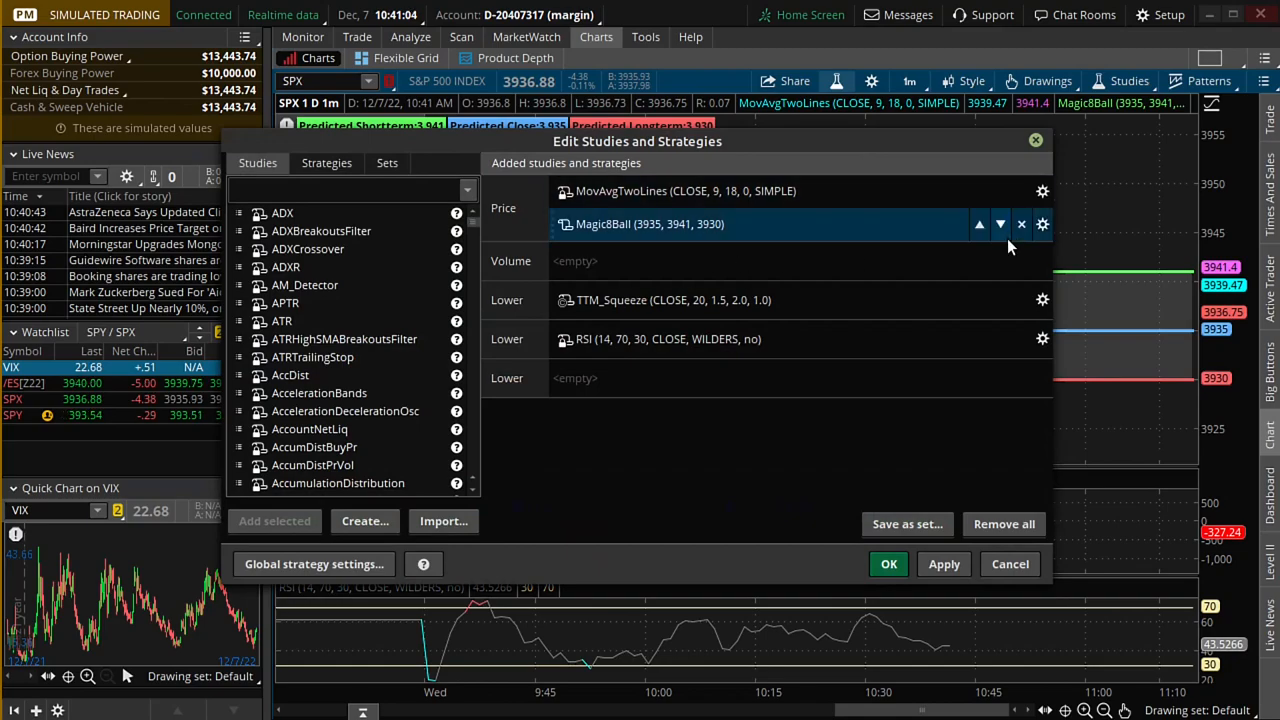
left_click(1042, 224)
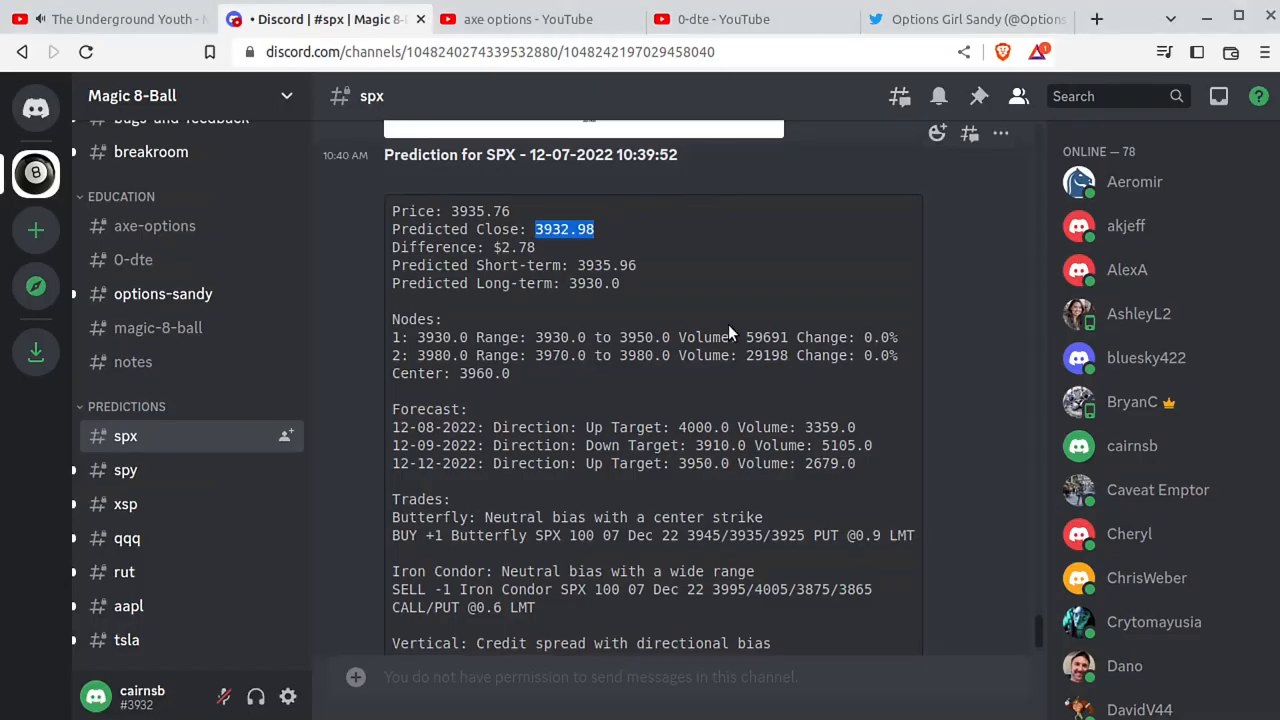
mouse_move(642, 258)
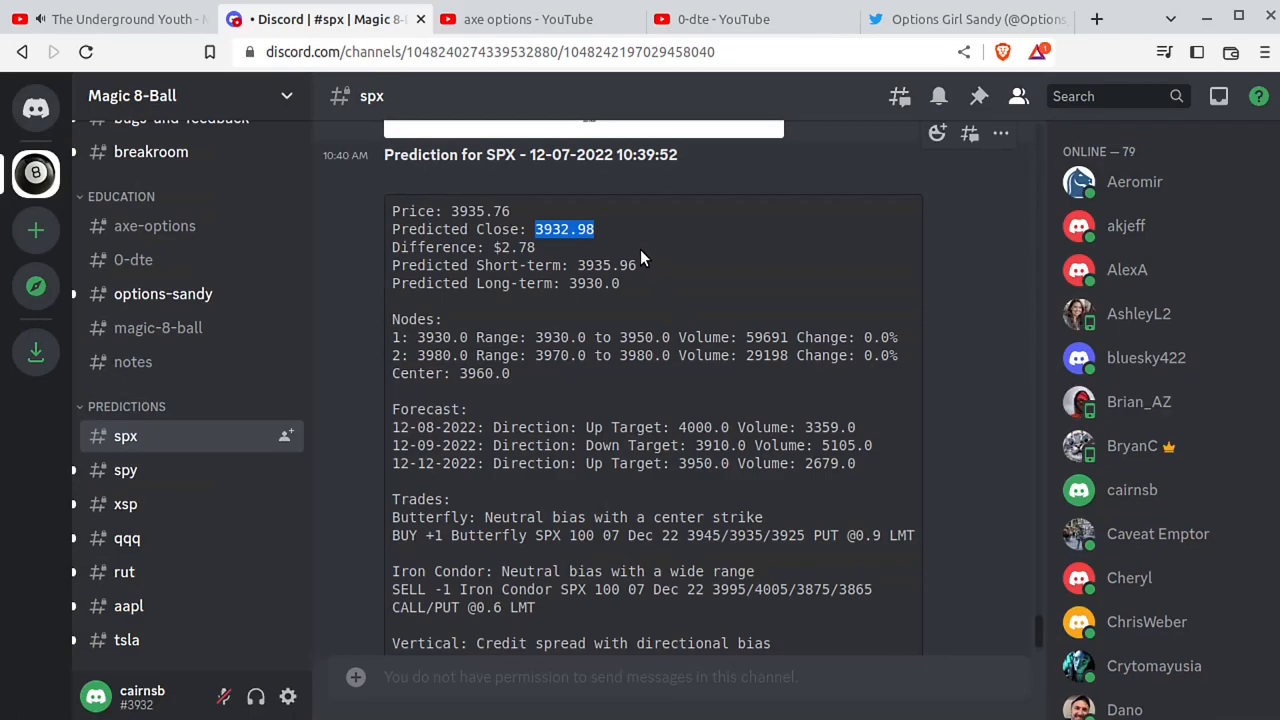
mouse_move(578, 232)
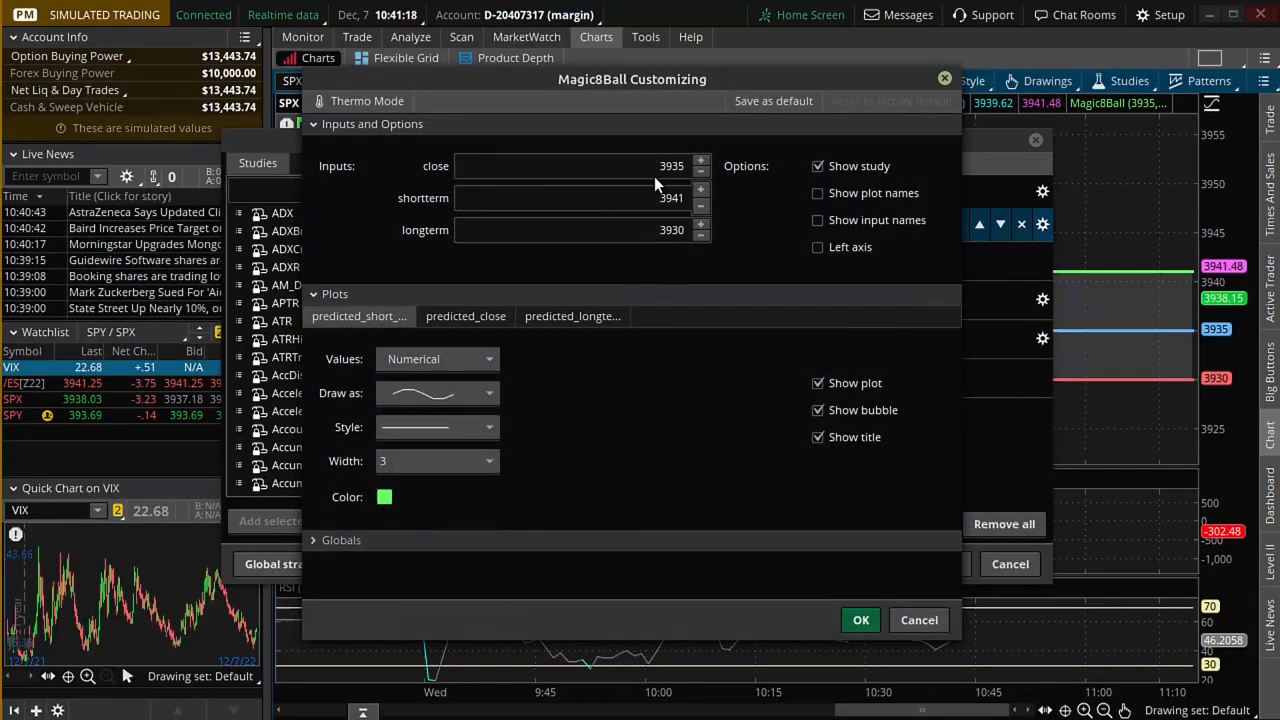
type("3932.98")
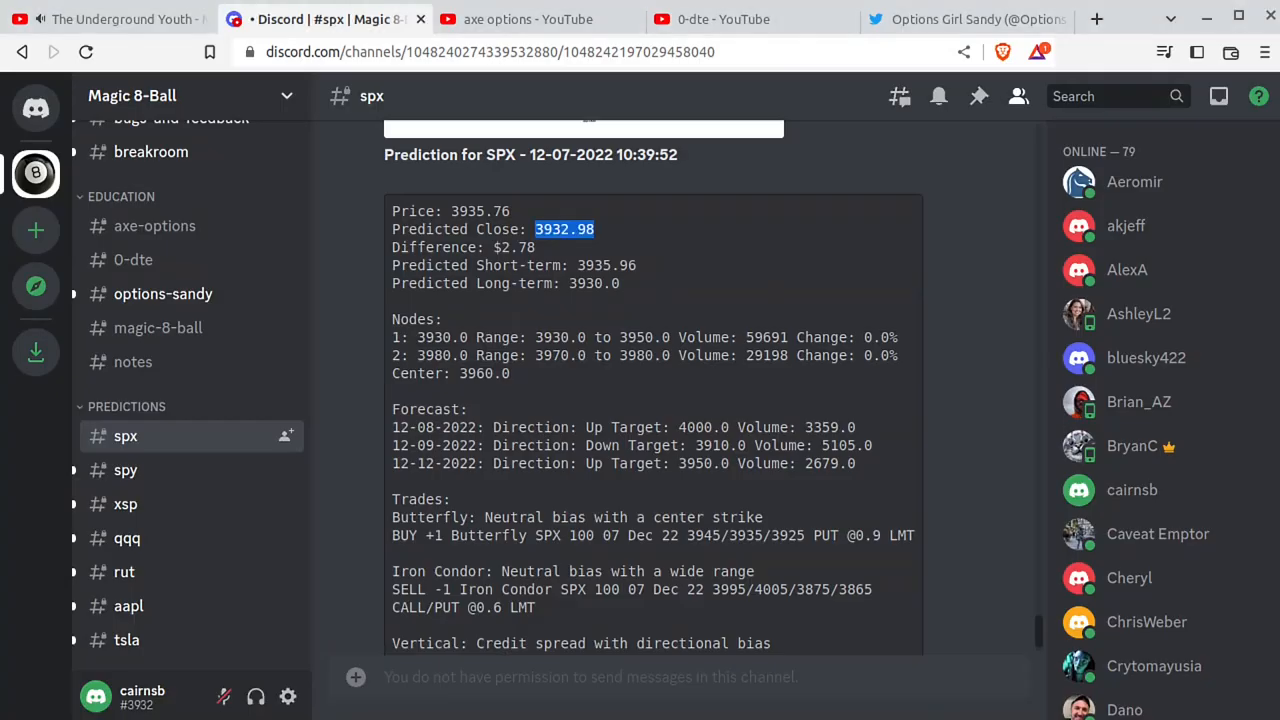
mouse_move(150, 344)
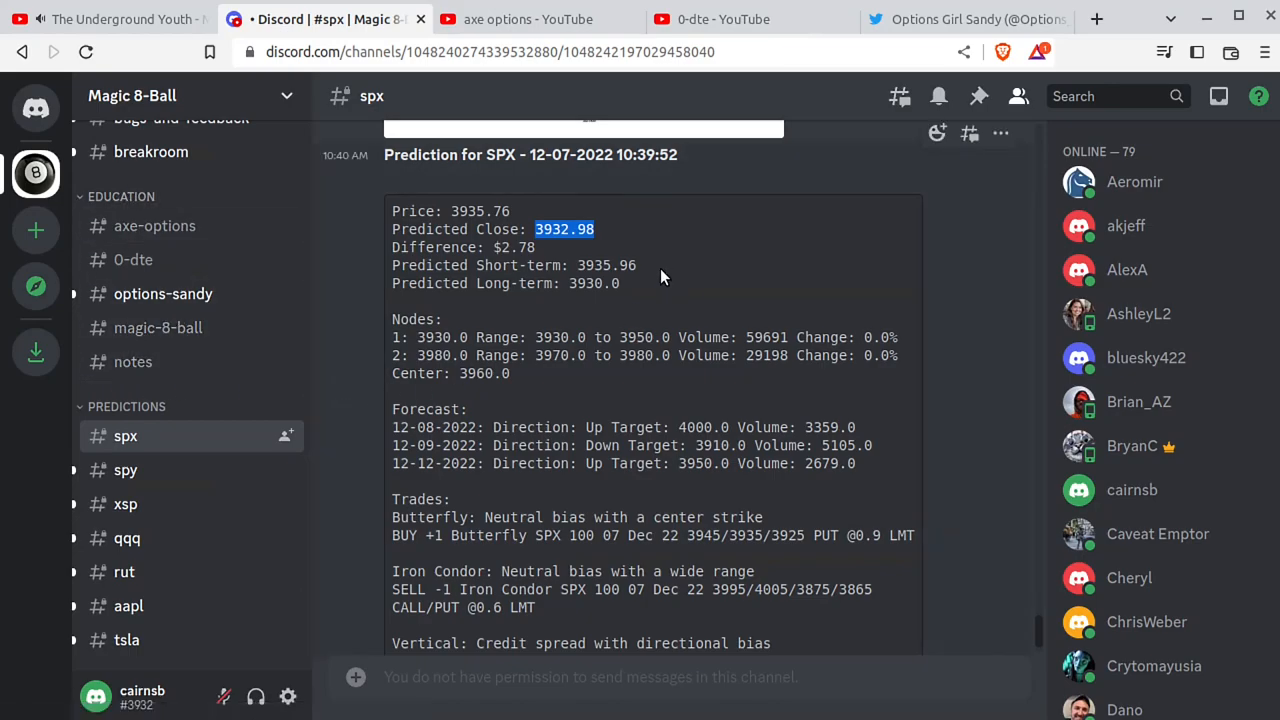
right_click(604, 264)
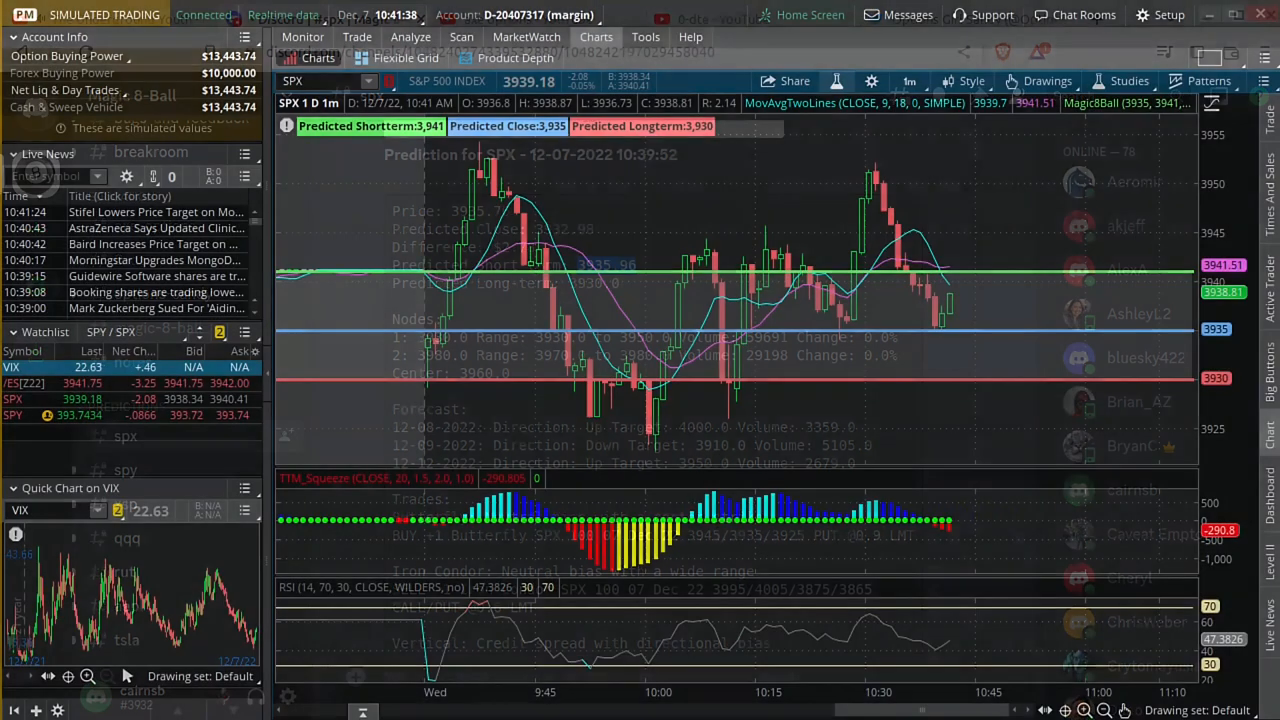
left_click(1130, 80)
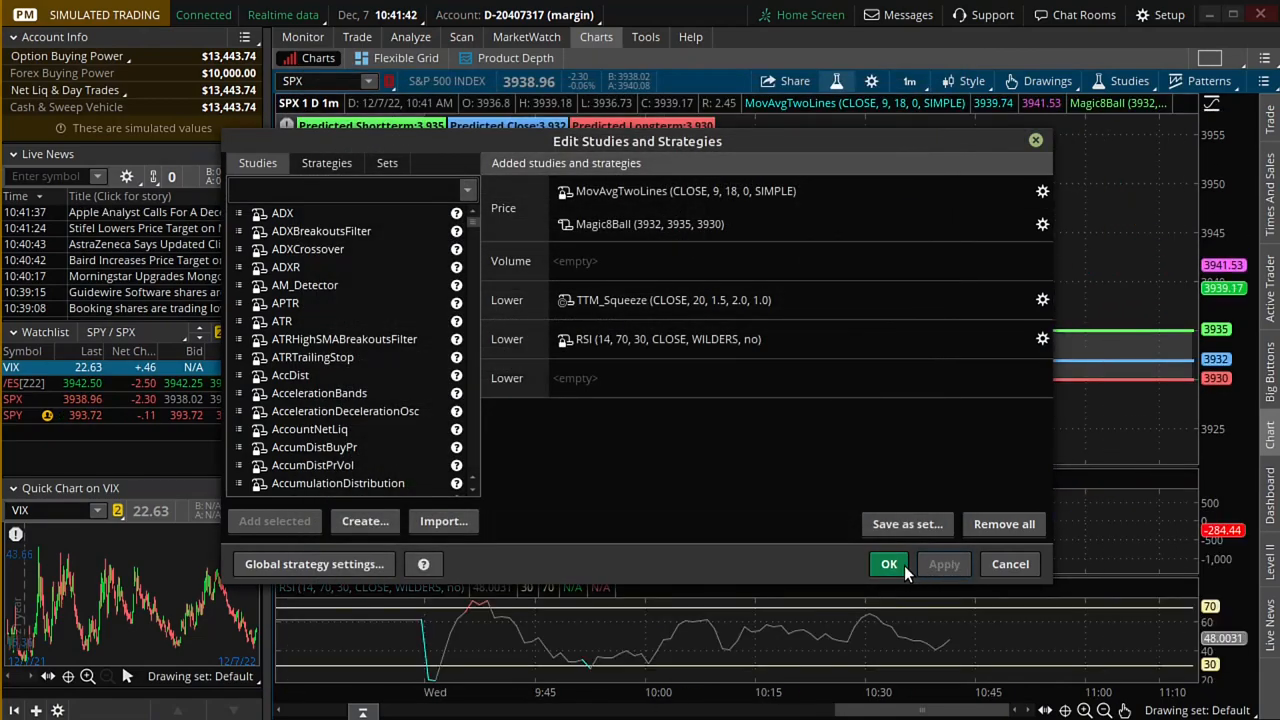
Step: Apply the edited studies so the SPX chart plots short-term 3935, close 3932 and long-term 3930
left_click(888, 564)
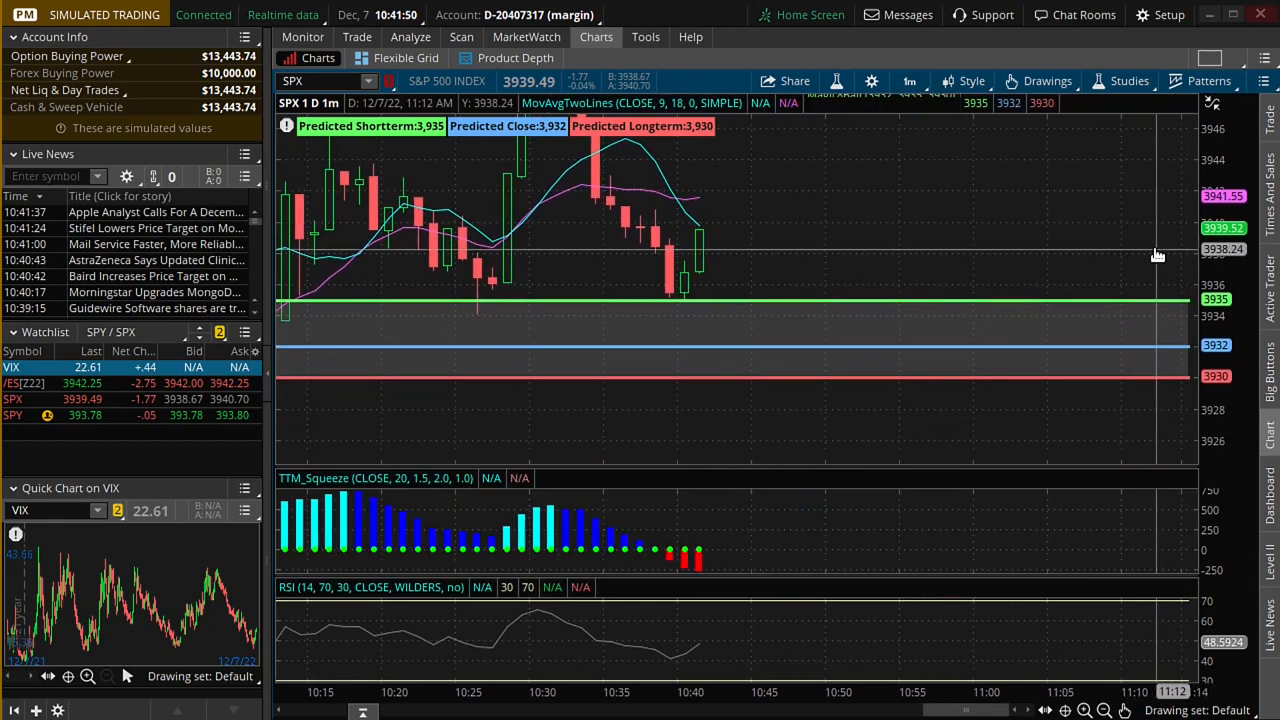
mouse_move(928, 248)
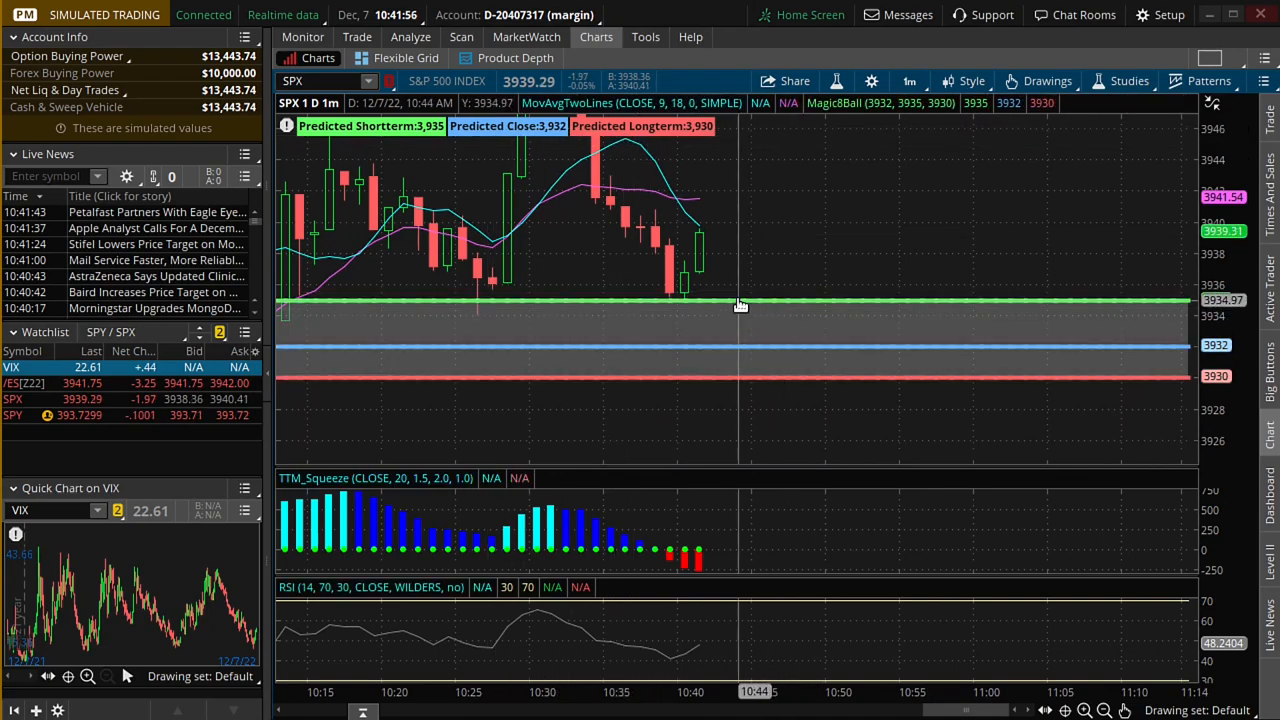
mouse_move(756, 332)
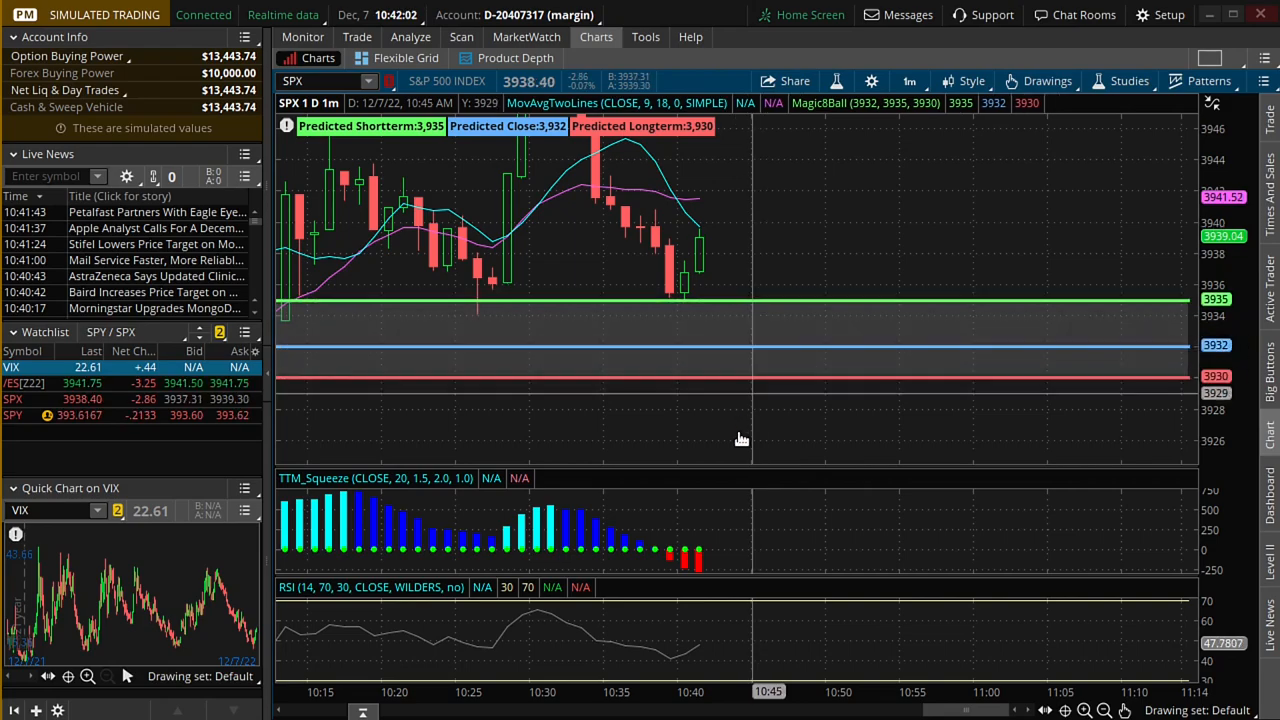
mouse_move(698, 572)
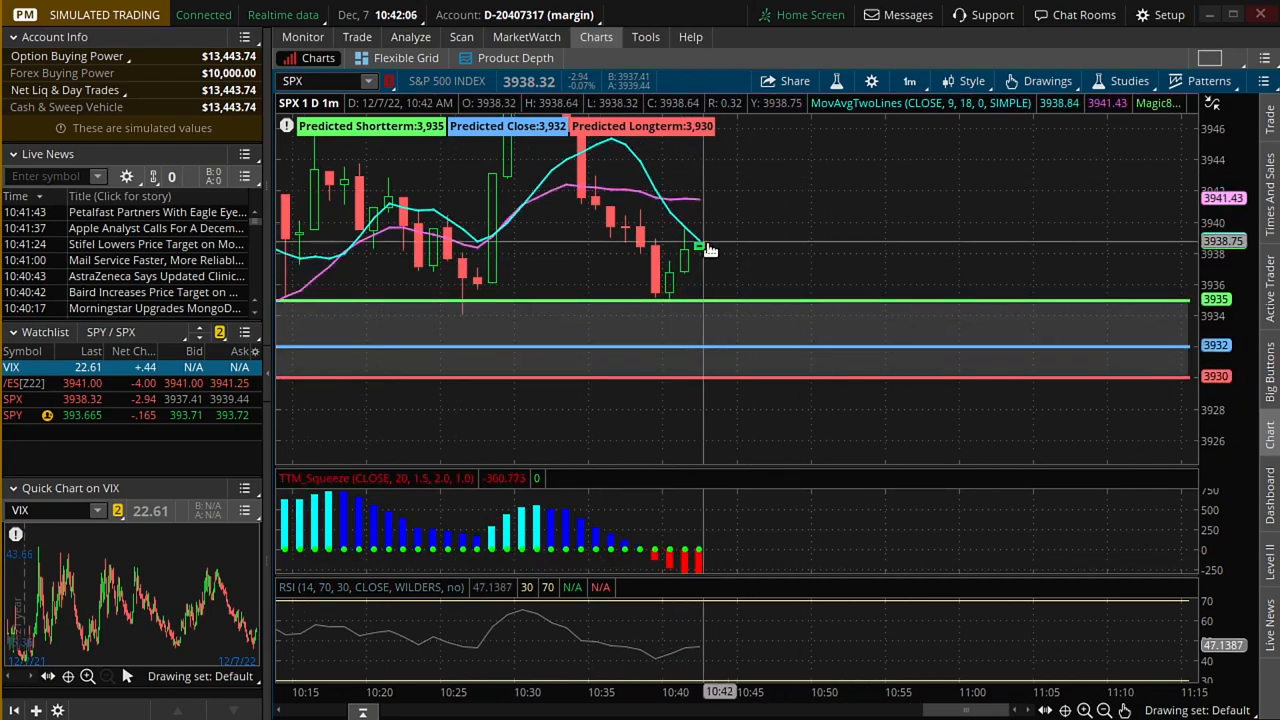
mouse_move(656, 650)
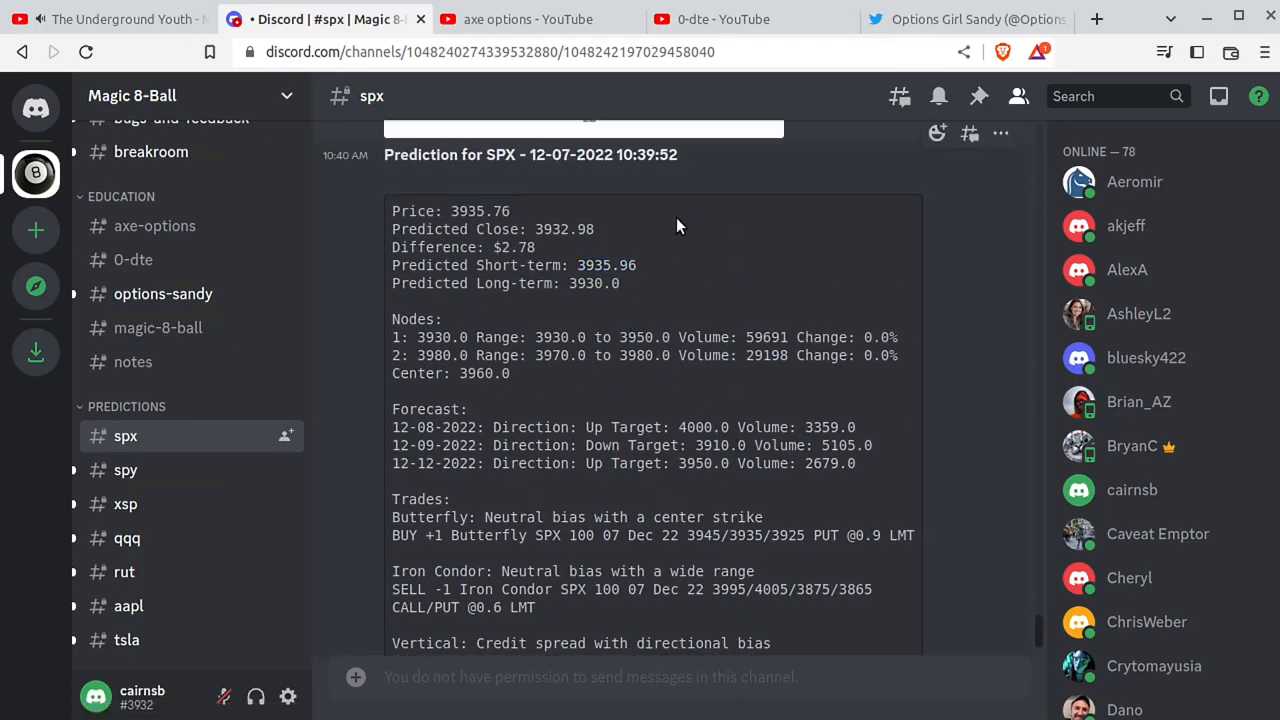
Step: Select the 10:39:52 prediction's SELL -1 Vertical 3950/3955 calls at 1.5 limit order line
double_click(646, 154)
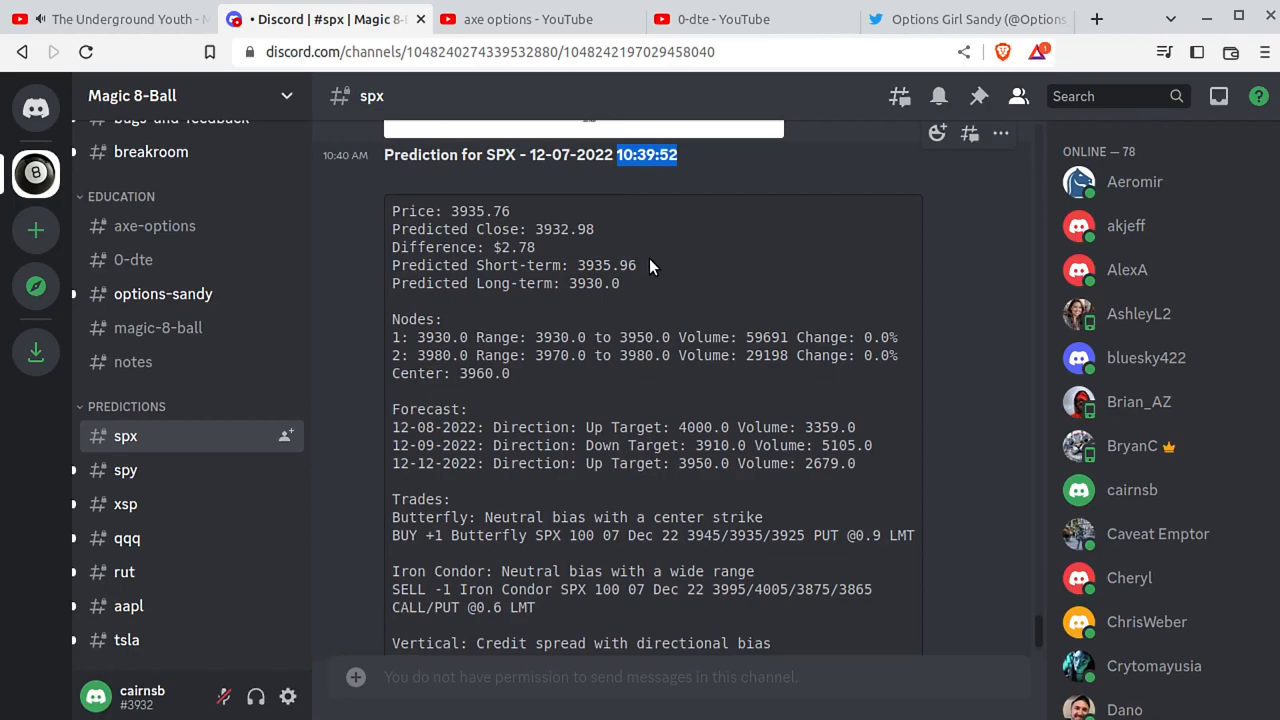
mouse_move(688, 420)
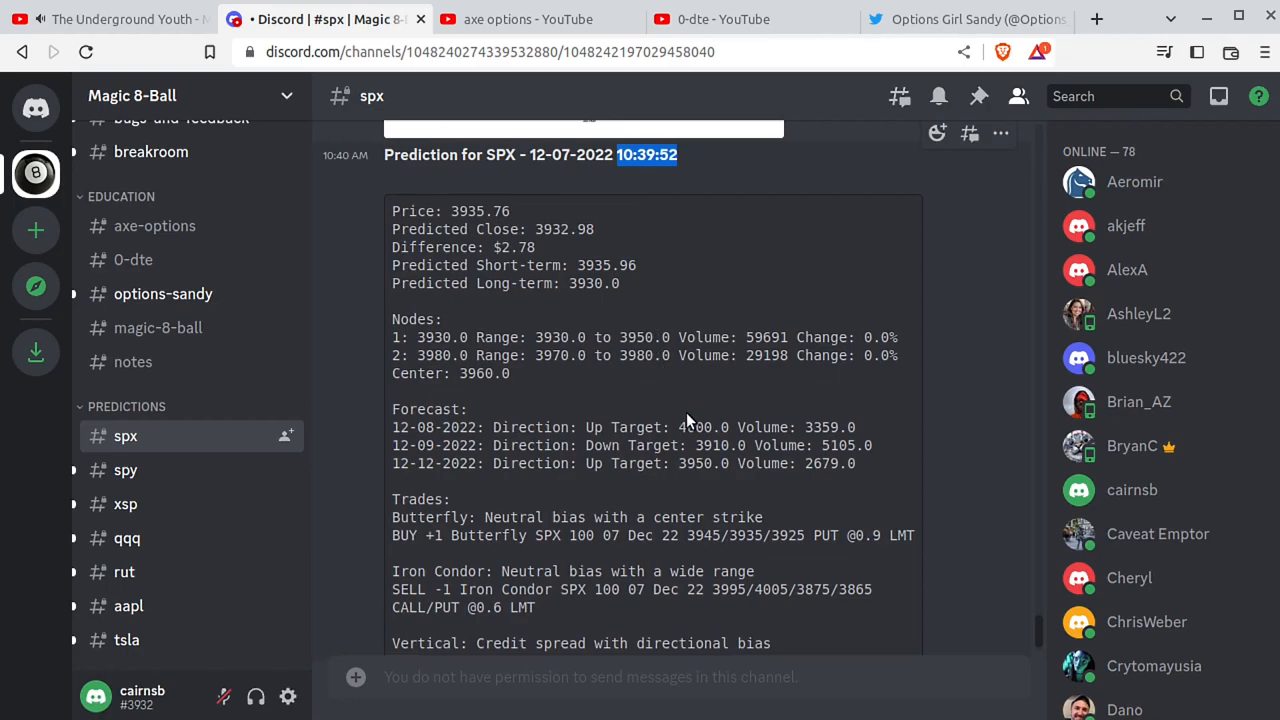
mouse_move(584, 288)
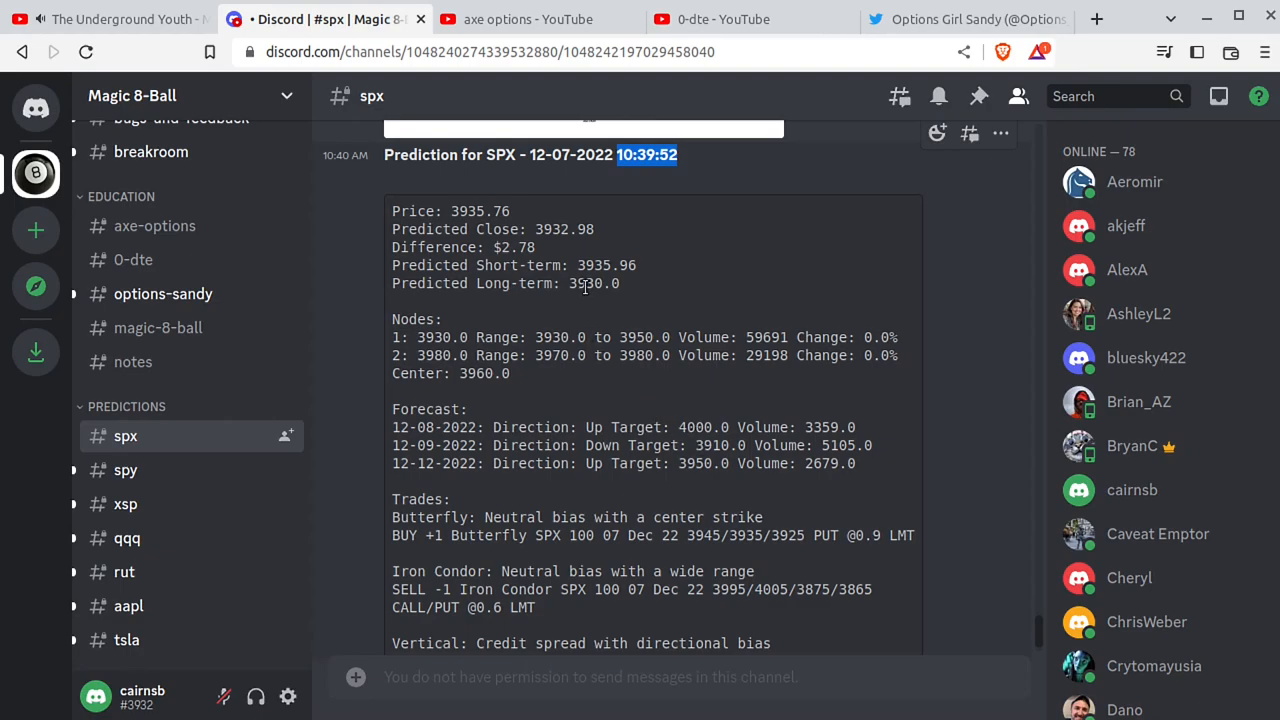
double_click(596, 284)
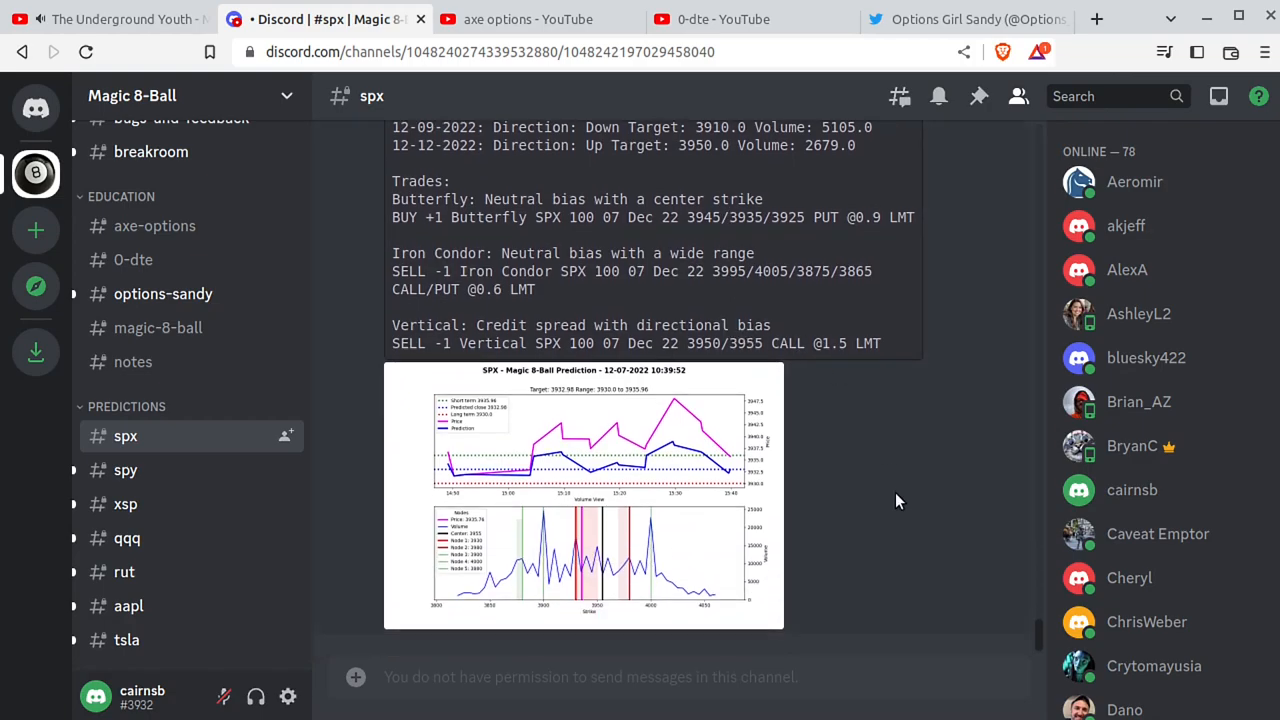
mouse_move(600, 580)
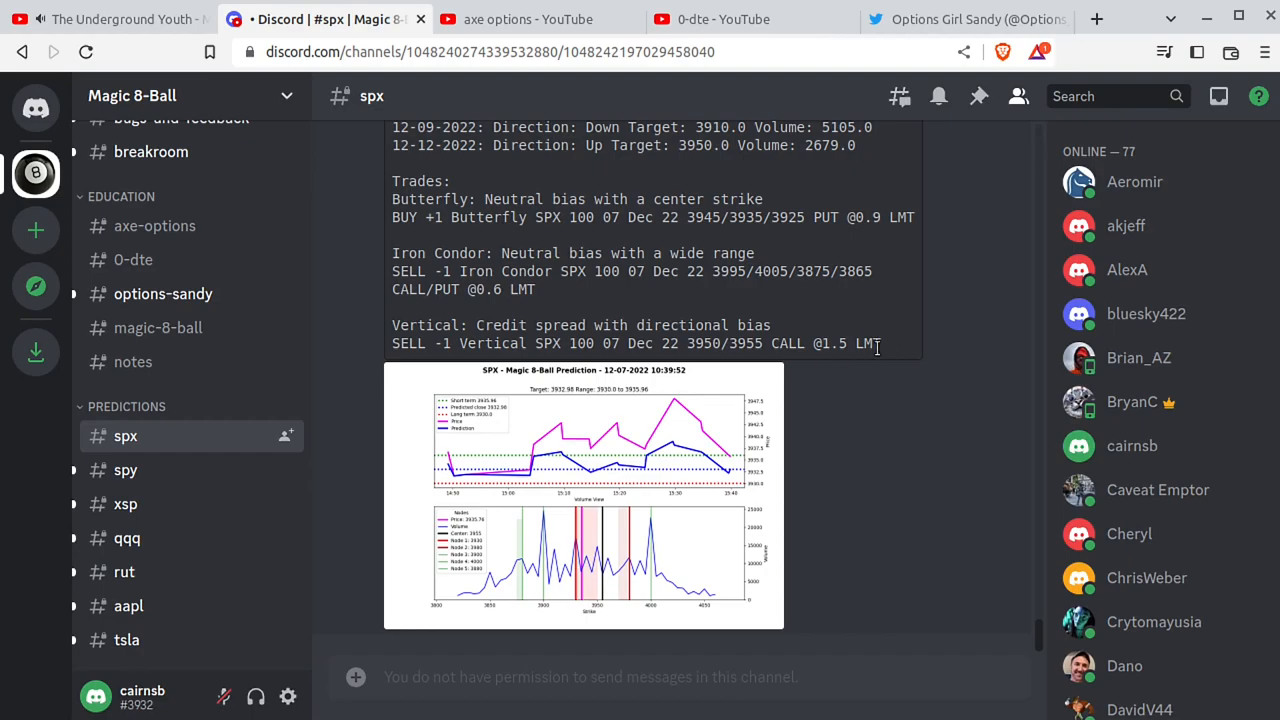
triple_click(636, 344)
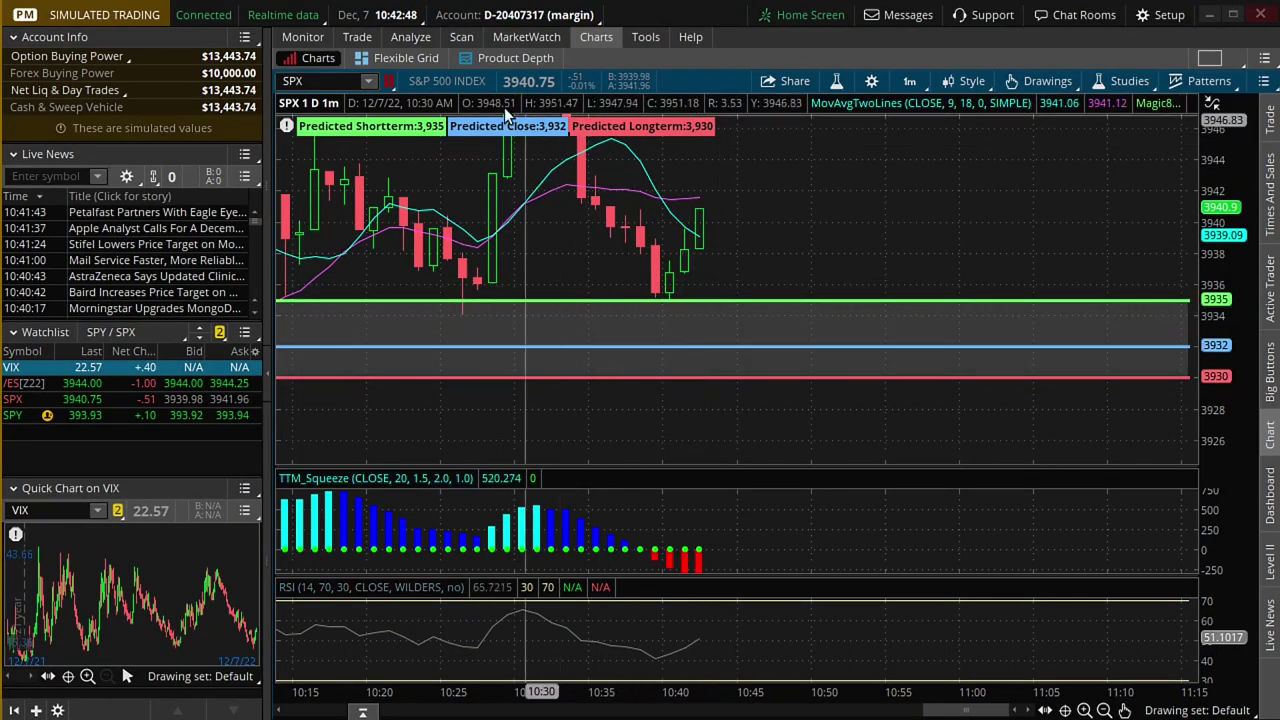
Step: Go to the Trade view and expand the 7 DEC 22 SPX option chain with the 3950/3955 call vertical staged
left_click(356, 36)
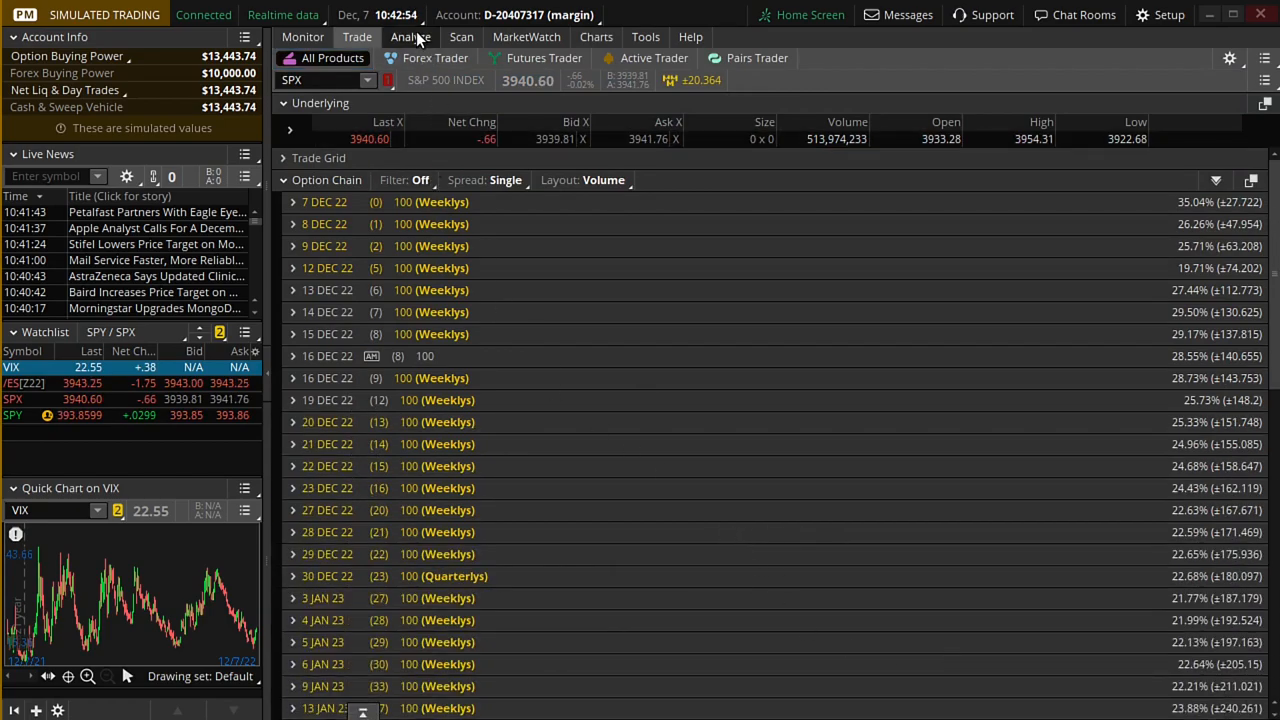
left_click(412, 36)
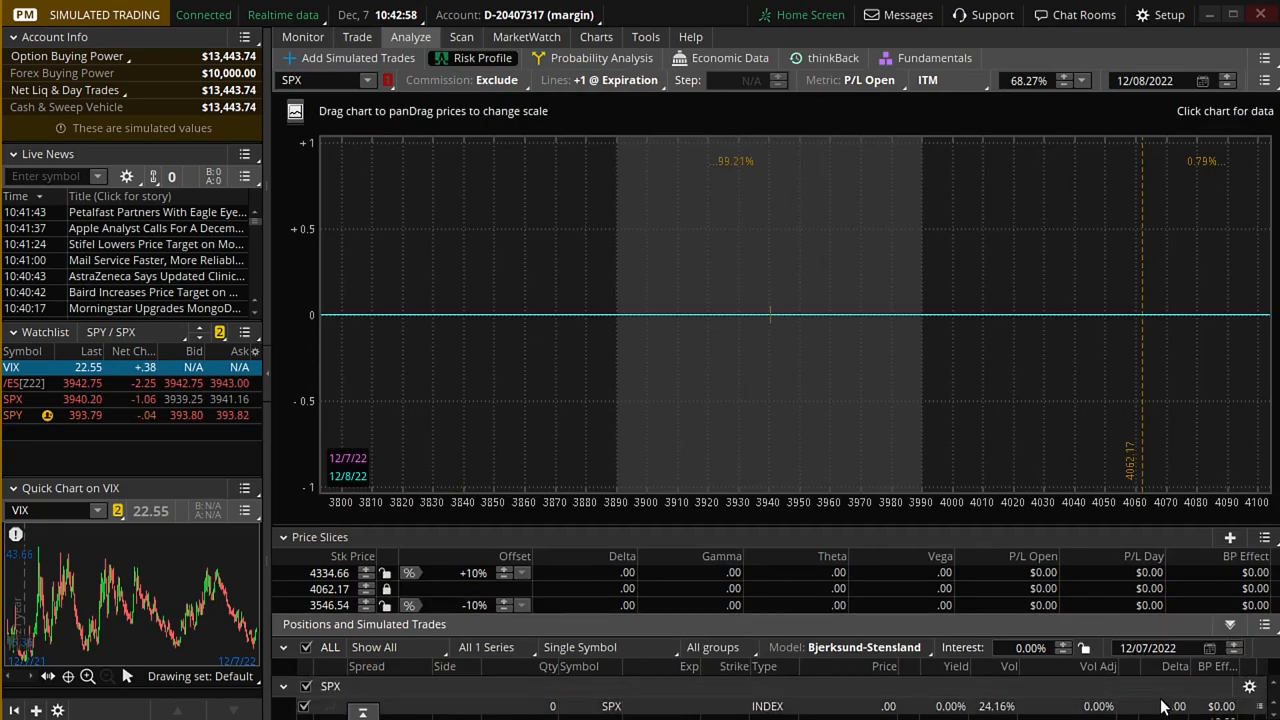
left_click(356, 36)
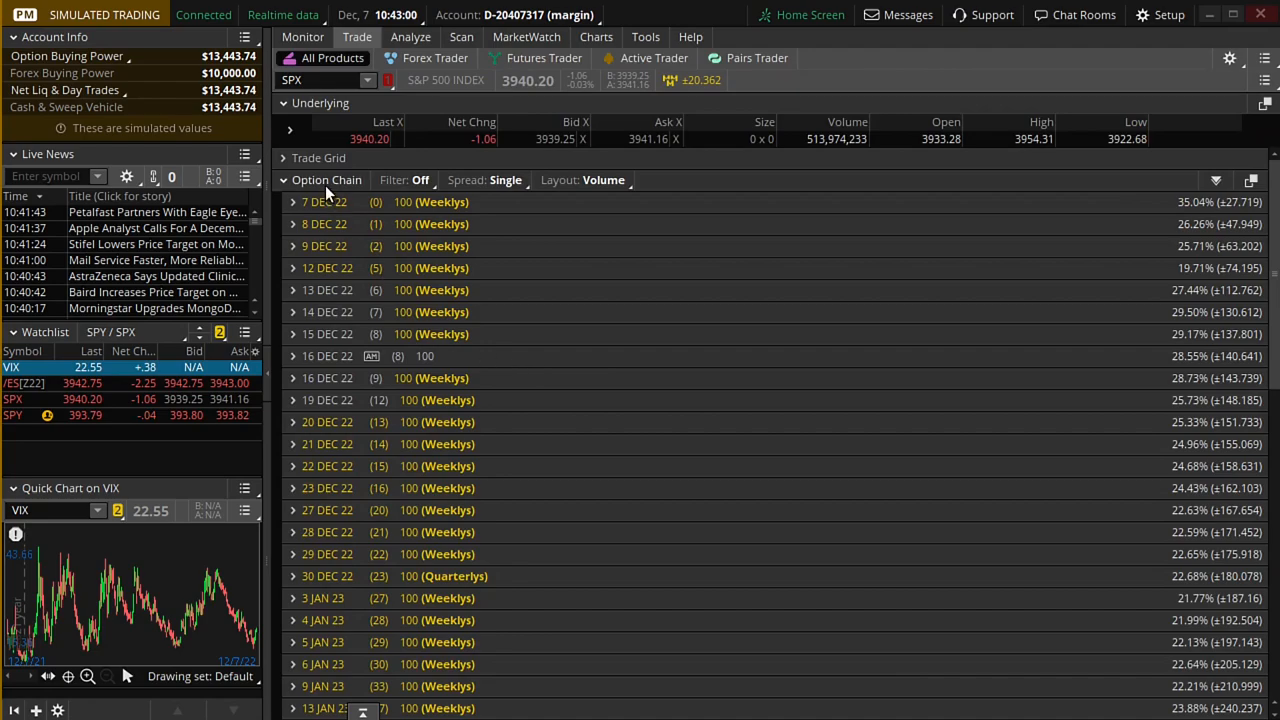
left_click(294, 202)
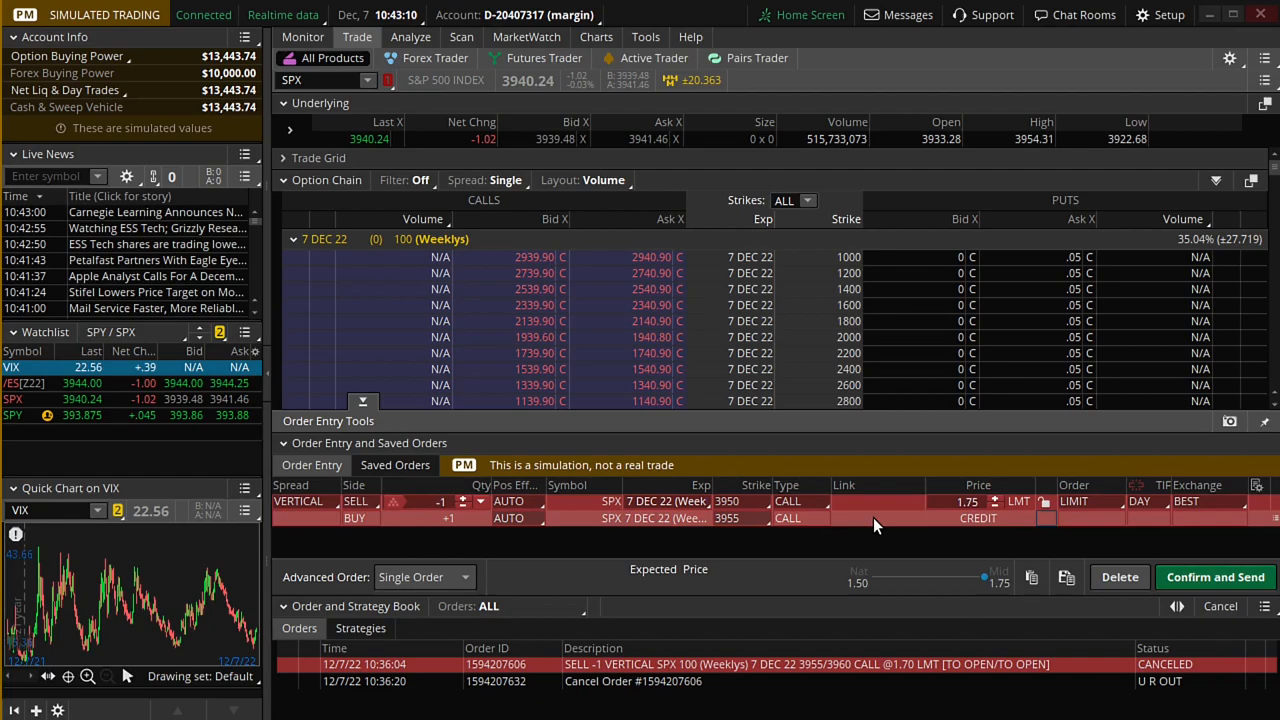
Step: Analyze the staged 3950/3955 call vertical to show its risk profile with $175 maximum profit
right_click(876, 518)
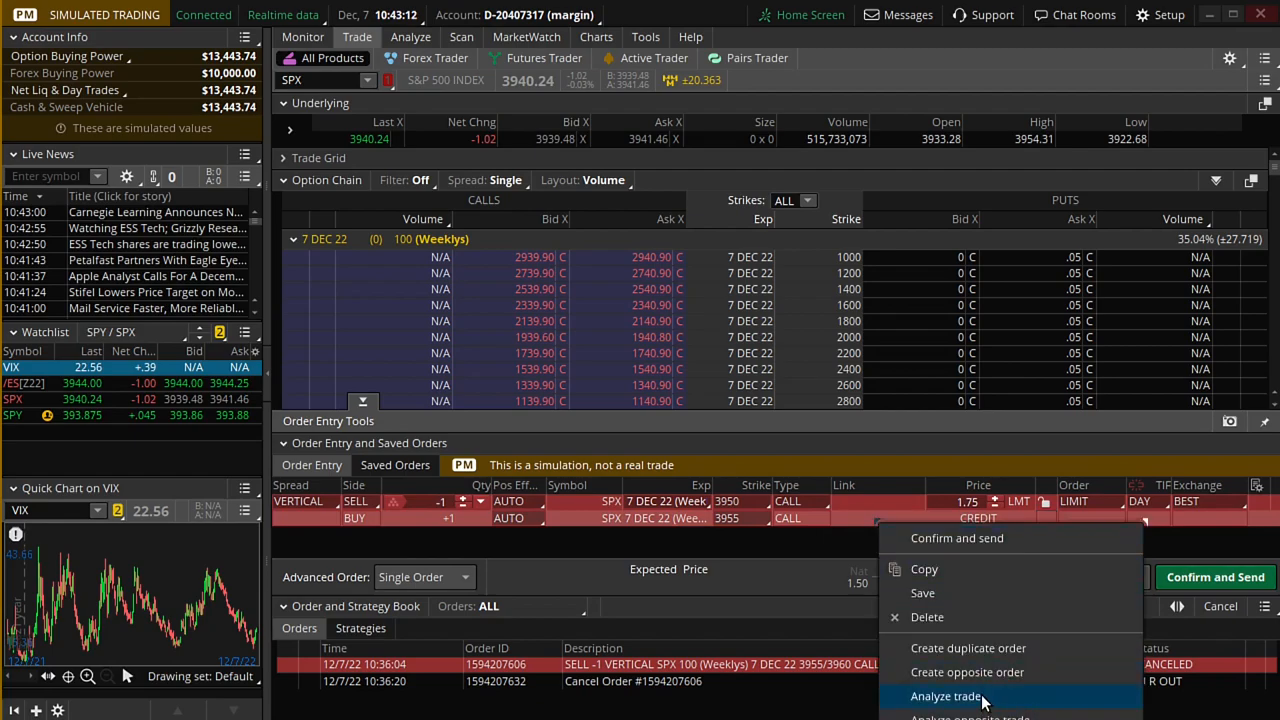
left_click(950, 694)
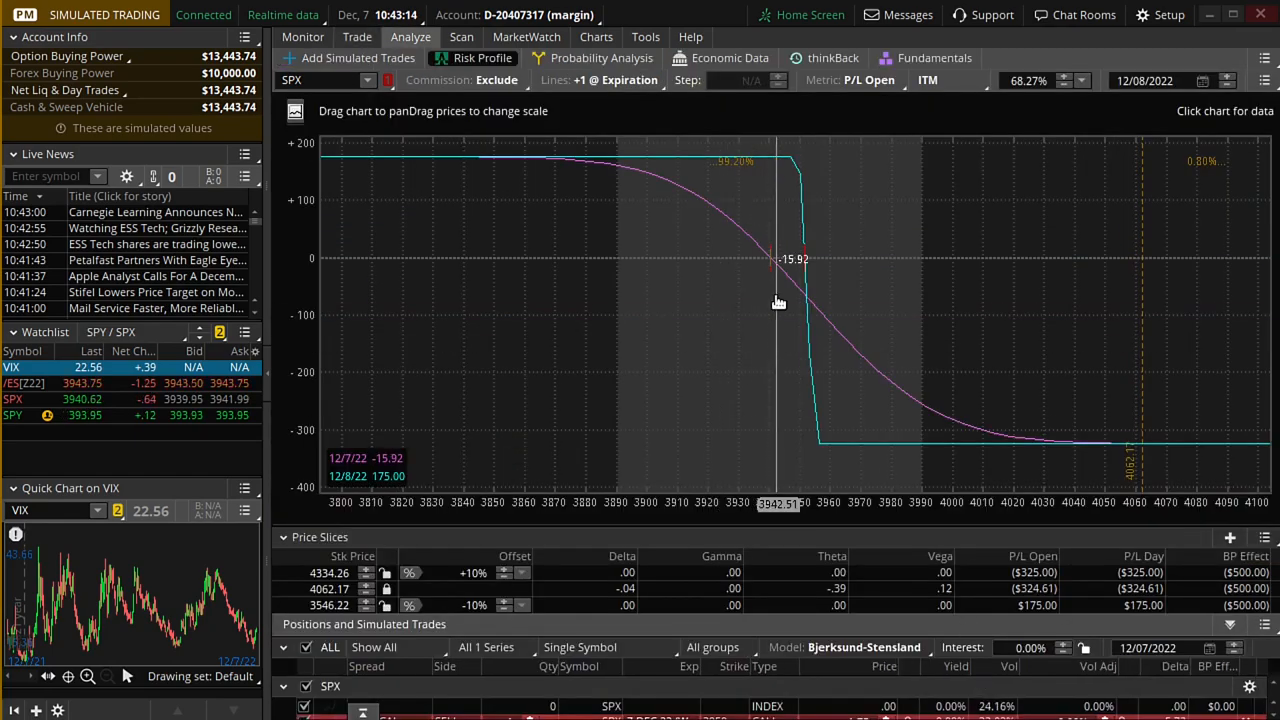
mouse_move(736, 440)
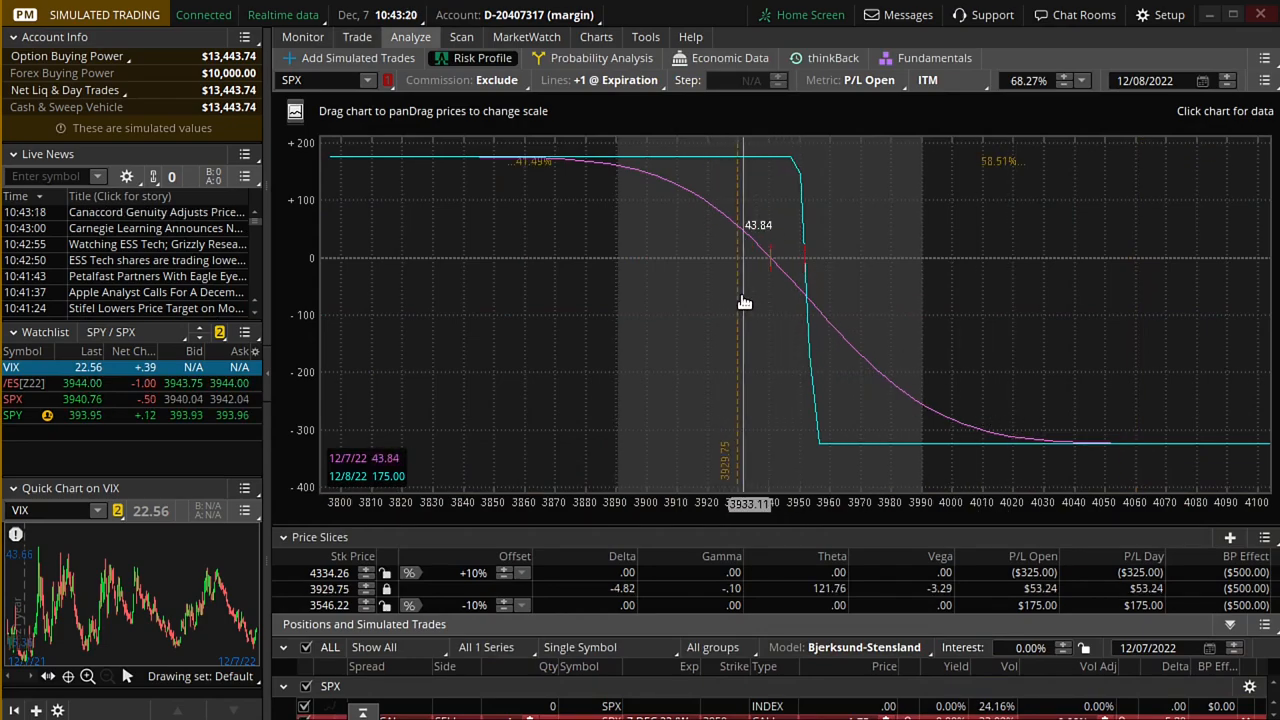
mouse_move(740, 292)
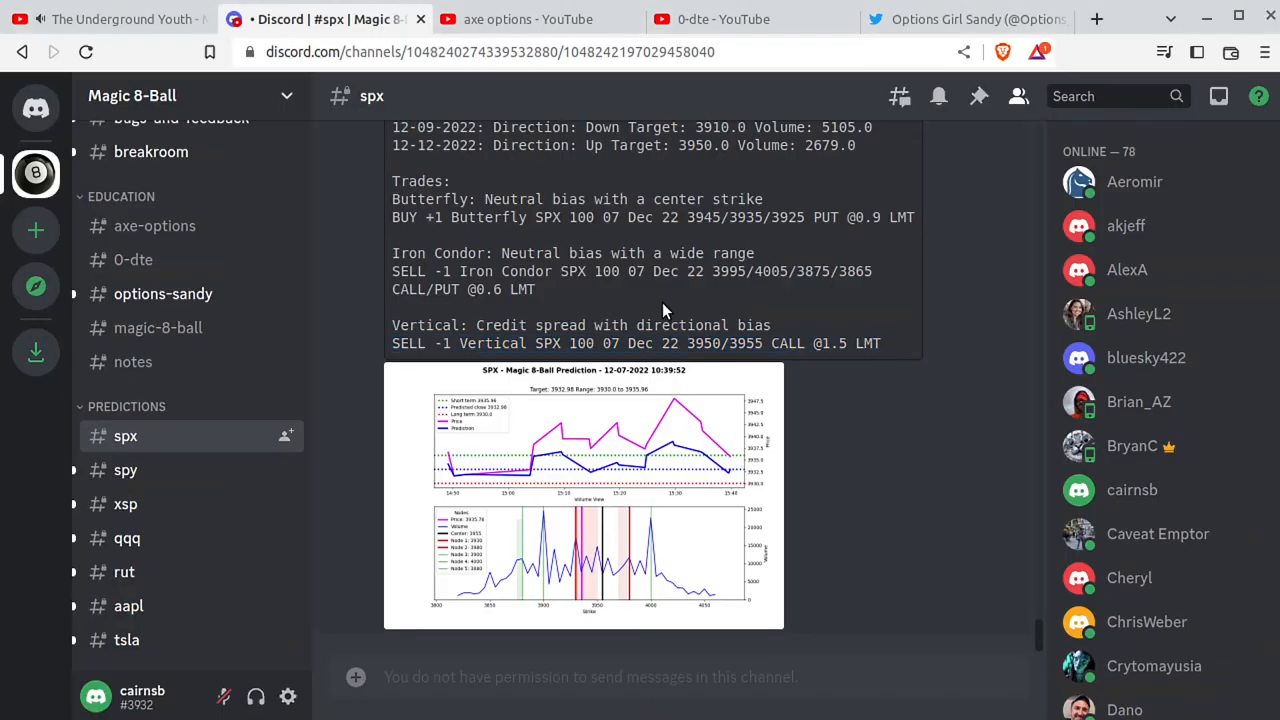
Step: Scroll #spx to the prediction's Trades block listing the butterfly, iron condor and vertical
scroll("up", 3)
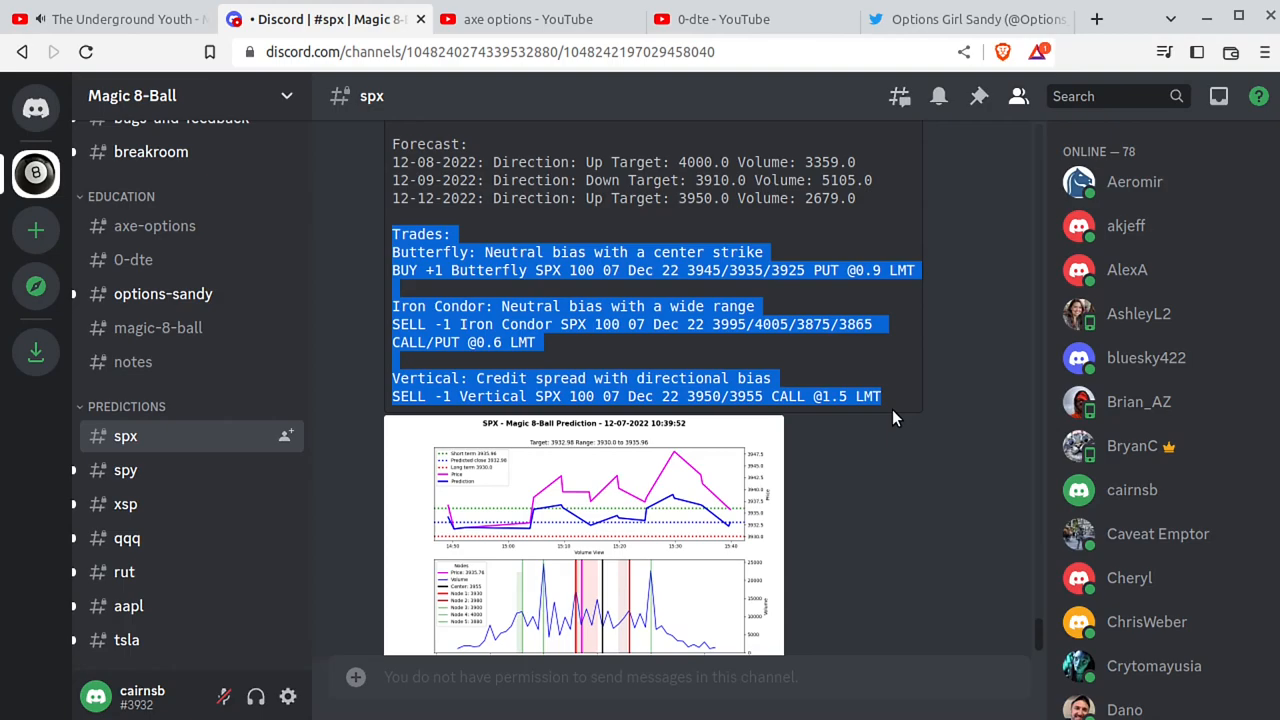
mouse_move(442, 306)
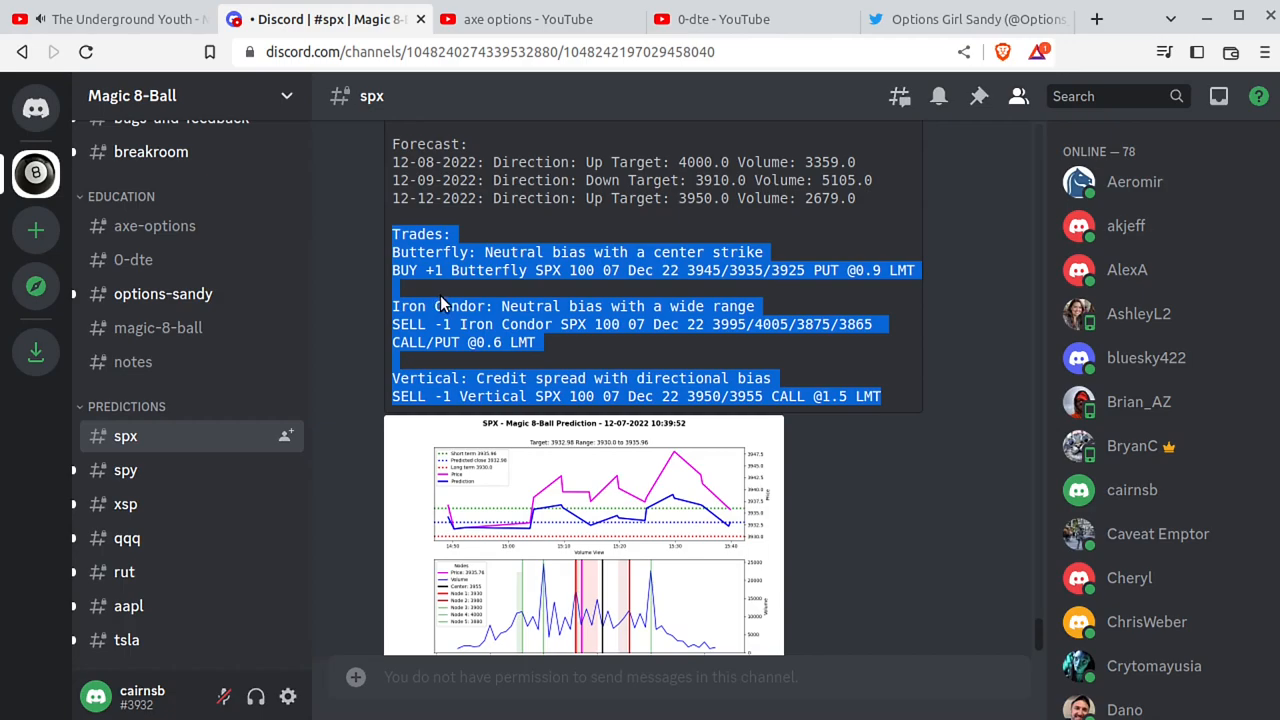
mouse_move(120, 204)
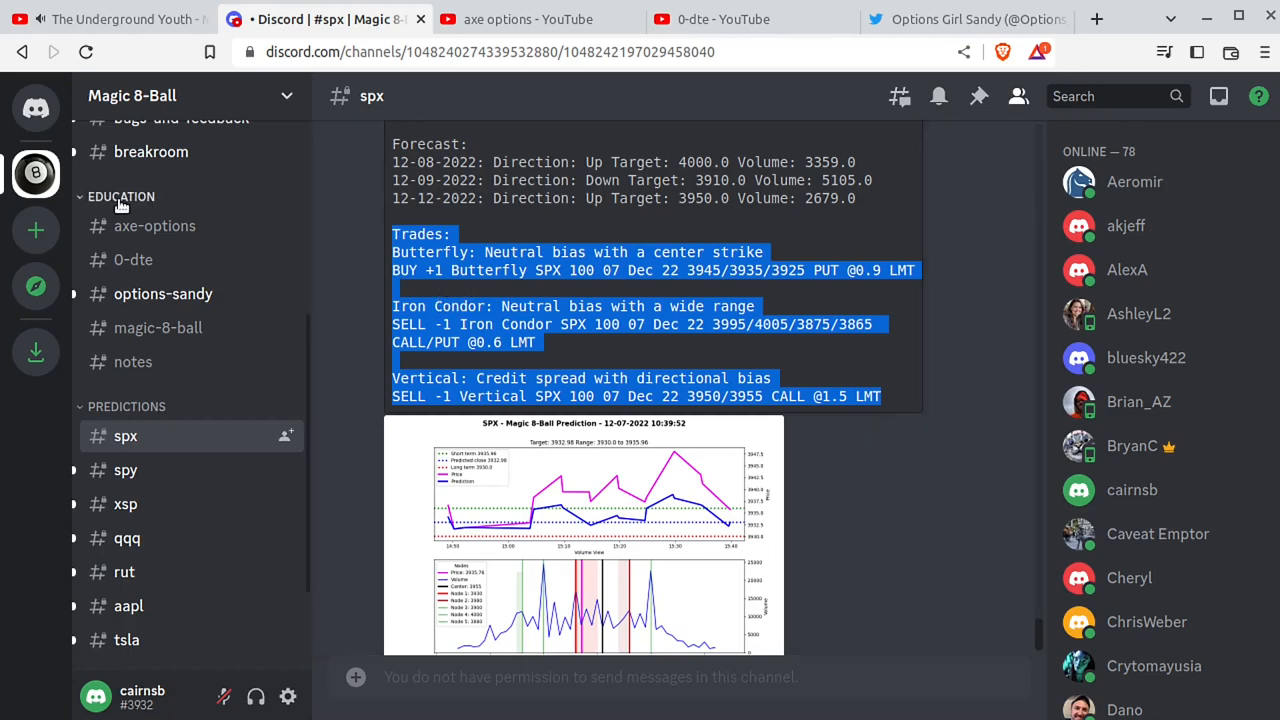
mouse_move(132, 260)
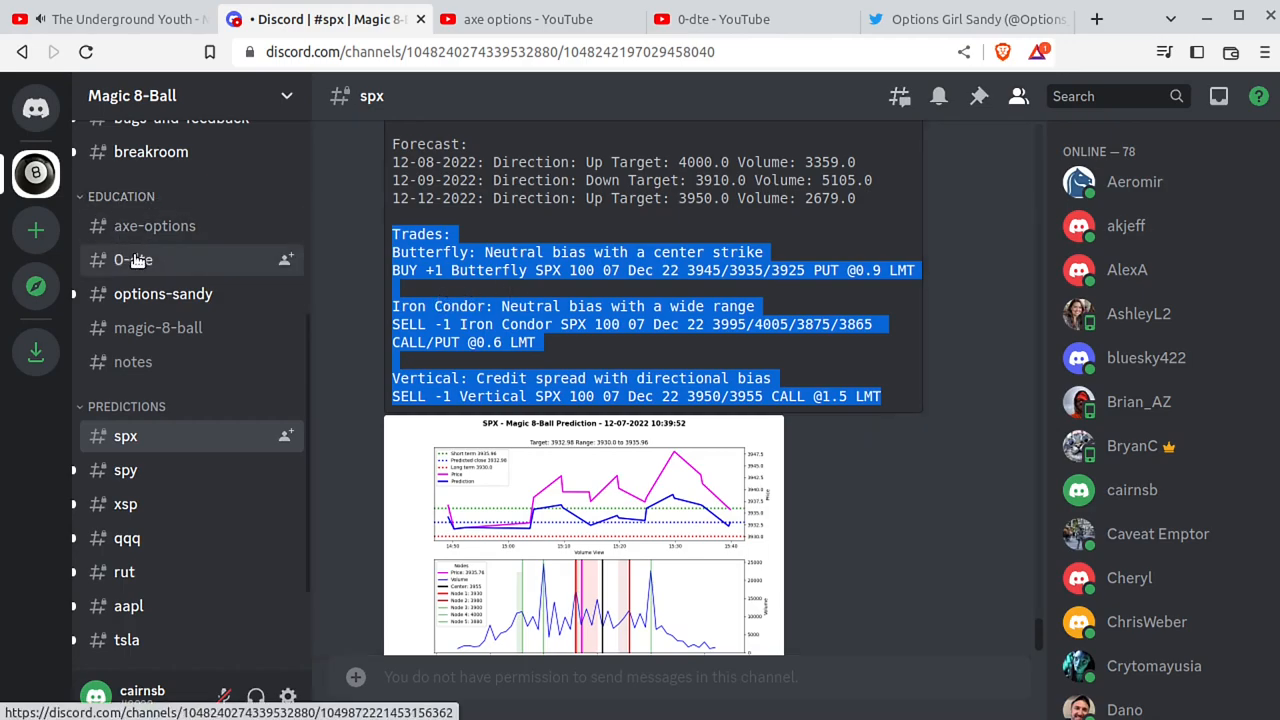
mouse_move(248, 308)
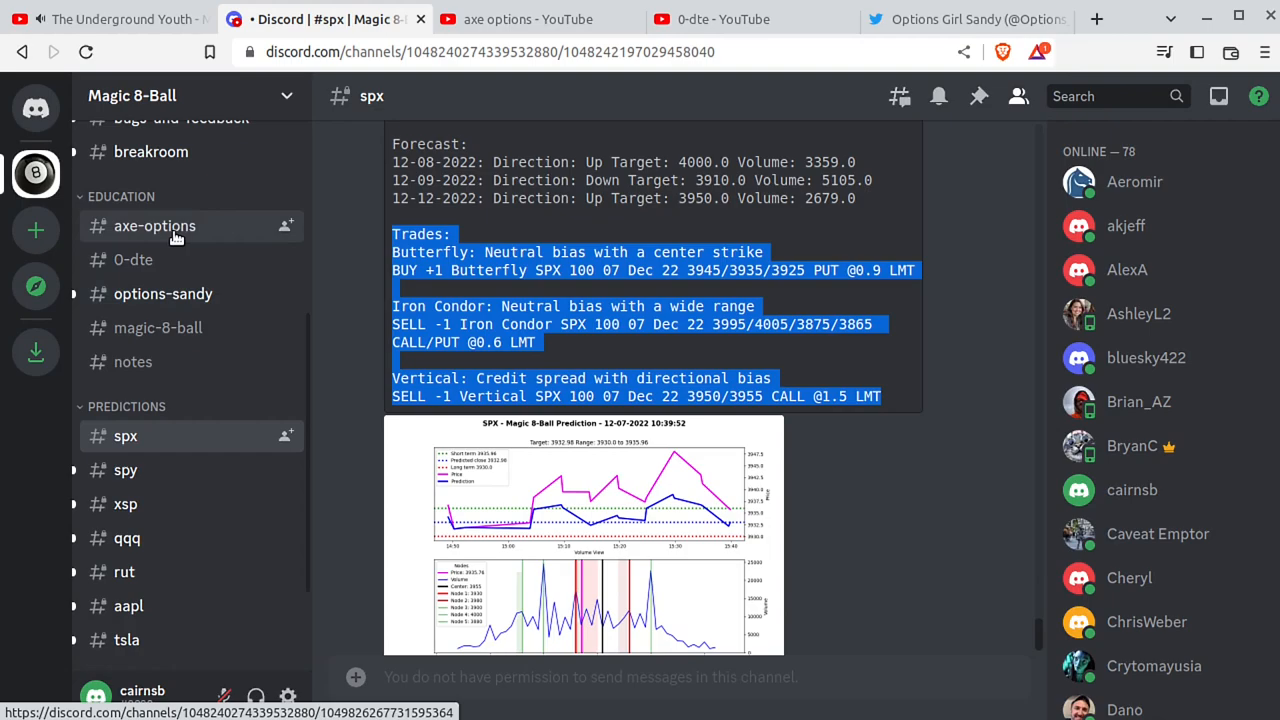
Step: Follow the axe-options link, return to Discord, then follow the 0-dte link to its YouTube results
left_click(520, 20)
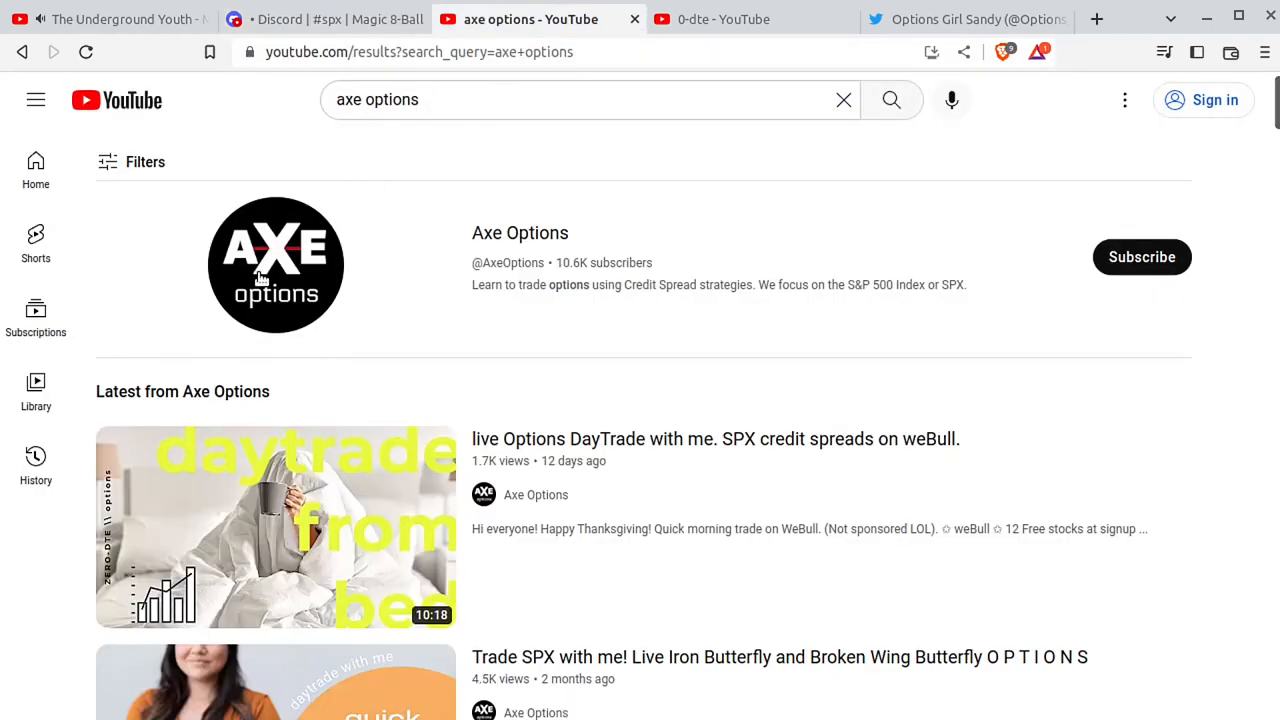
mouse_move(288, 268)
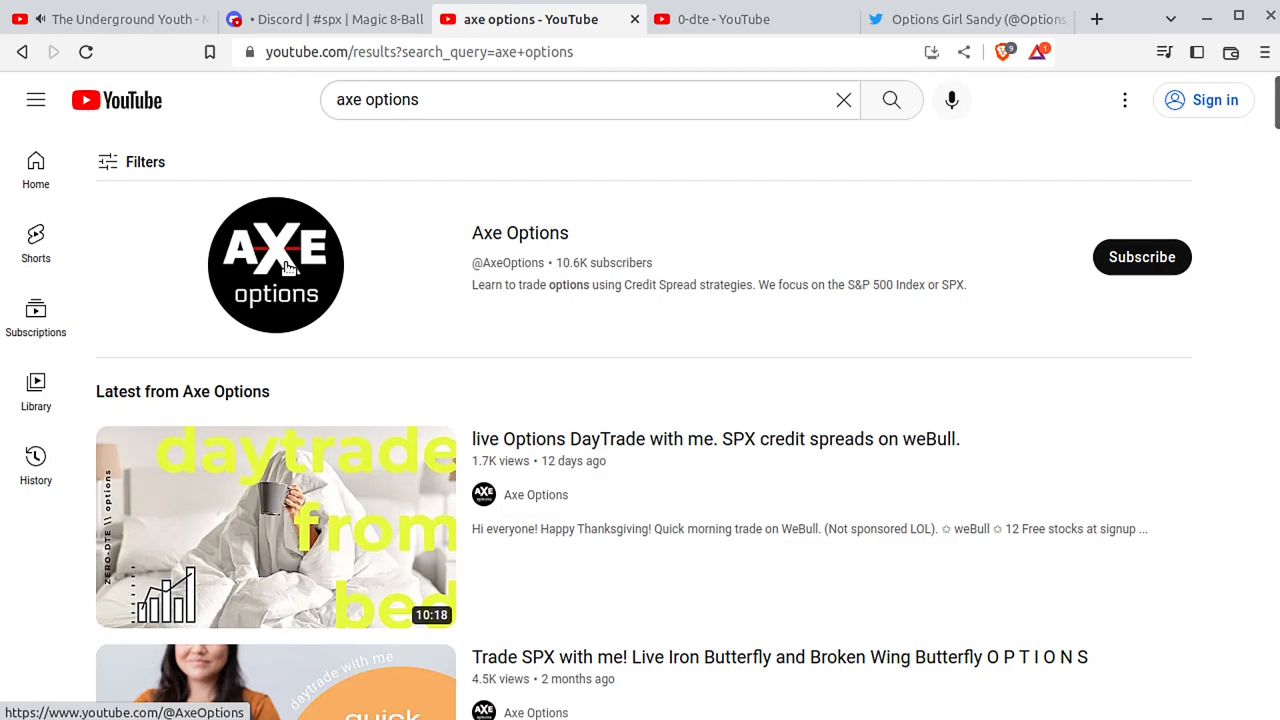
left_click(300, 20)
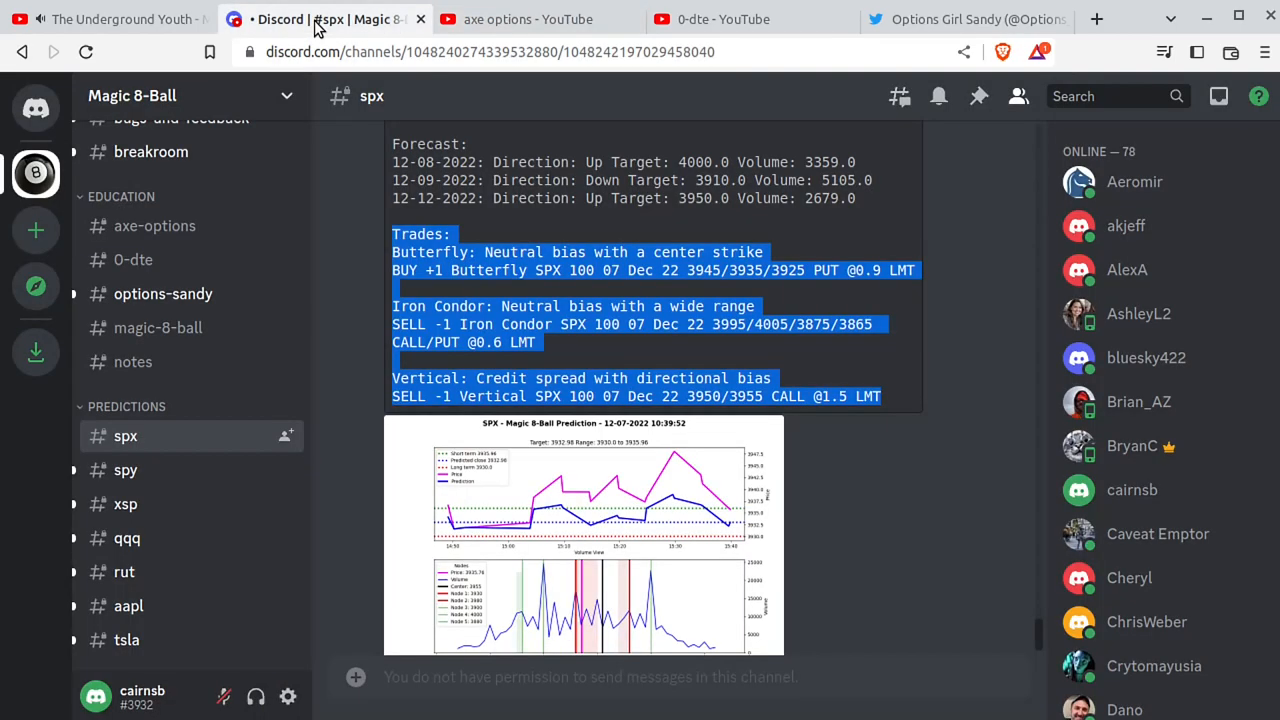
mouse_move(132, 260)
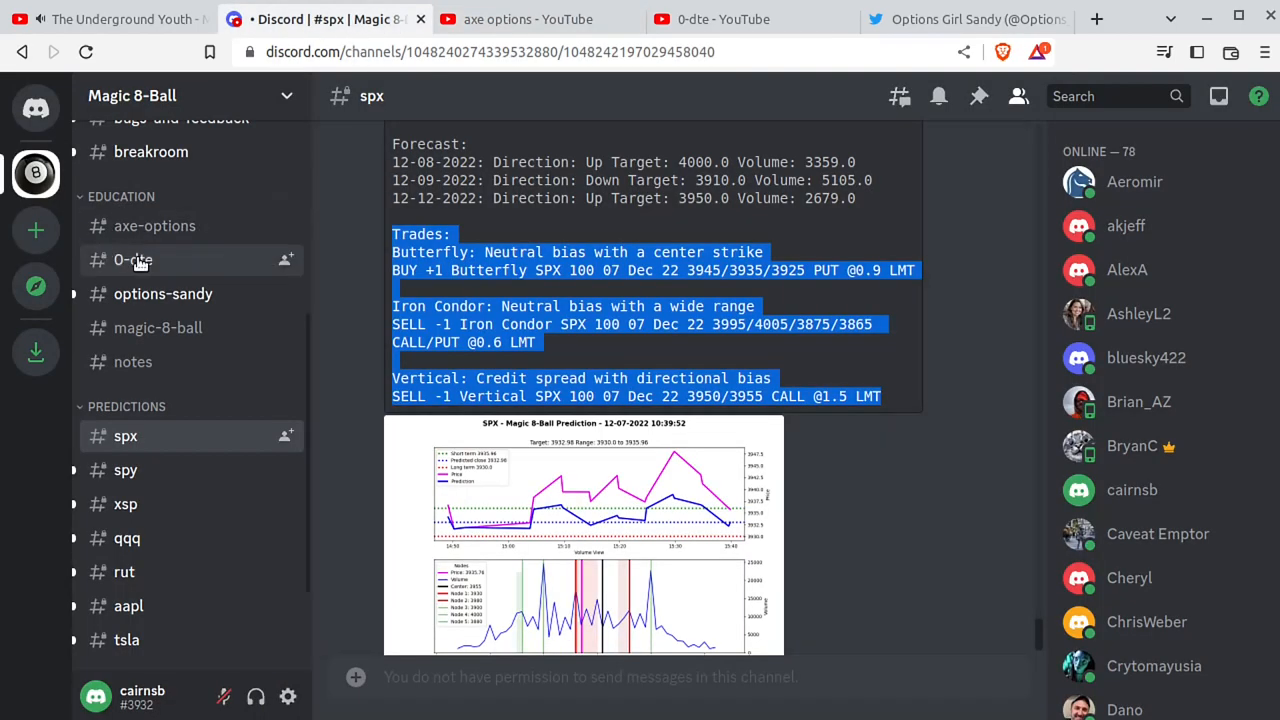
left_click(132, 260)
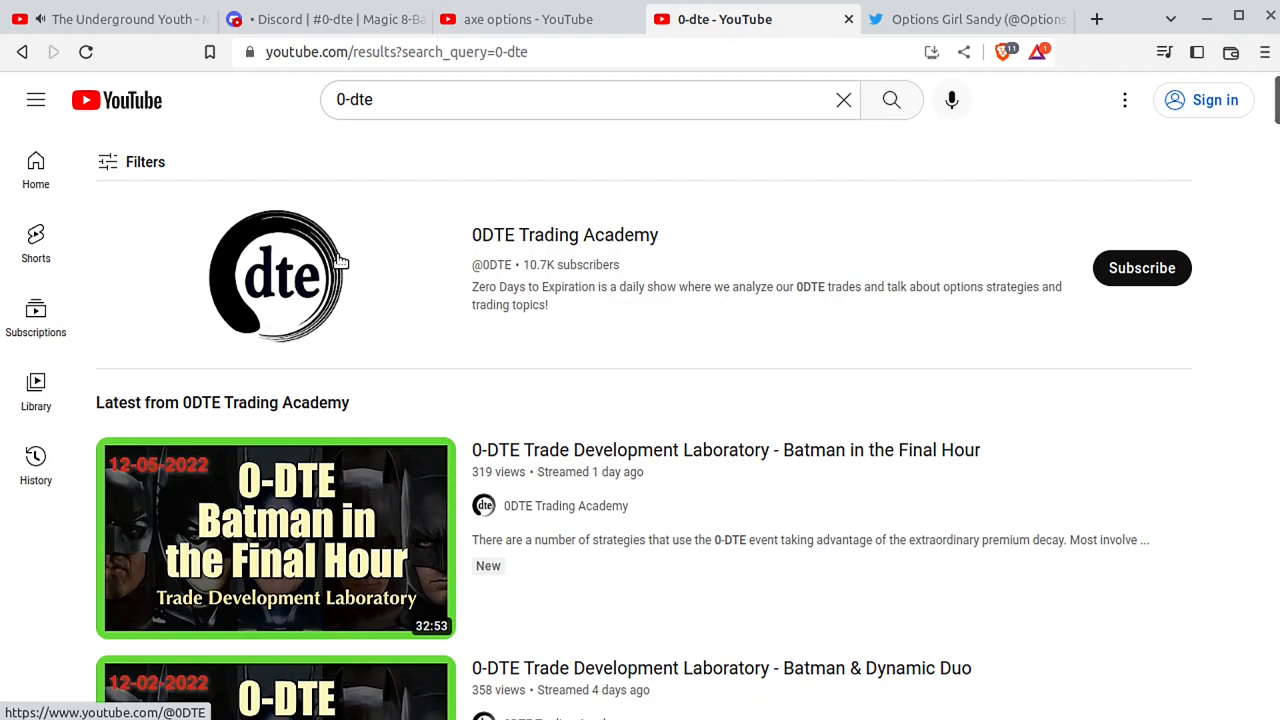
Step: View the Options Girl Sandy Twitter profile, declining notifications, then return to the #0-dte Discord channel
left_click(330, 20)
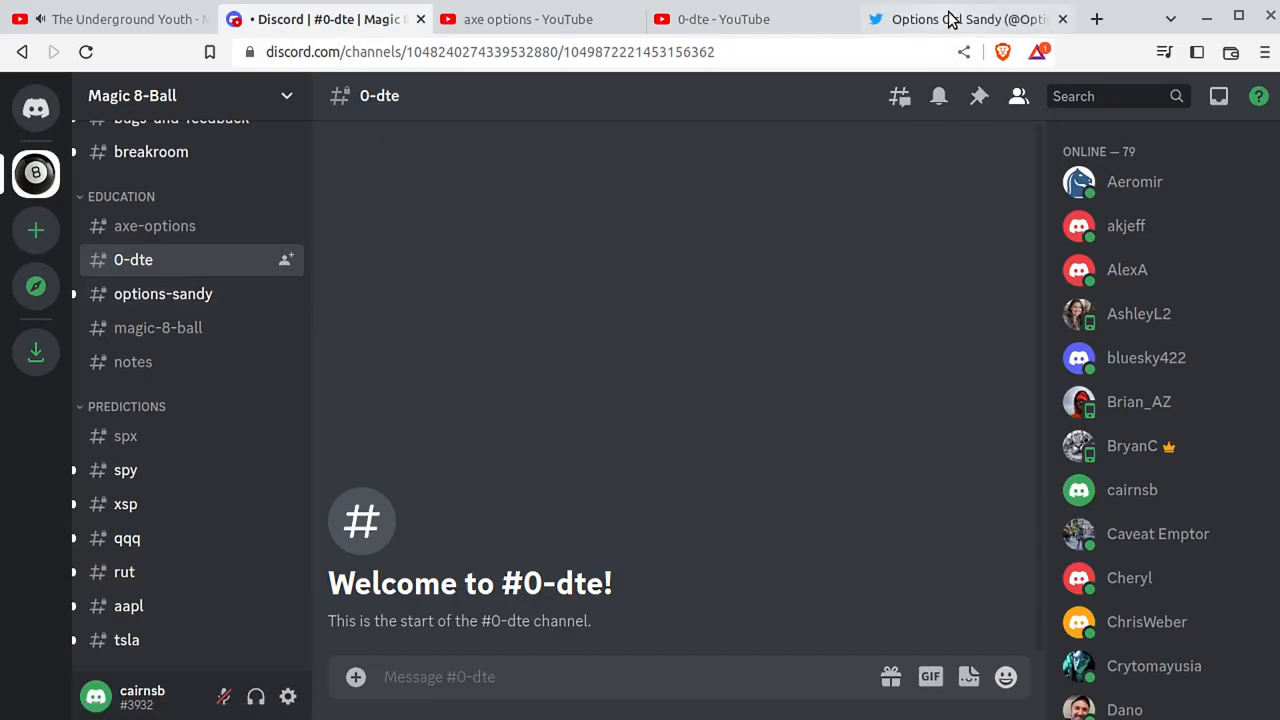
left_click(964, 20)
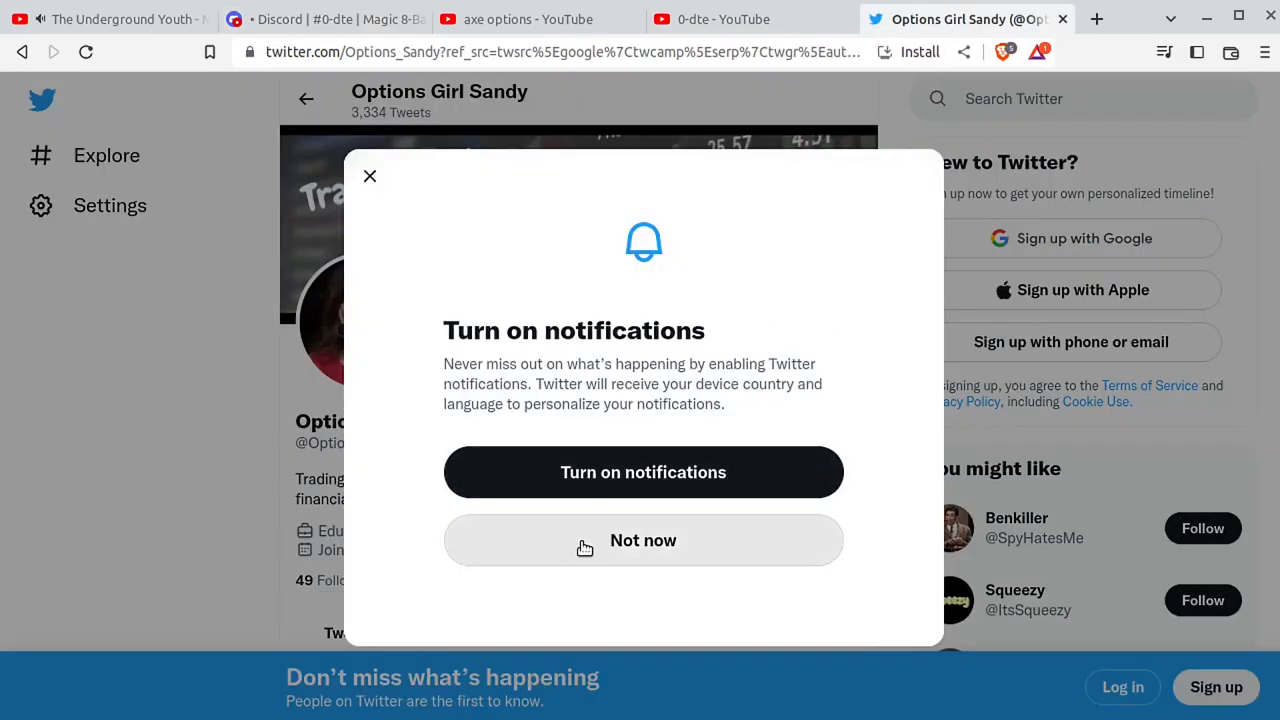
left_click(644, 540)
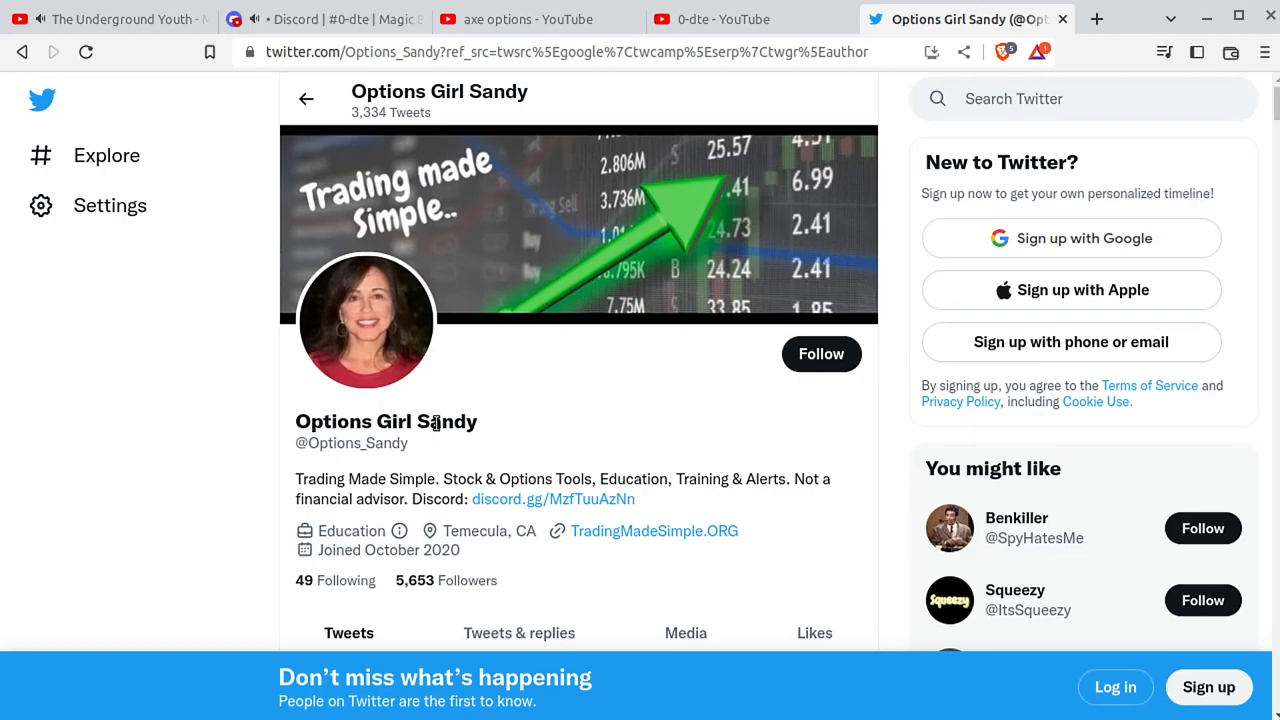
mouse_move(440, 144)
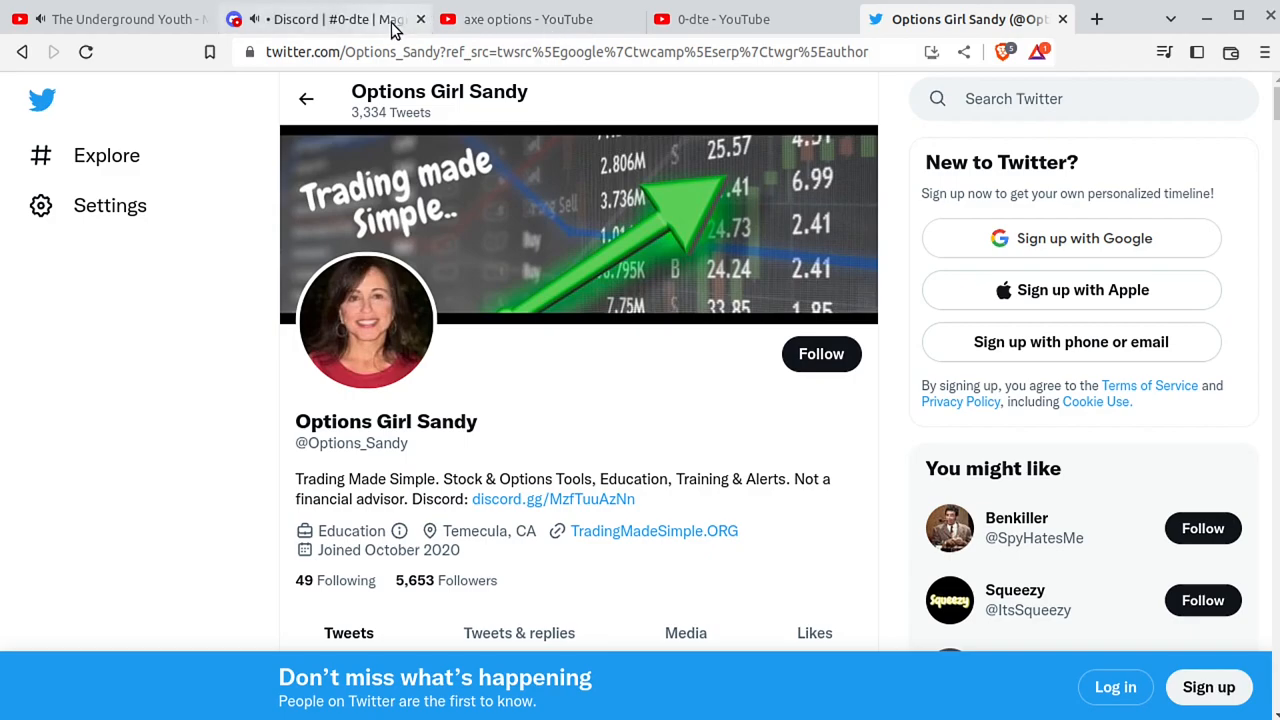
left_click(320, 20)
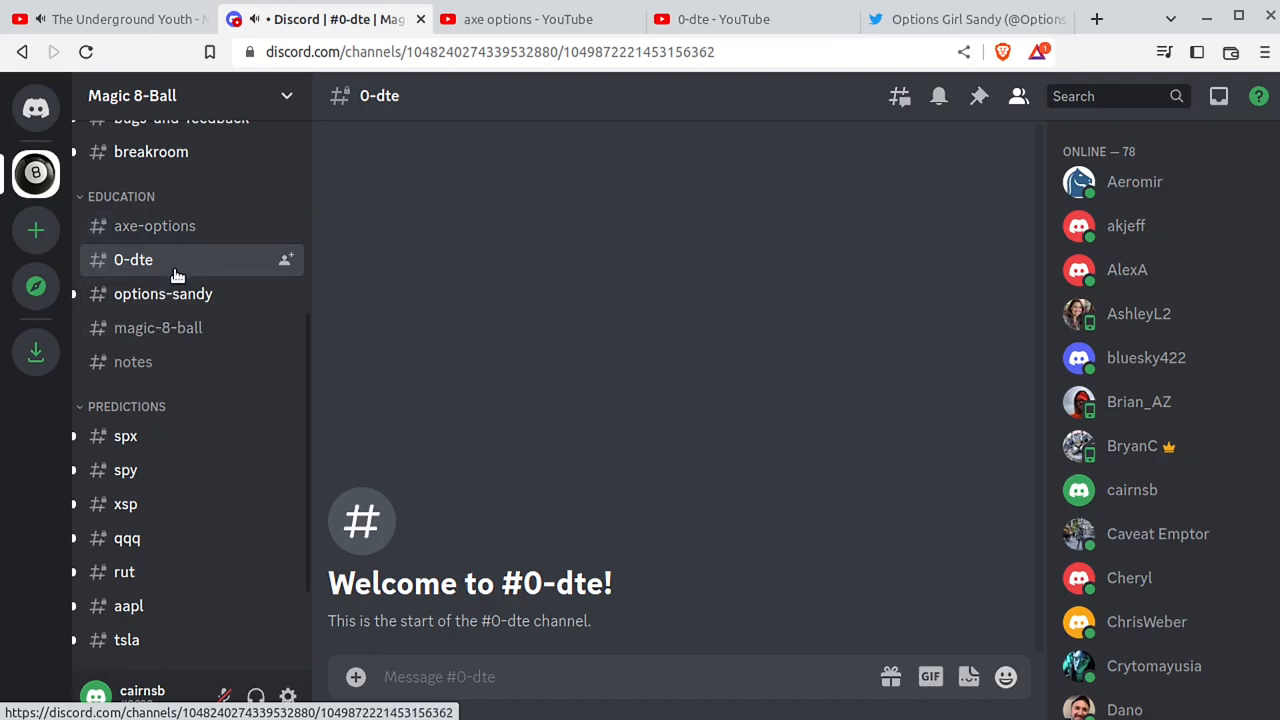
mouse_move(170, 288)
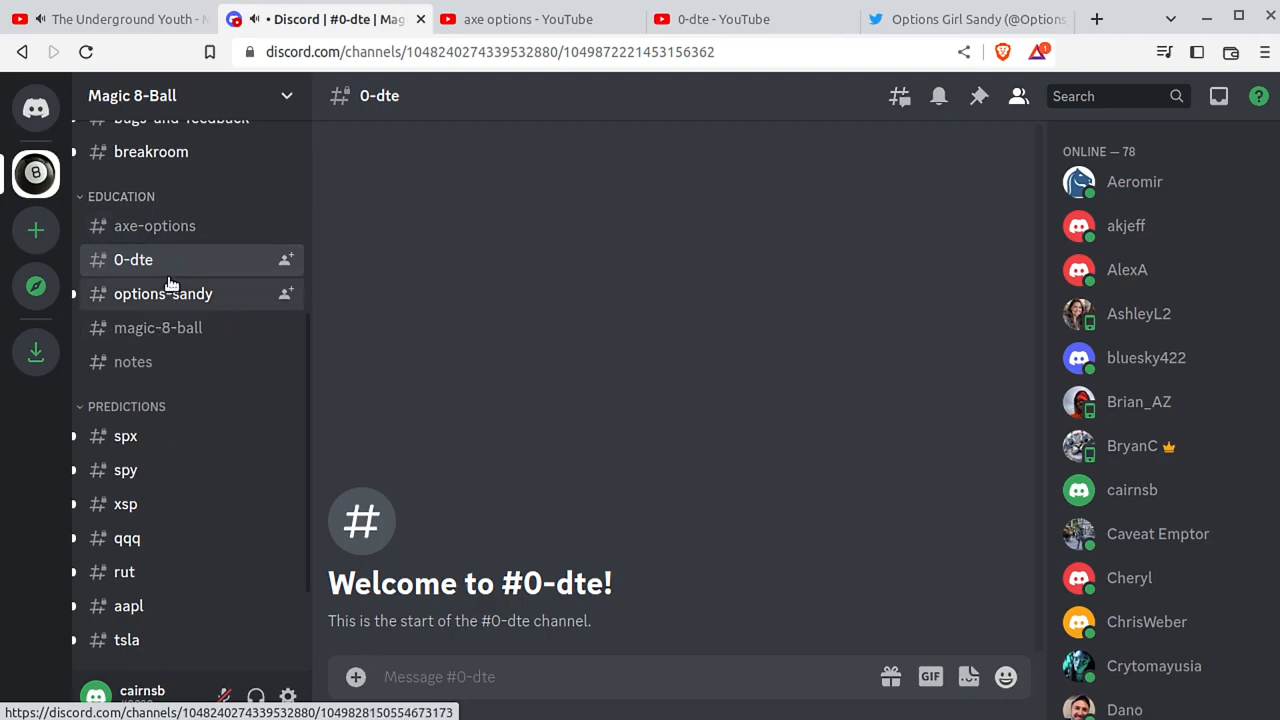
Step: Bring up the #spx channel and scroll through the newest Magic 8-Ball prediction post
left_click(124, 436)
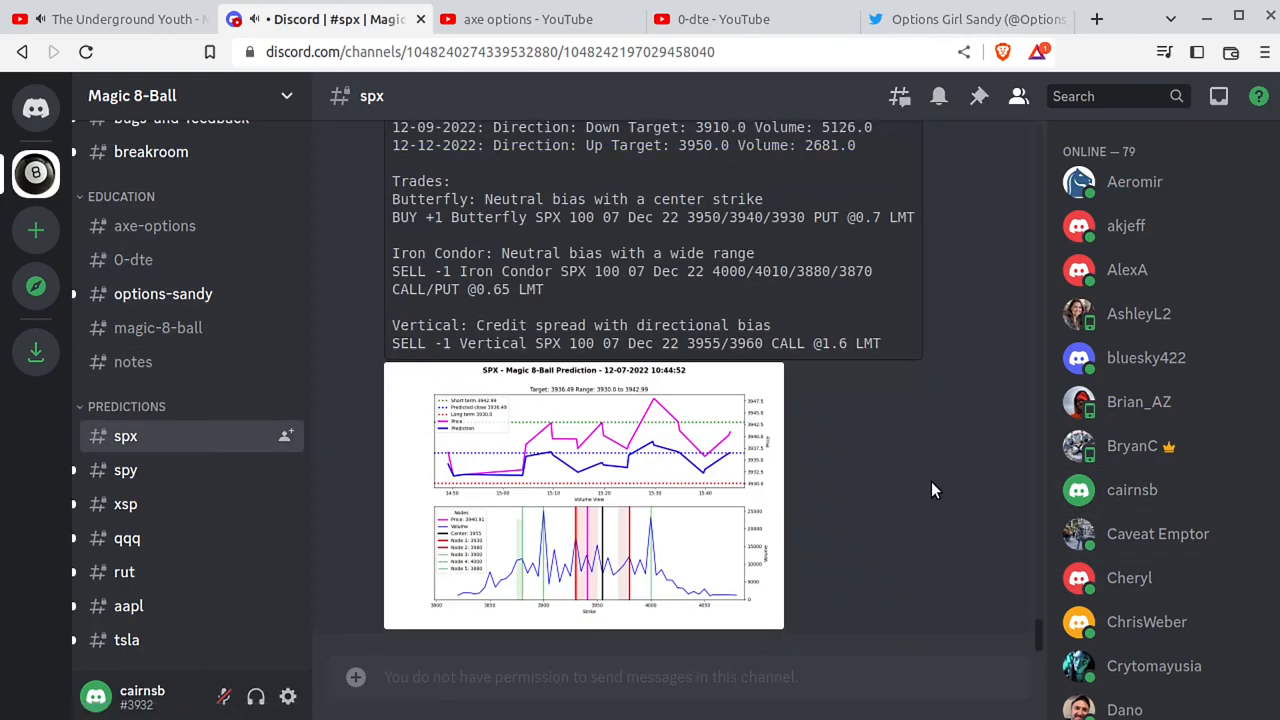
mouse_move(560, 440)
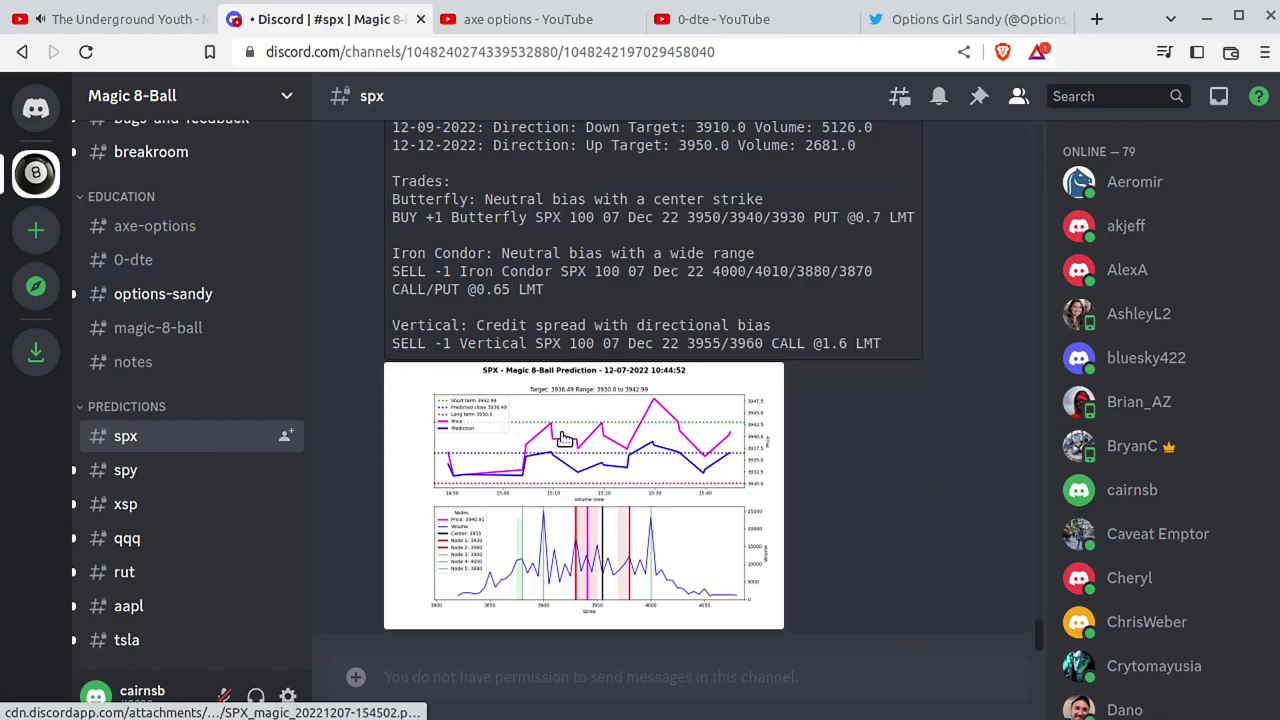
mouse_move(652, 366)
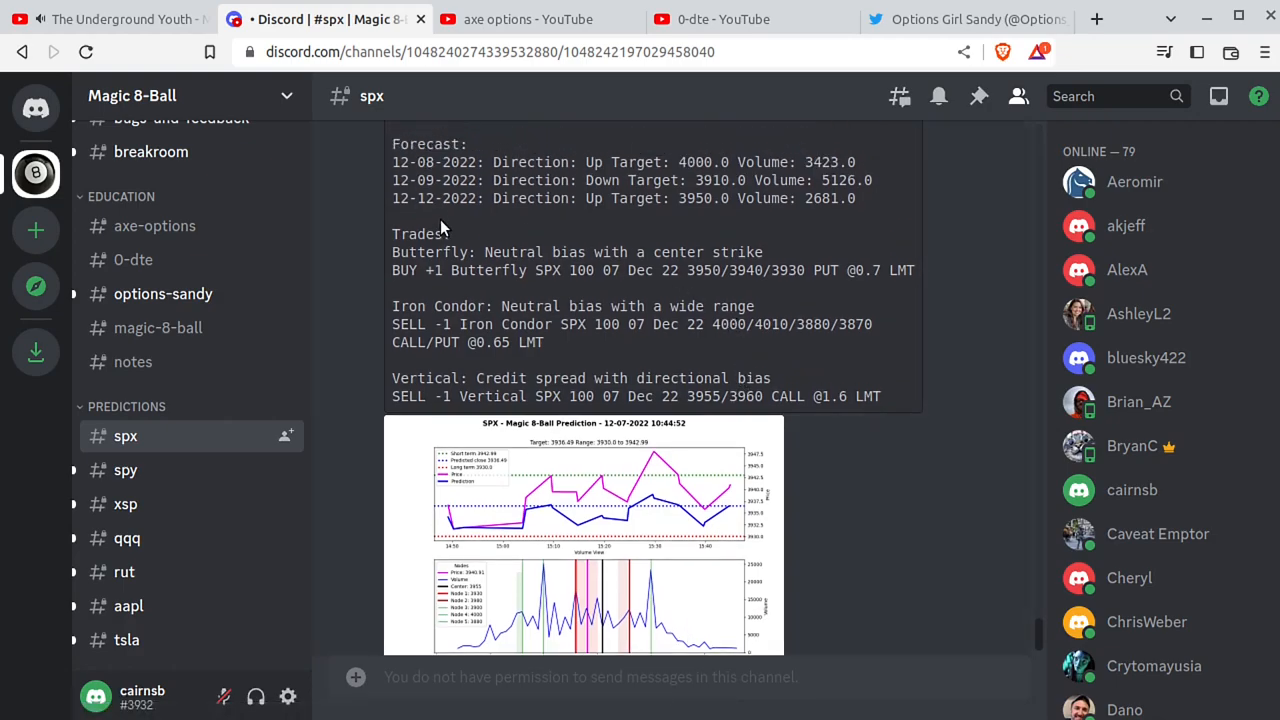
mouse_move(688, 292)
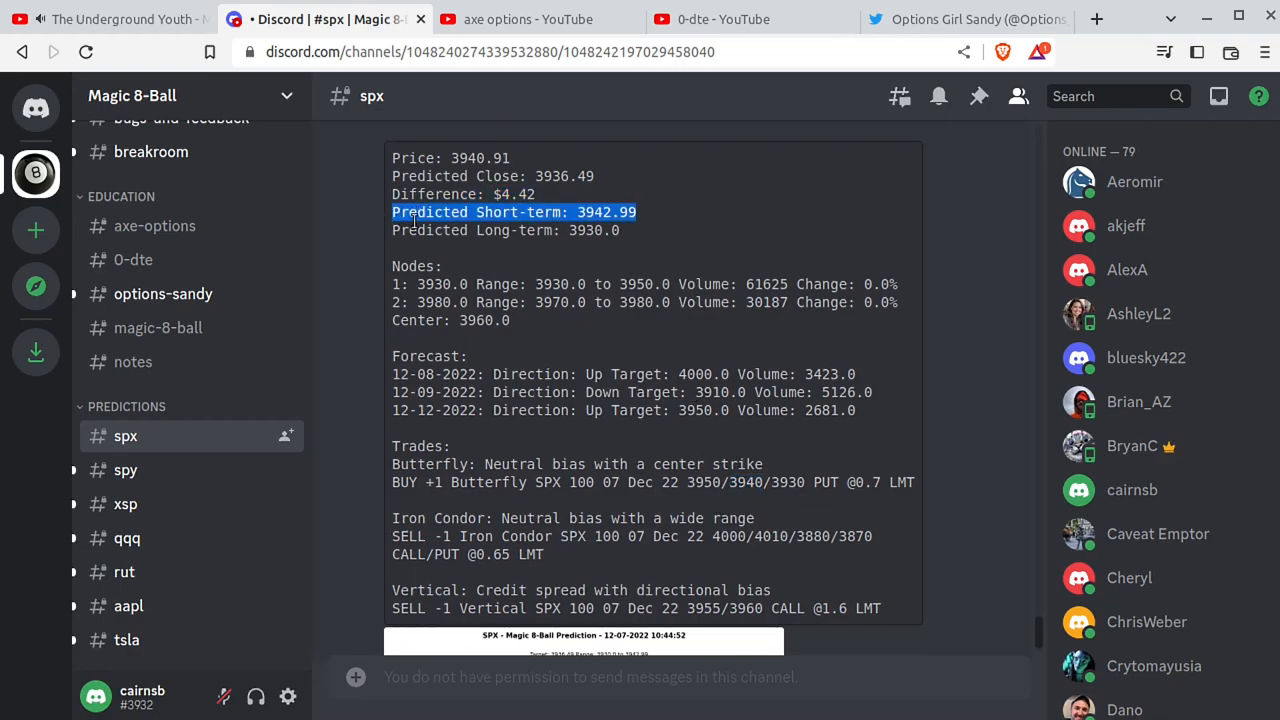
scroll("down", 3)
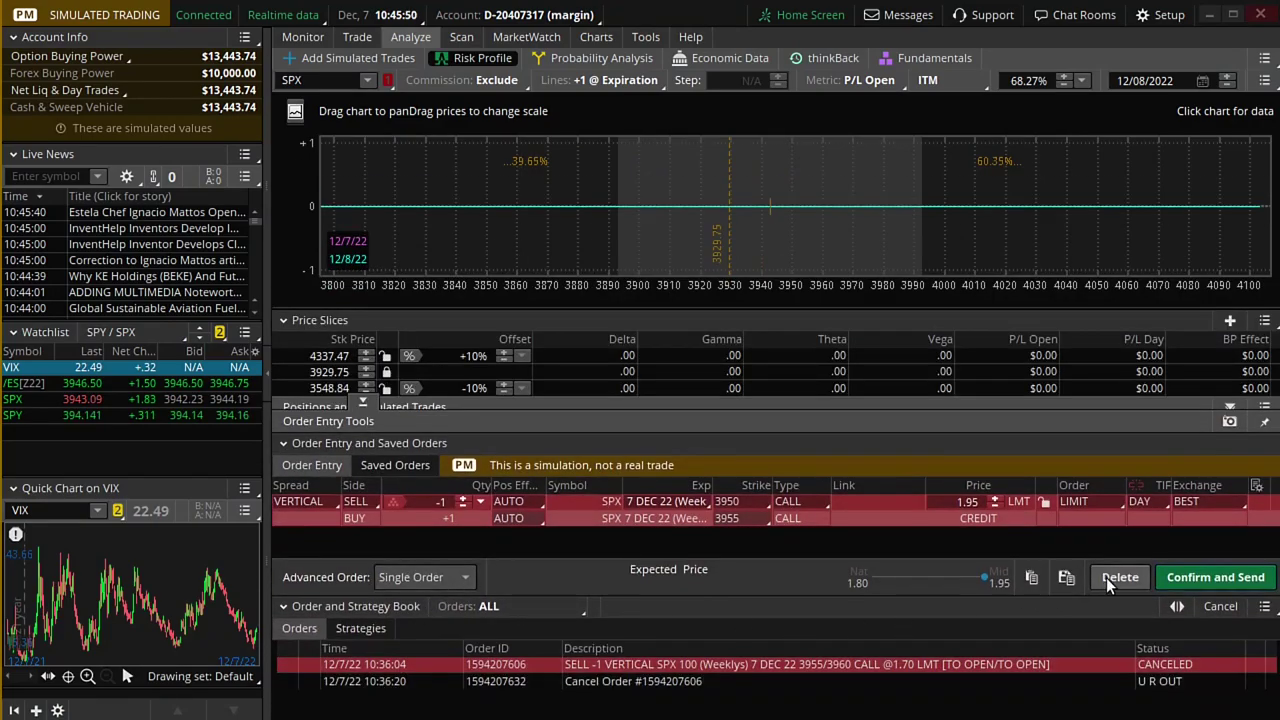
Step: Remove the old staged 3955/3960 call vertical order from the order list
left_click(1120, 576)
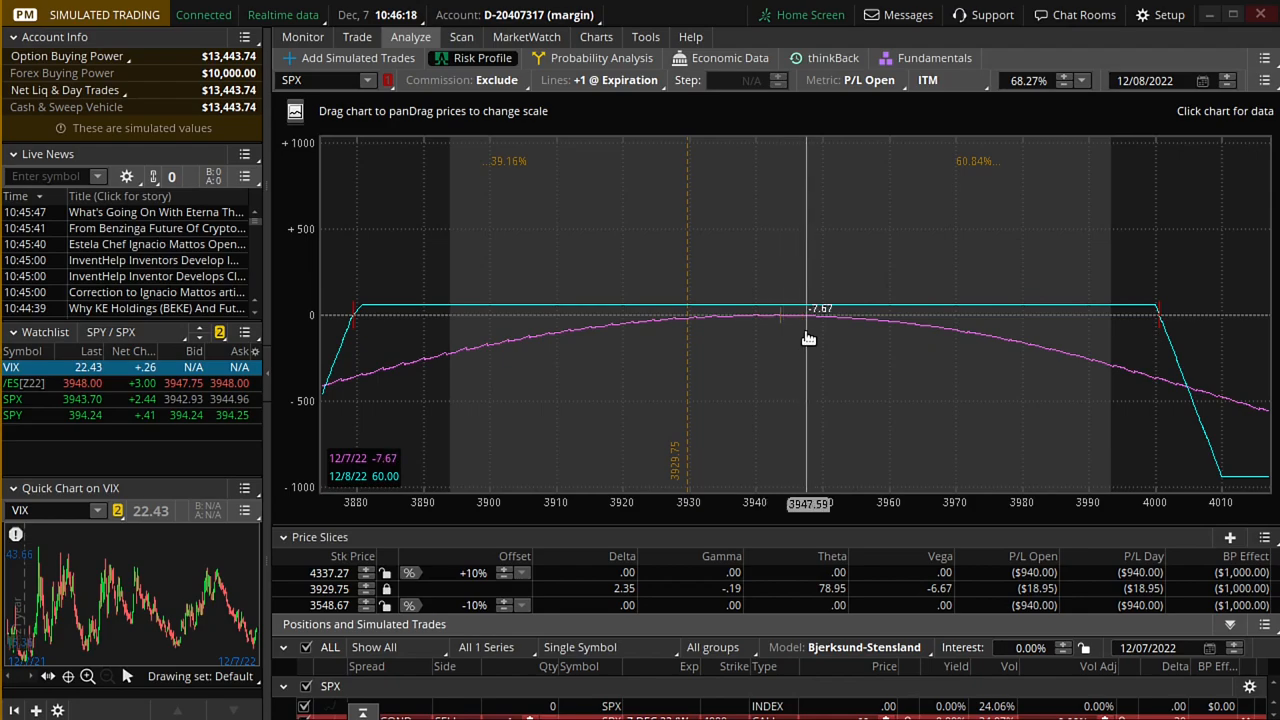
mouse_move(1188, 304)
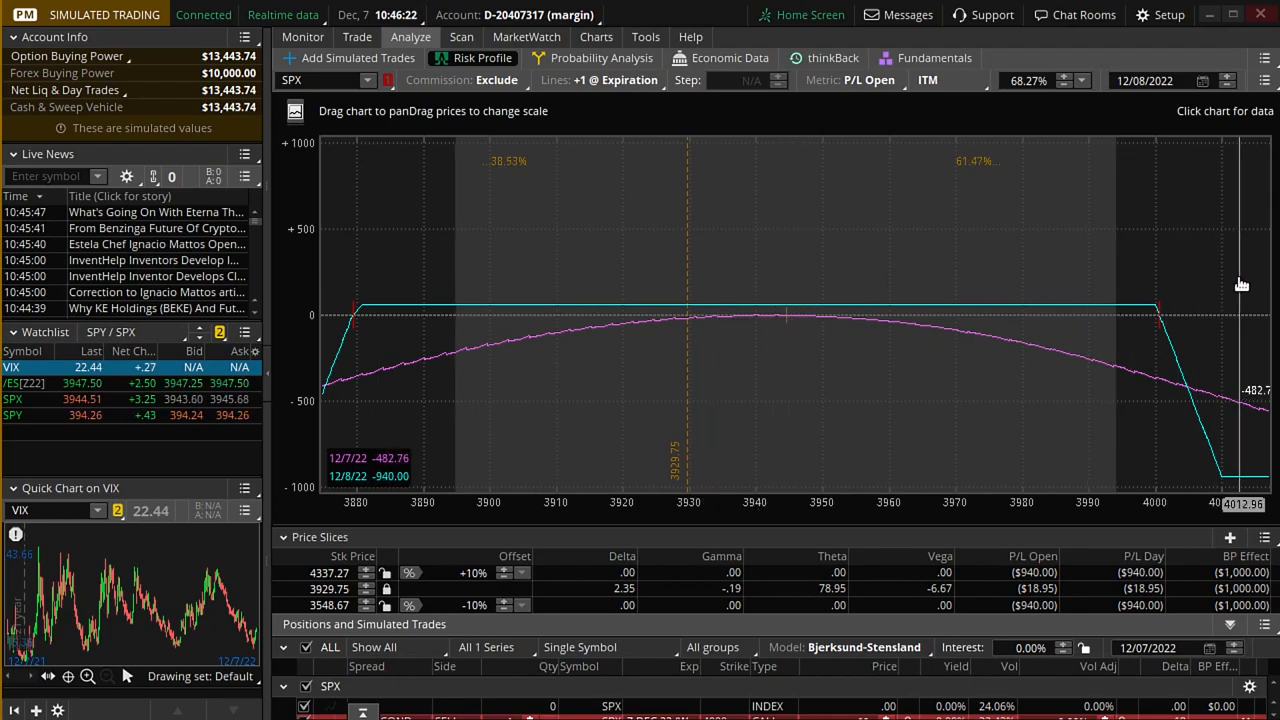
mouse_move(632, 358)
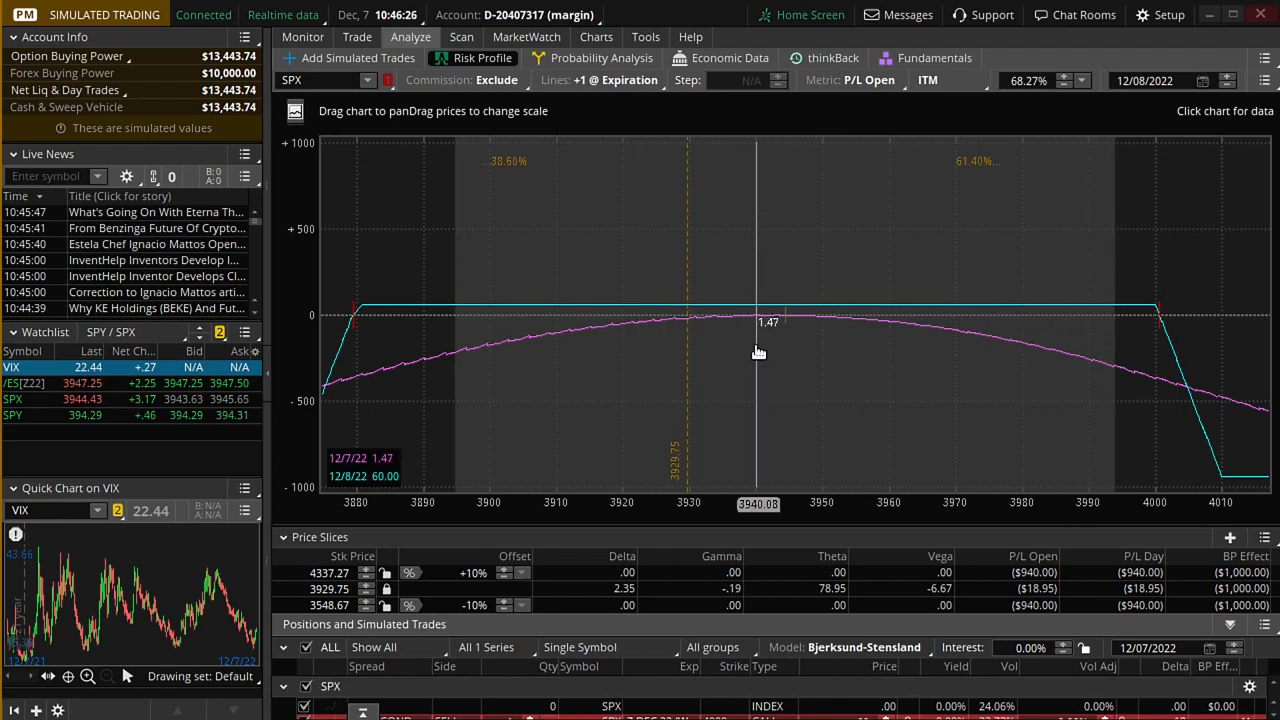
mouse_move(766, 340)
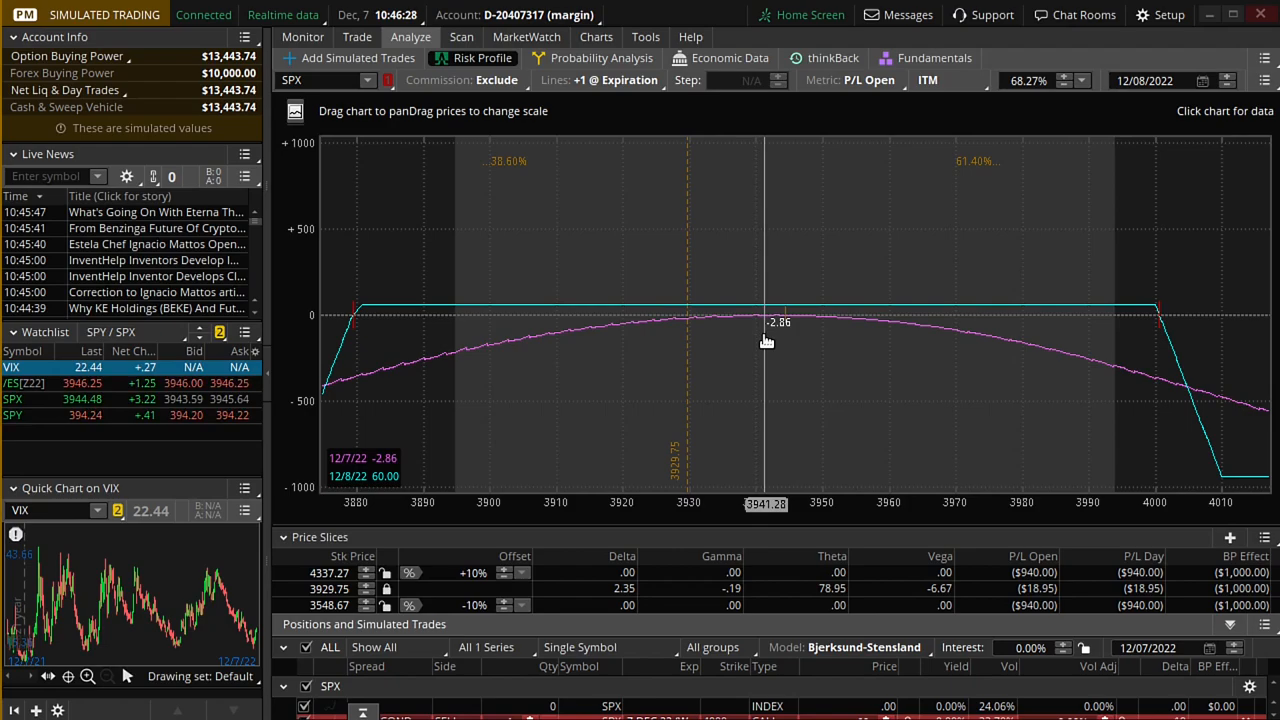
mouse_move(784, 338)
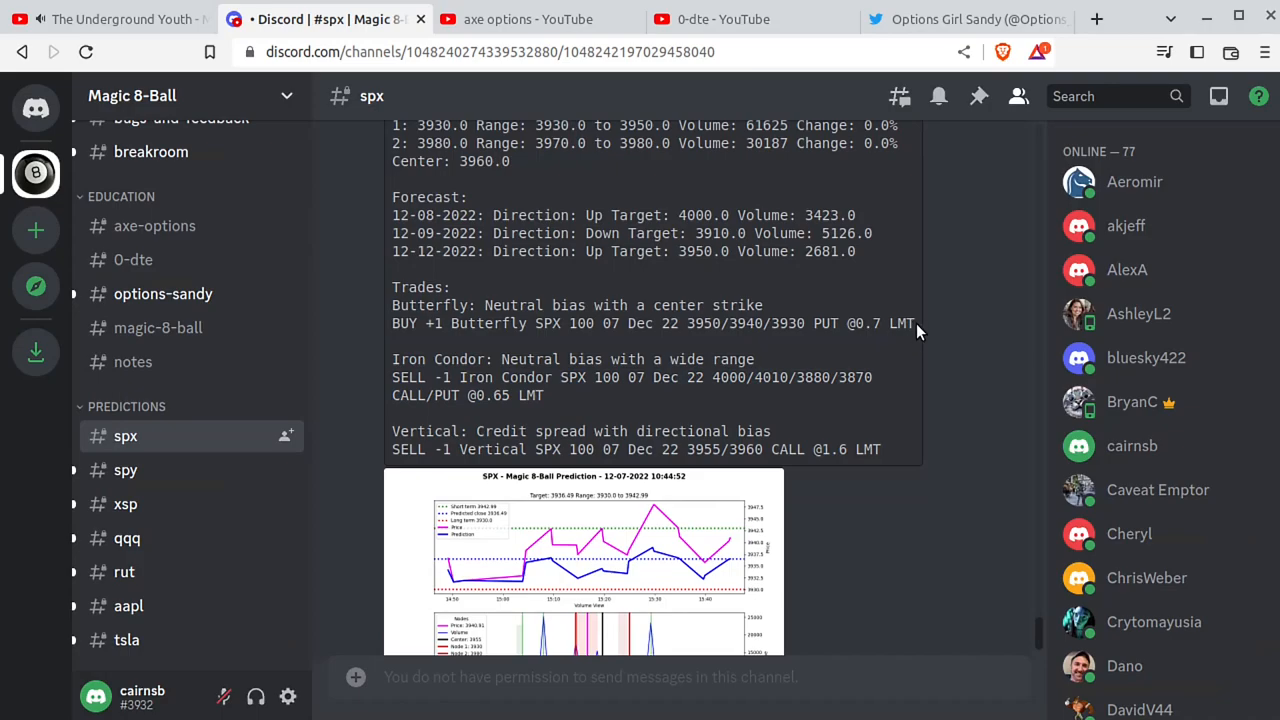
Step: Copy the 3950/3940/3930 put butterfly trade instruction from the prediction post
right_click(640, 324)
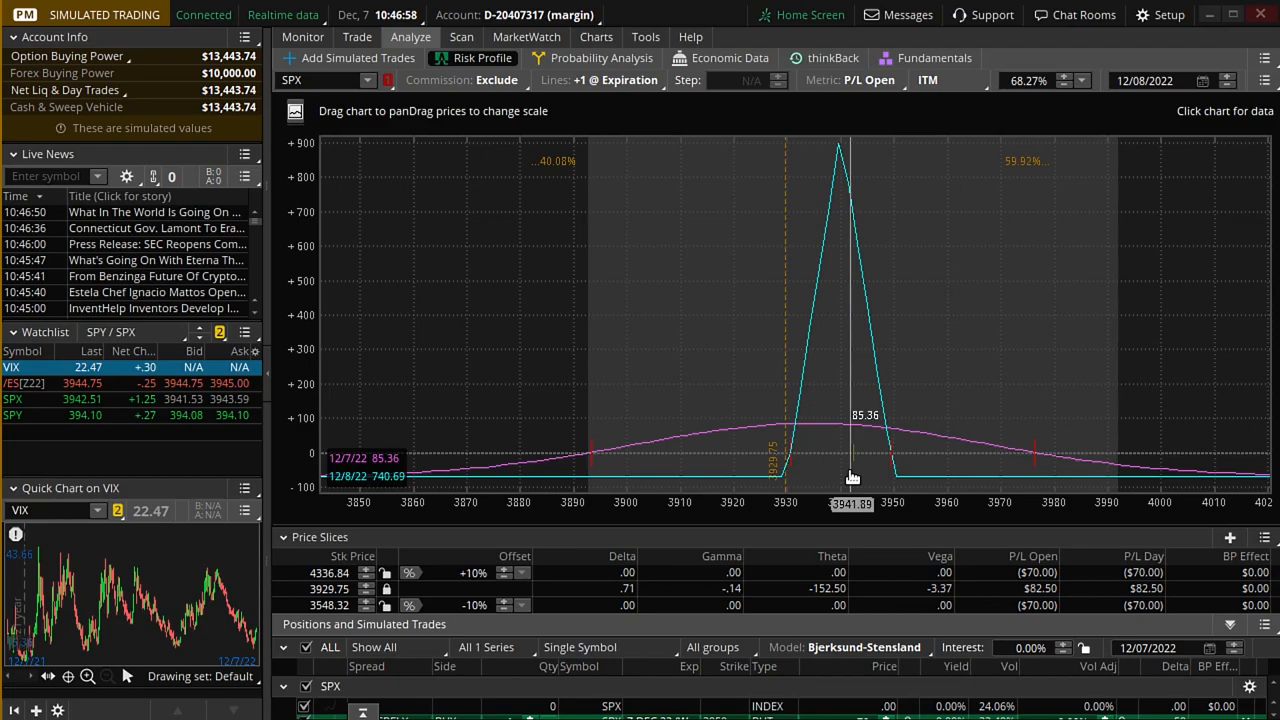
mouse_move(856, 460)
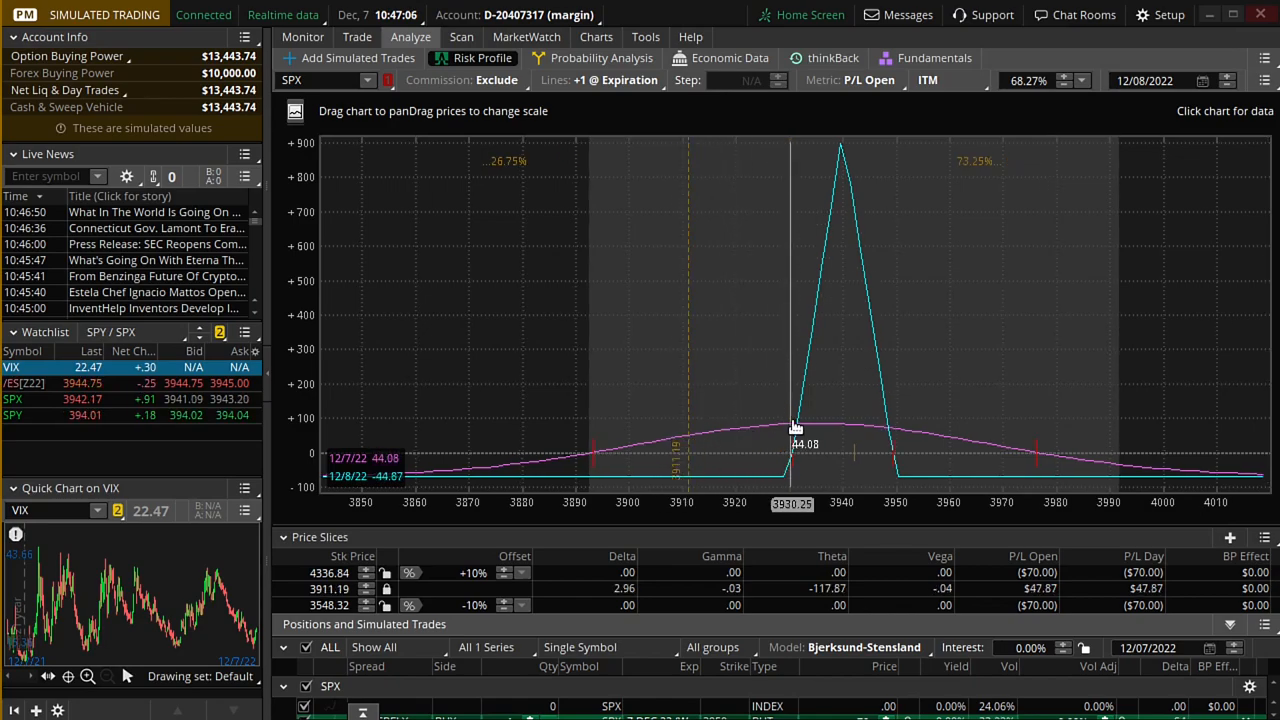
mouse_move(858, 388)
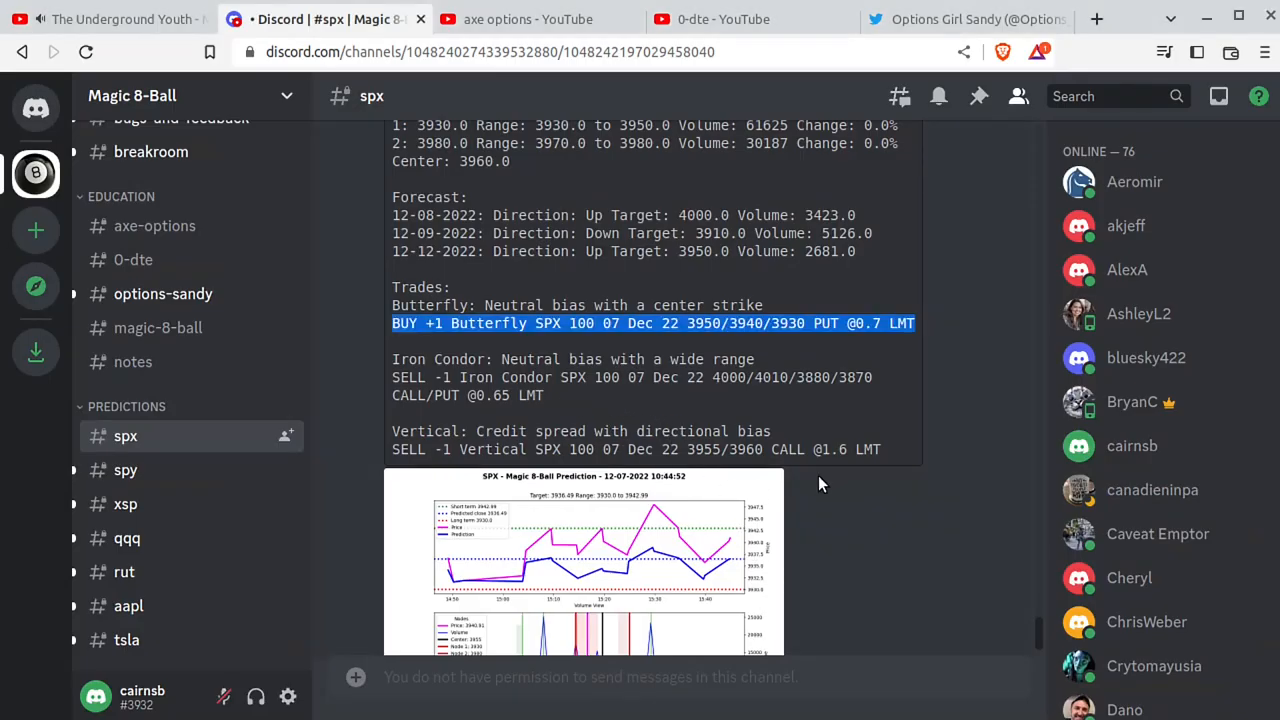
Step: Select the vertical credit spread line and re-stage the canceled 3955/3960 call vertical order
triple_click(636, 448)
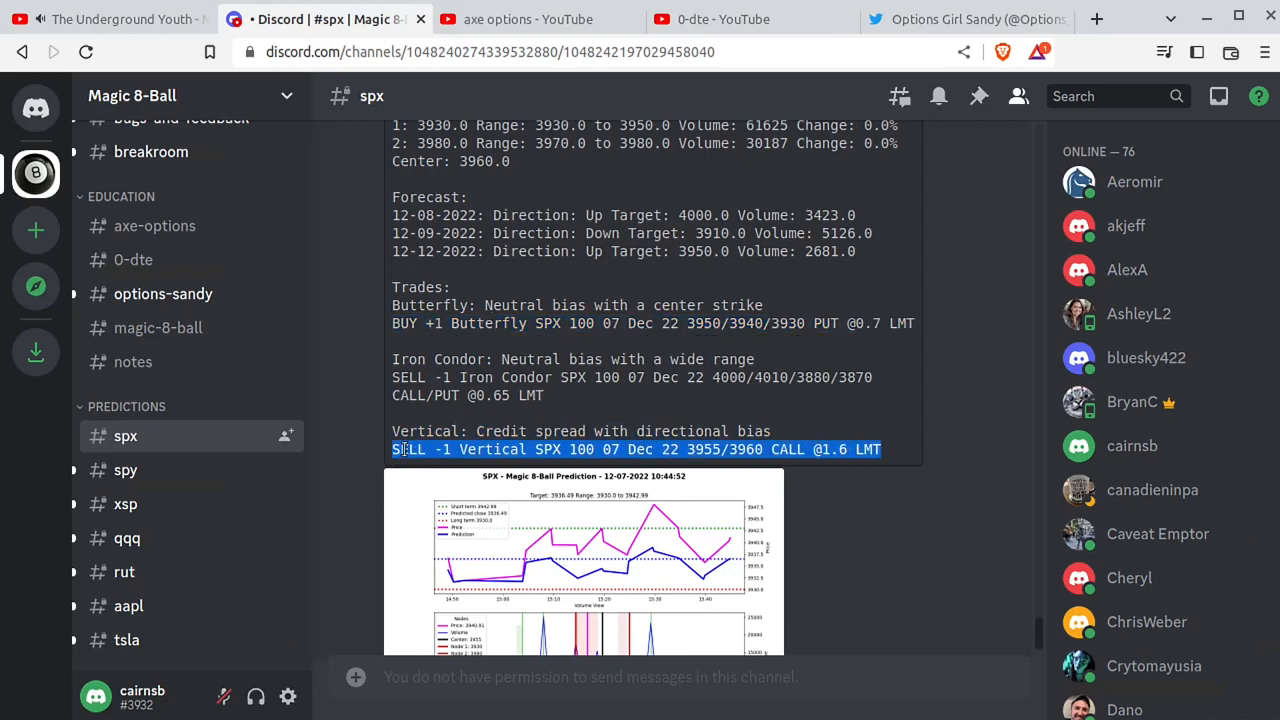
scroll("down", 3)
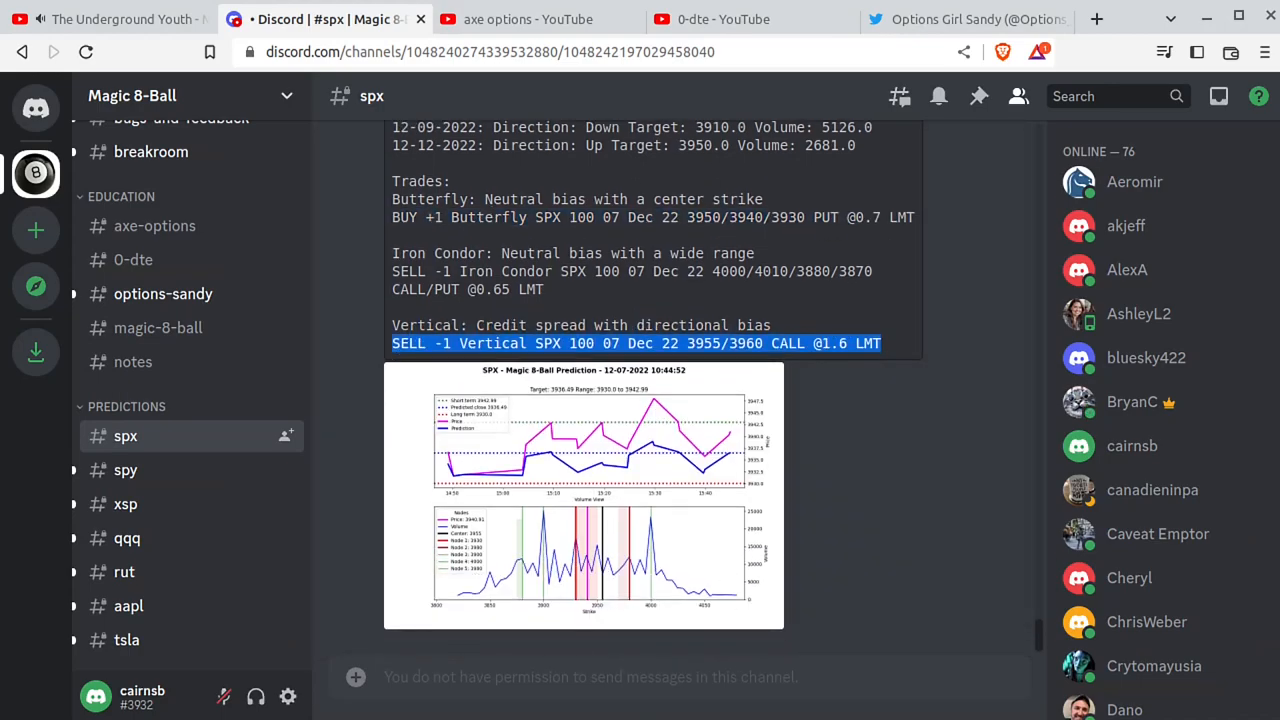
mouse_move(696, 344)
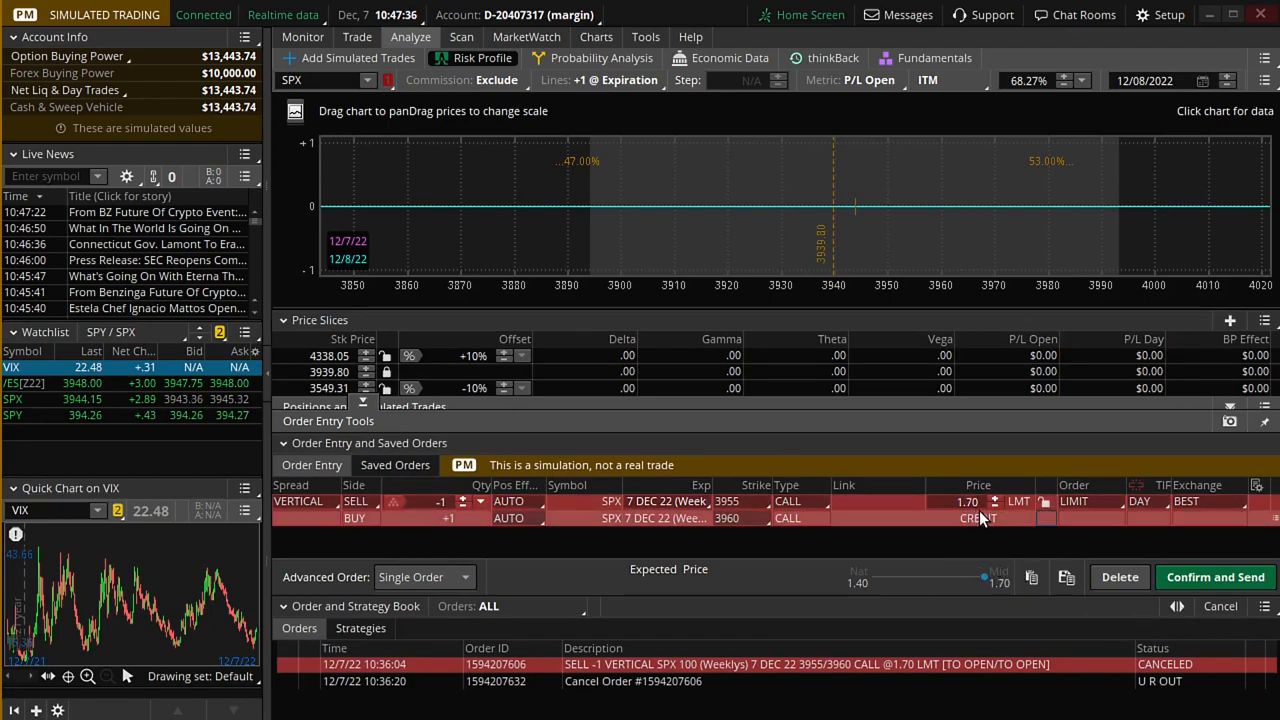
right_click(980, 518)
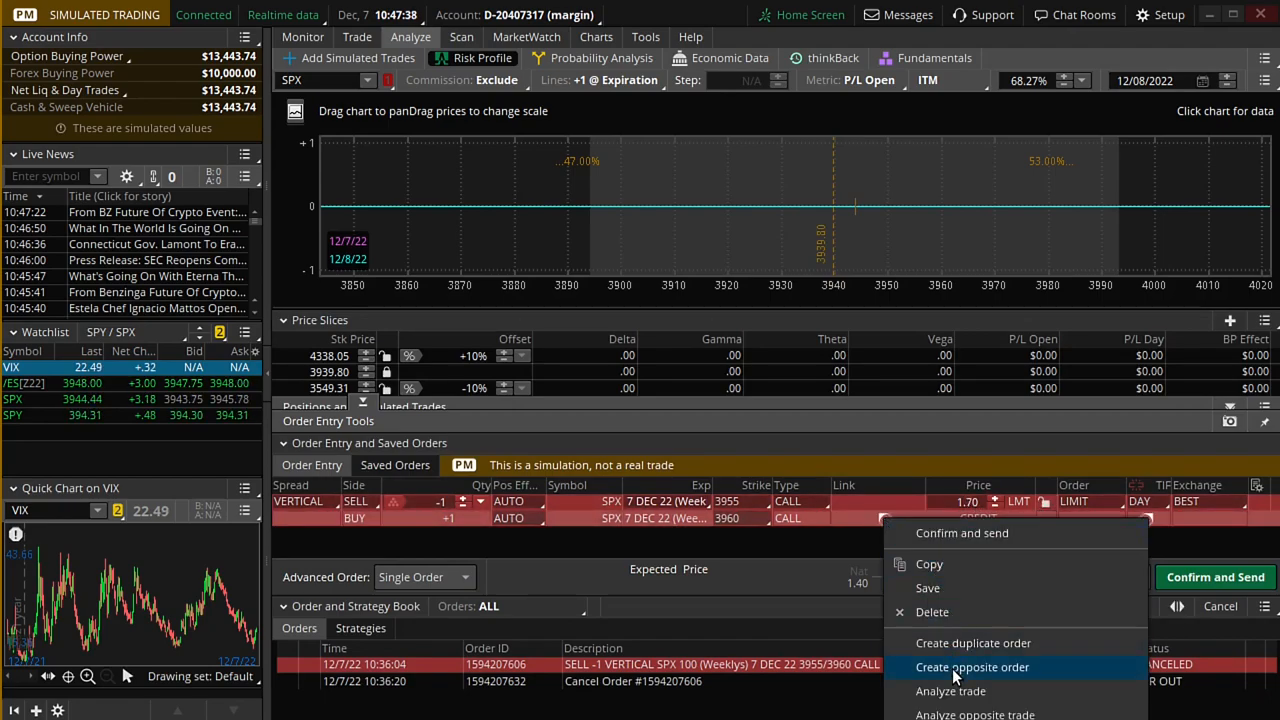
left_click(980, 668)
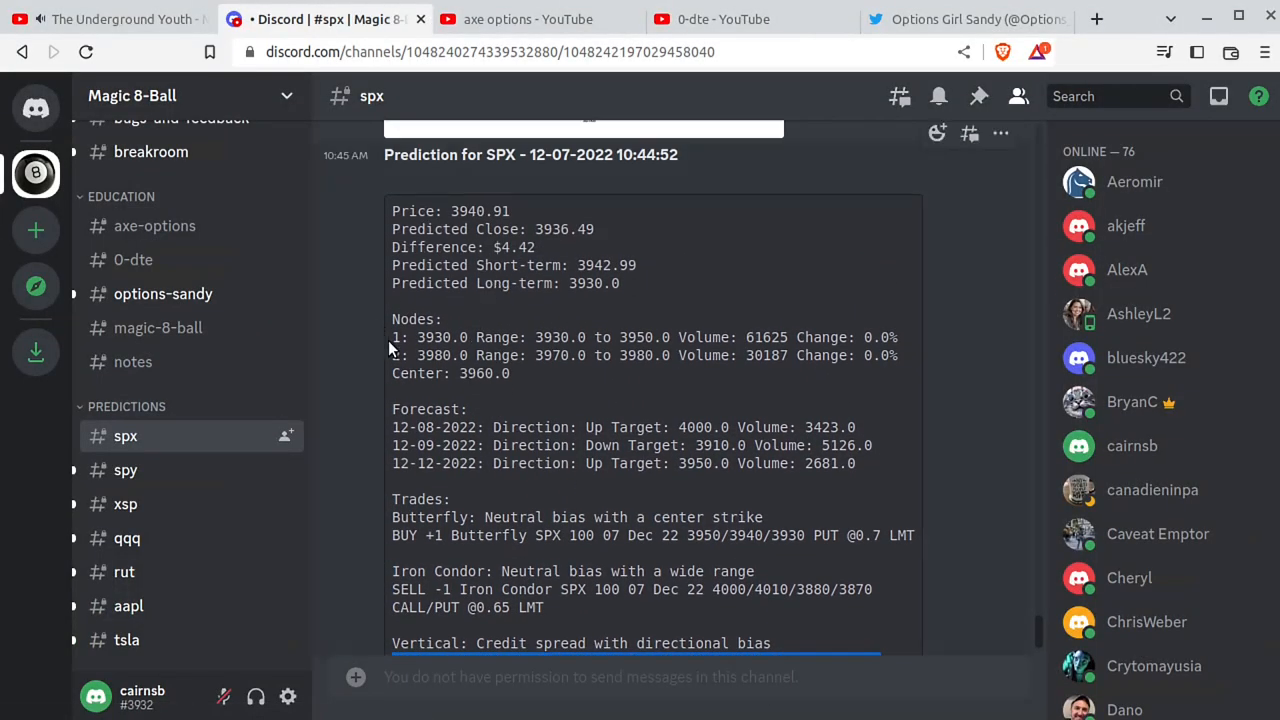
Step: Select text in the Discord SPX prediction post while the call vertical fills at 1.80
double_click(442, 336)
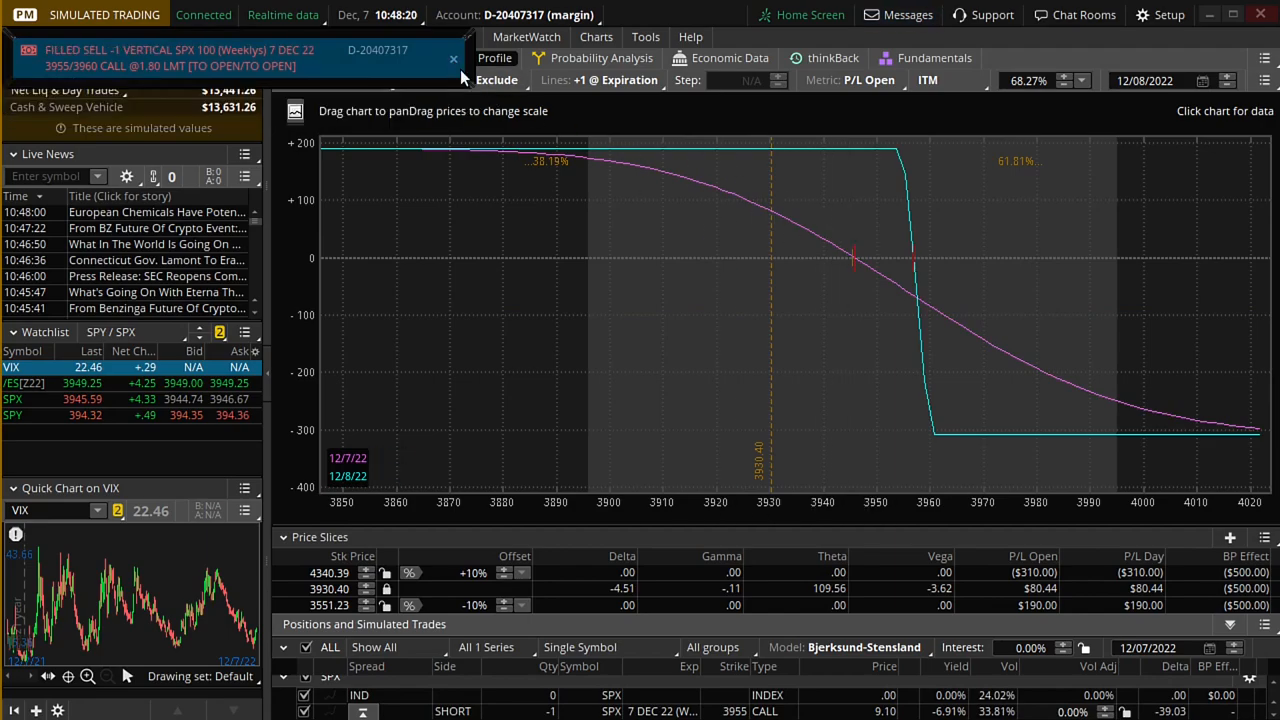
Step: From Activity and Positions, send the filled 3955/3960 call vertical to Analyze trade
left_click(302, 36)
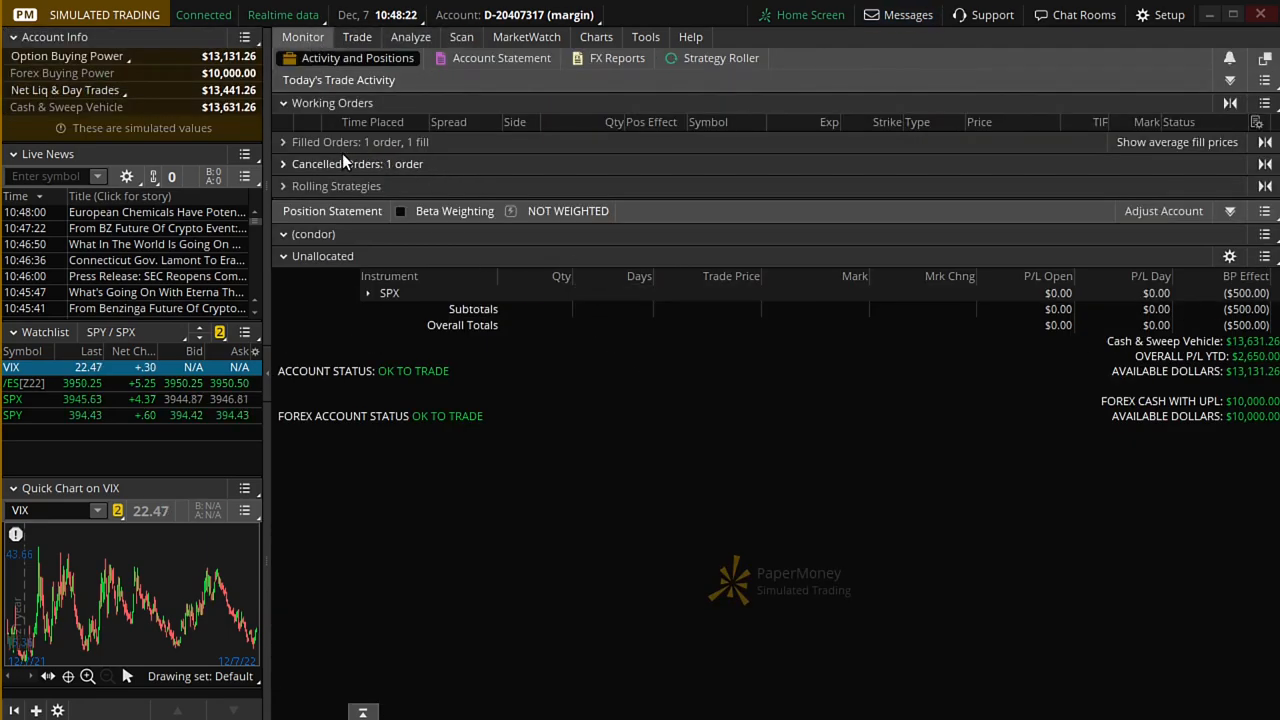
left_click(284, 140)
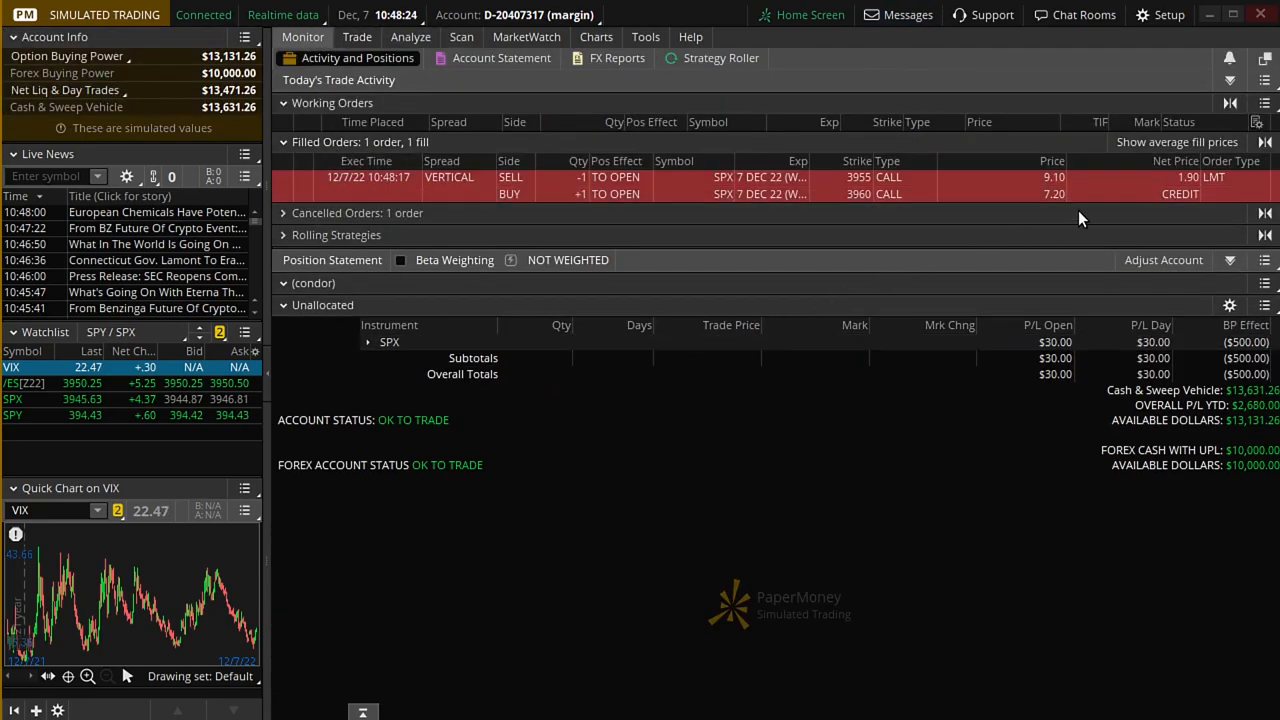
right_click(1084, 184)
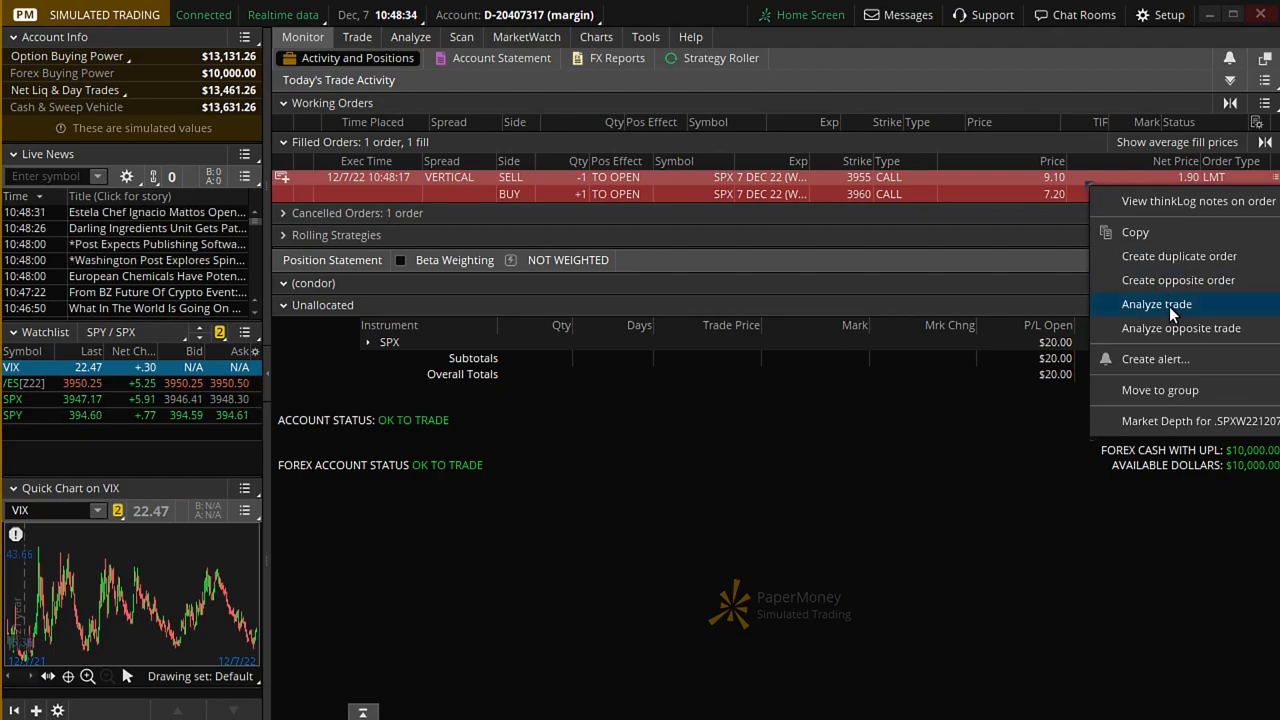
left_click(1156, 304)
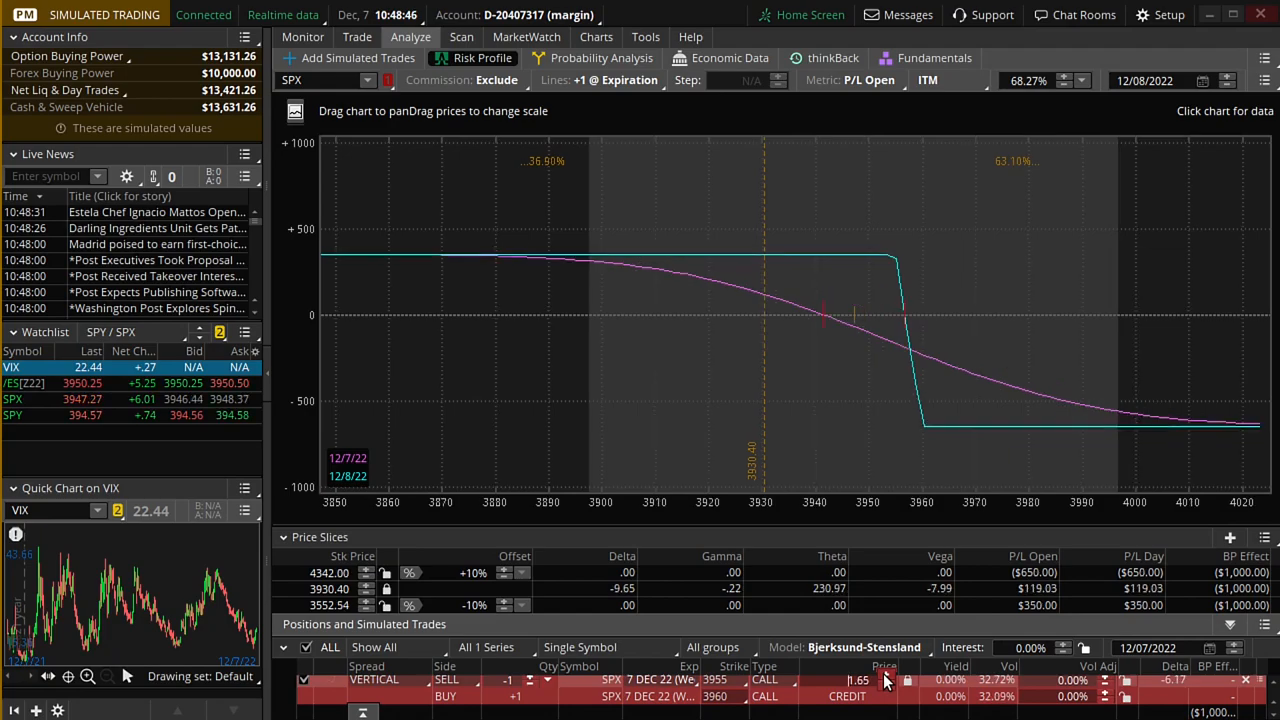
mouse_move(860, 300)
type("1.9")
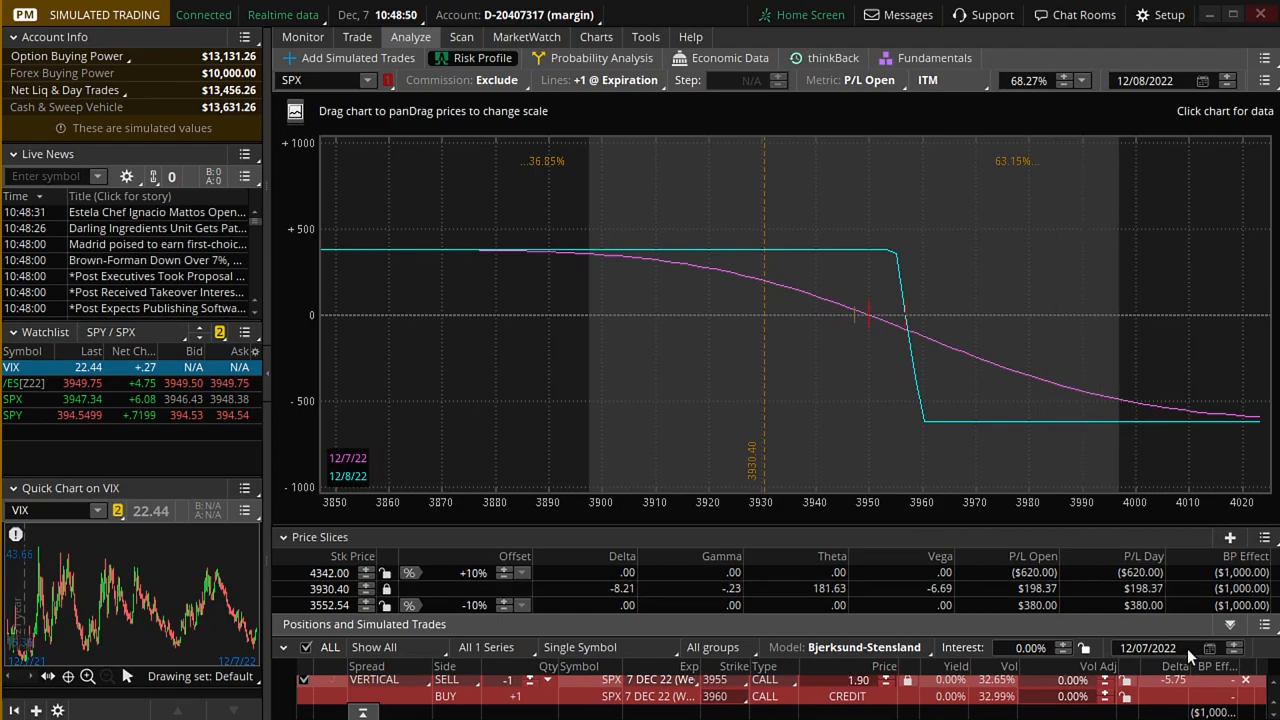
mouse_move(856, 324)
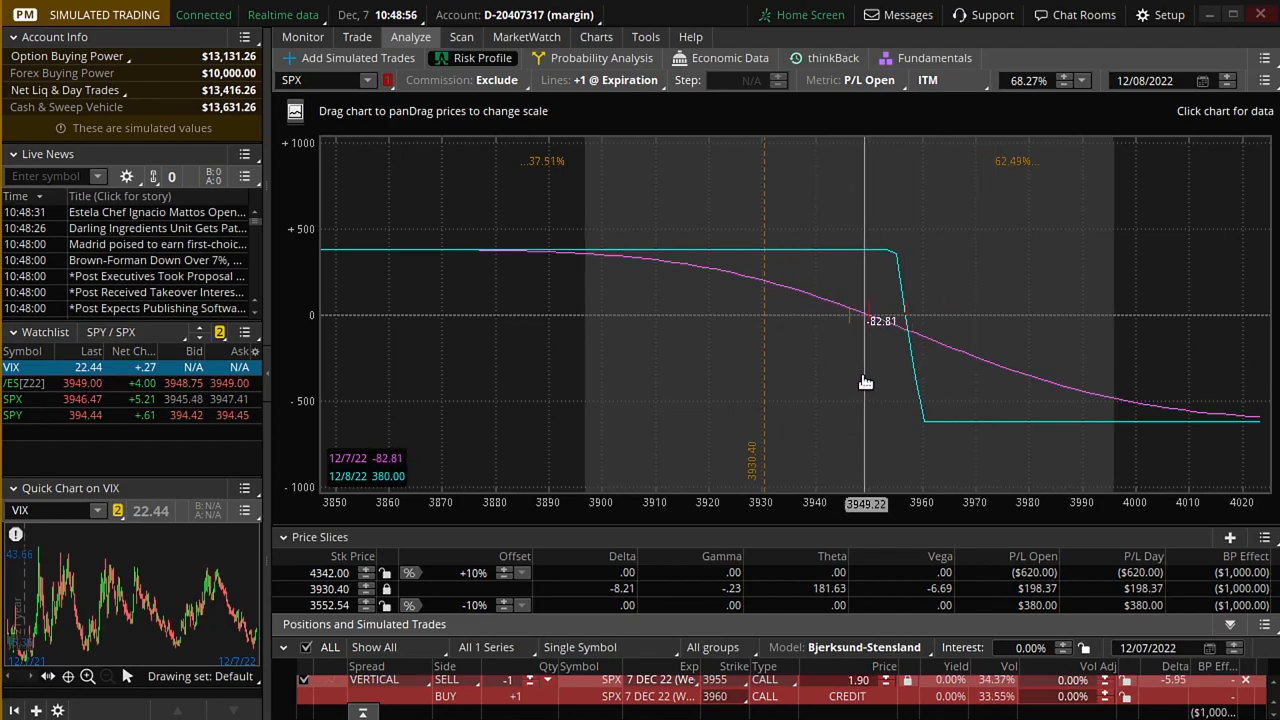
mouse_move(766, 324)
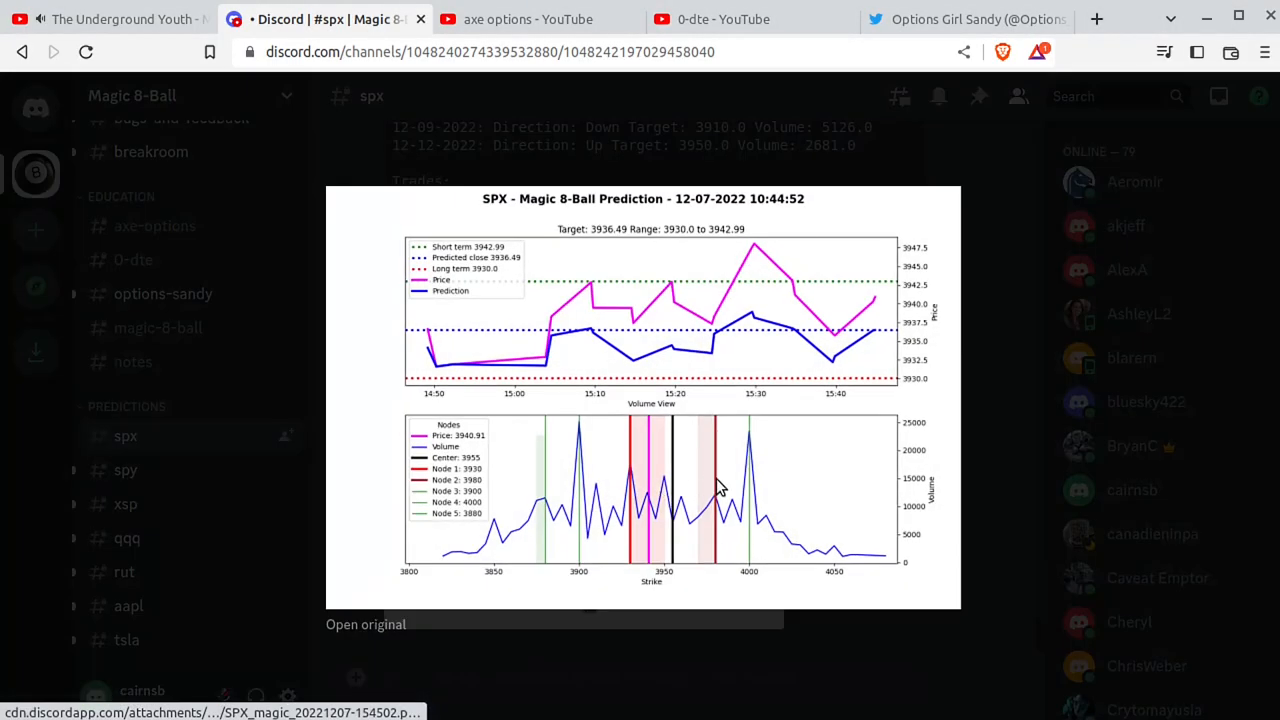
Step: View the full-size SPX prediction chart, then return to the Discord #spx channel tab
left_click(364, 624)
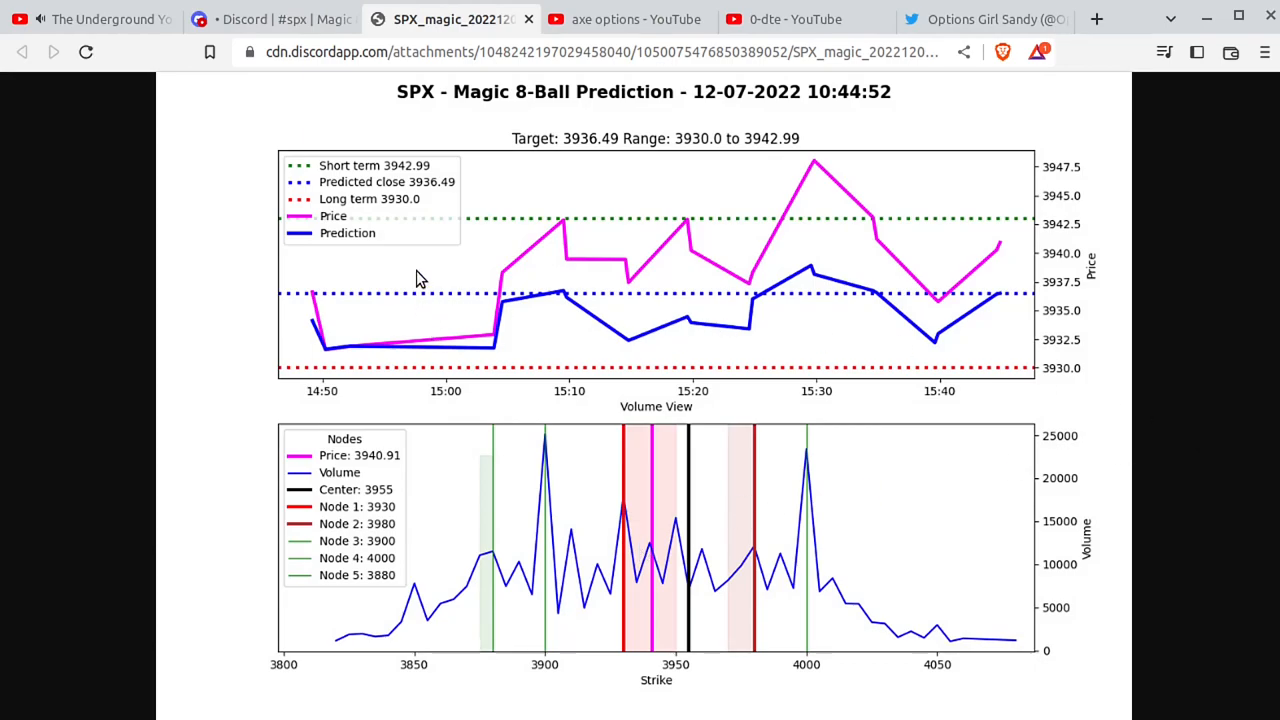
mouse_move(910, 374)
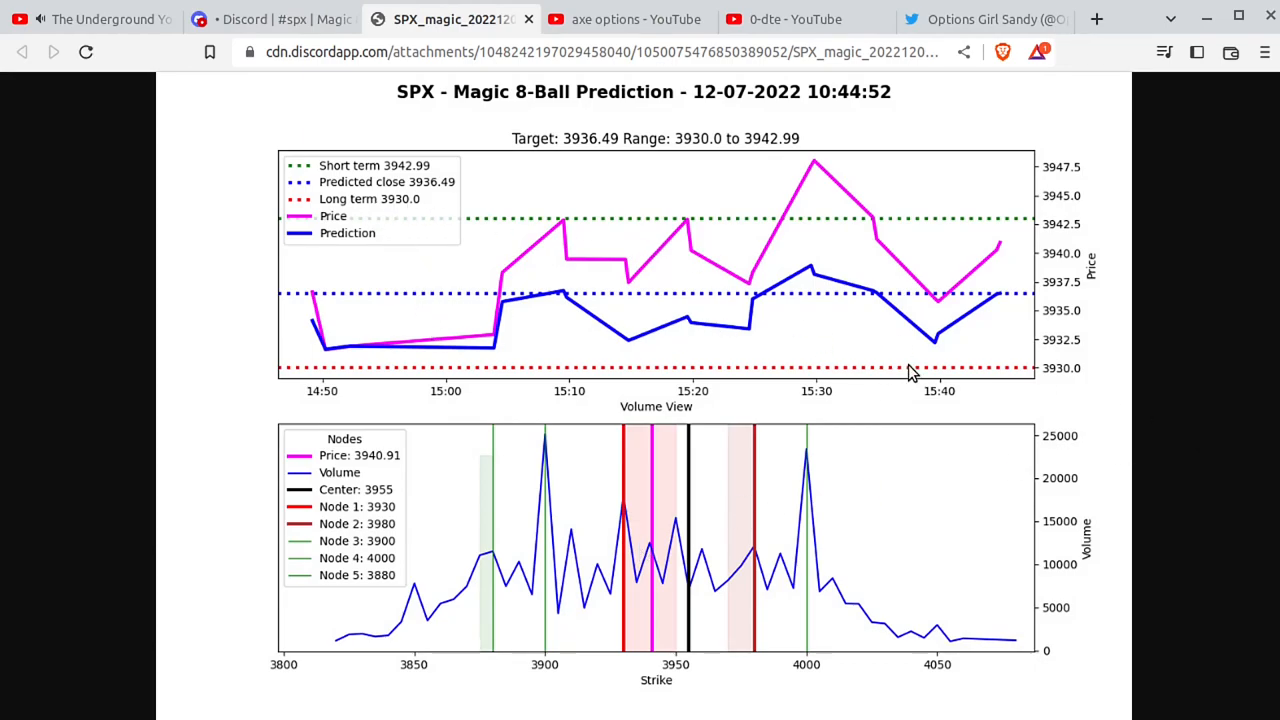
mouse_move(1010, 290)
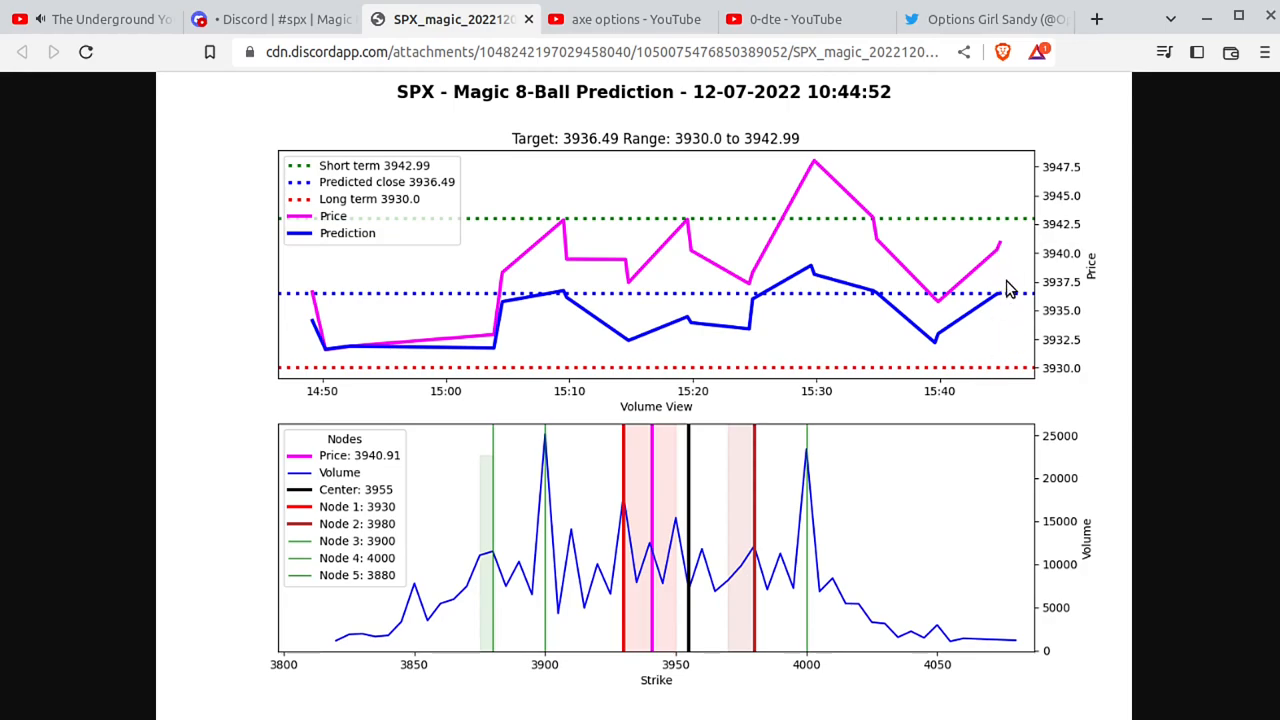
mouse_move(1030, 374)
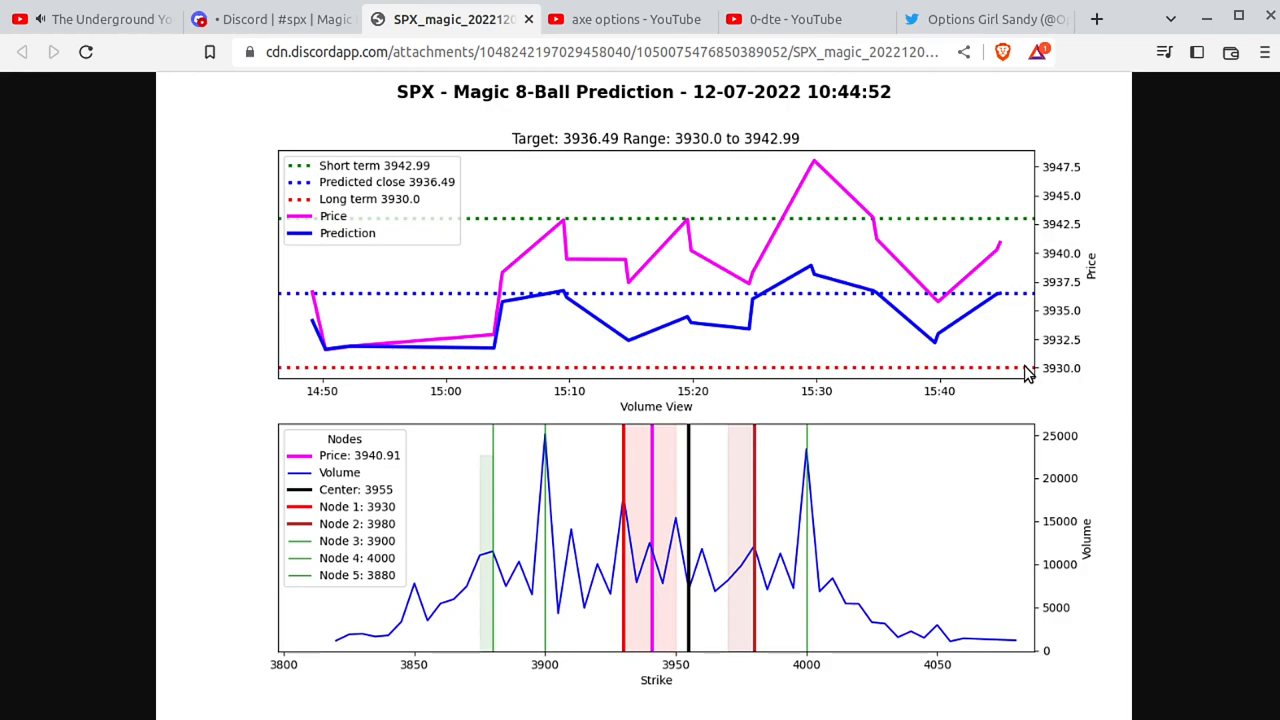
mouse_move(938, 280)
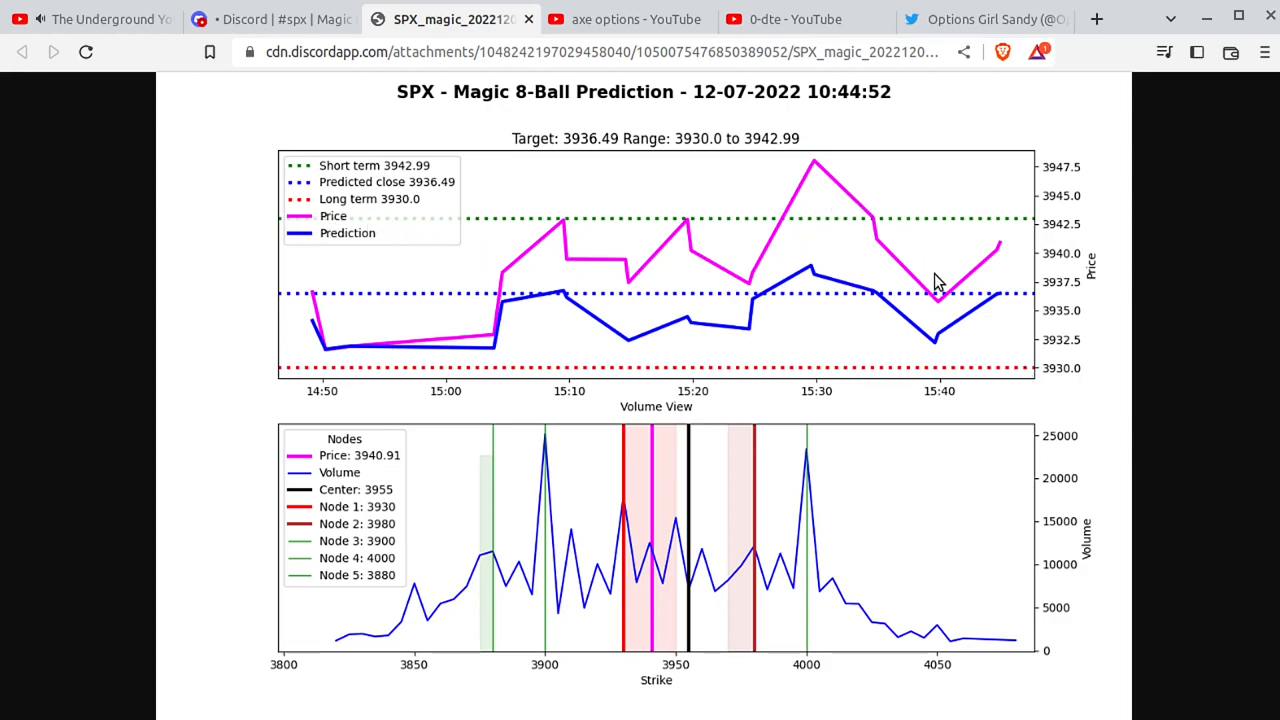
mouse_move(978, 300)
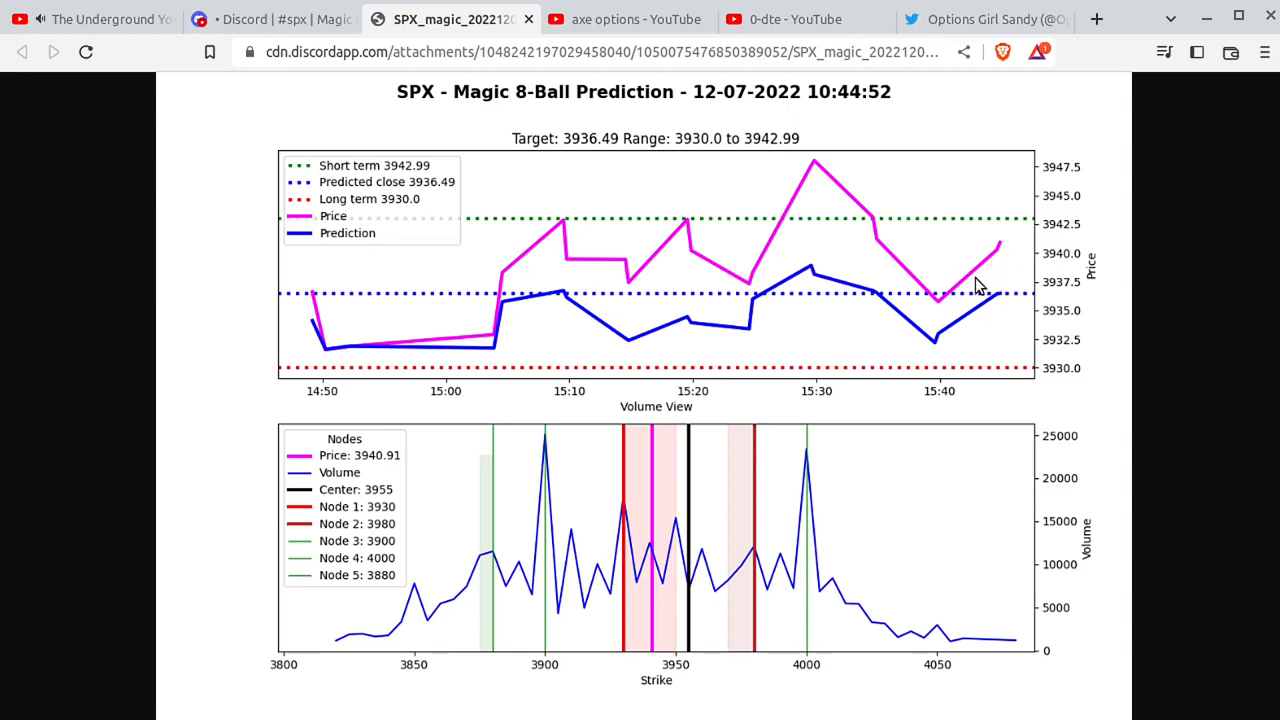
mouse_move(1020, 228)
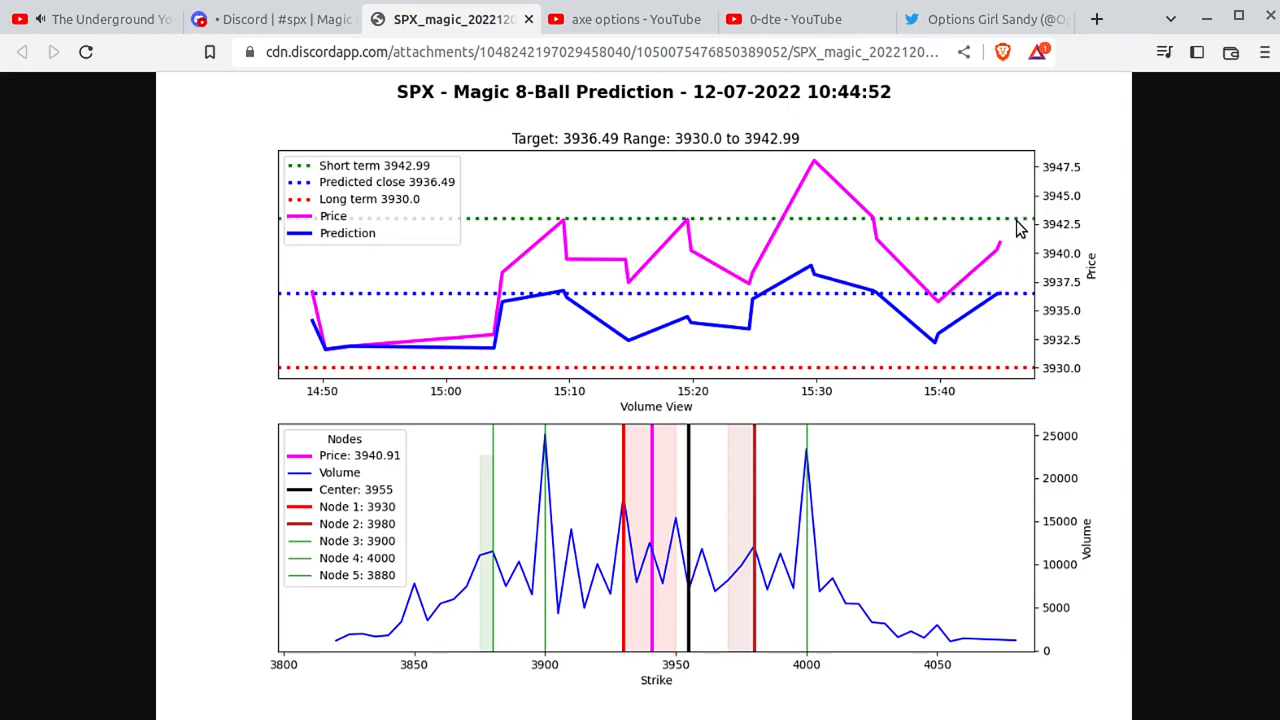
mouse_move(1030, 300)
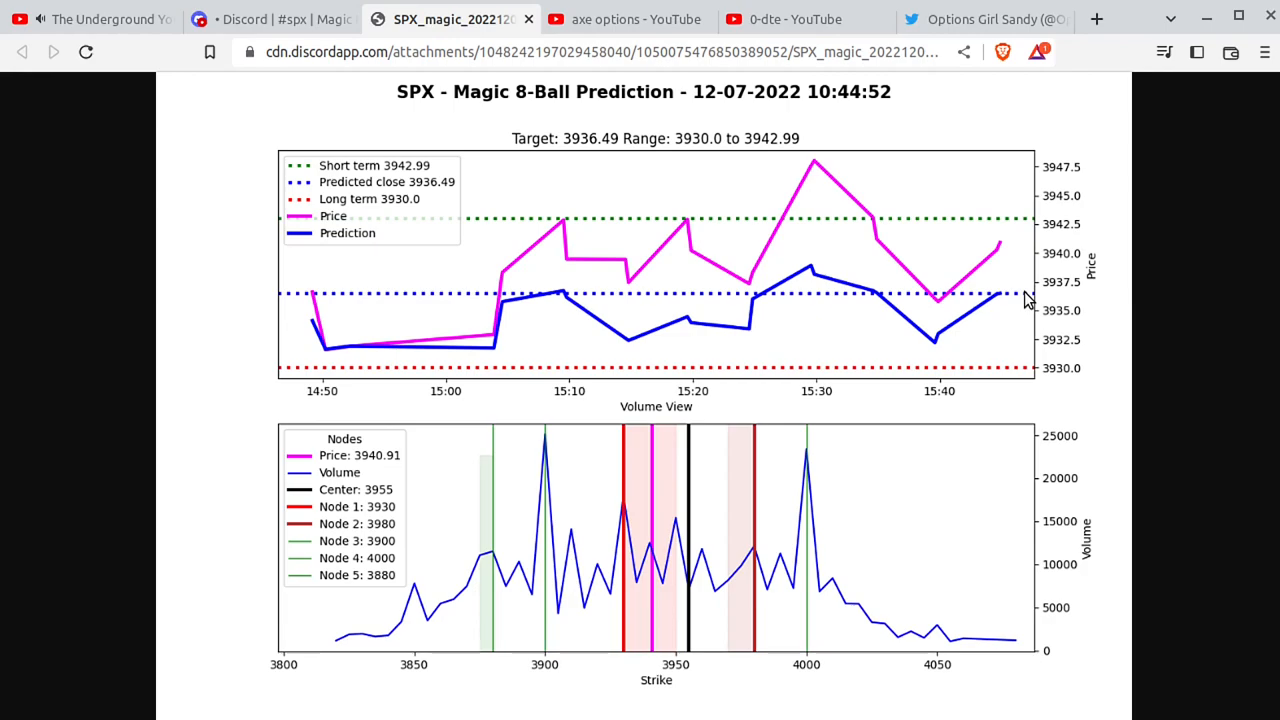
mouse_move(1036, 372)
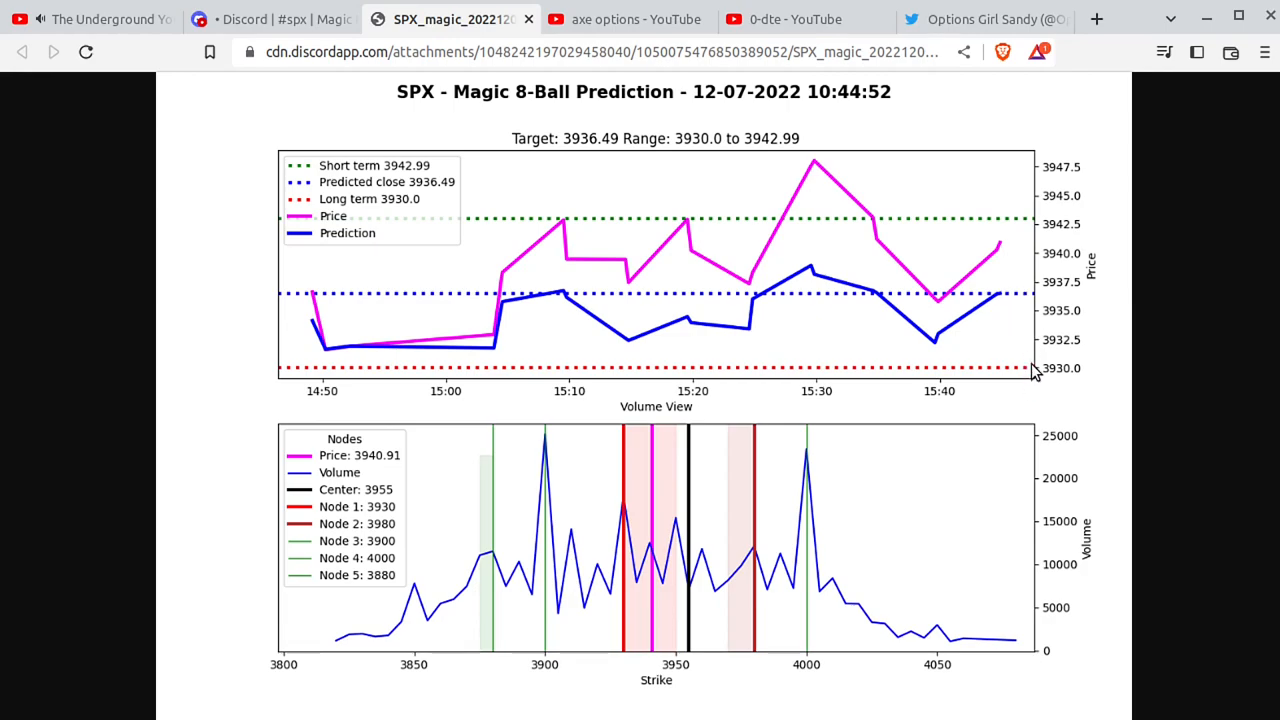
mouse_move(1012, 376)
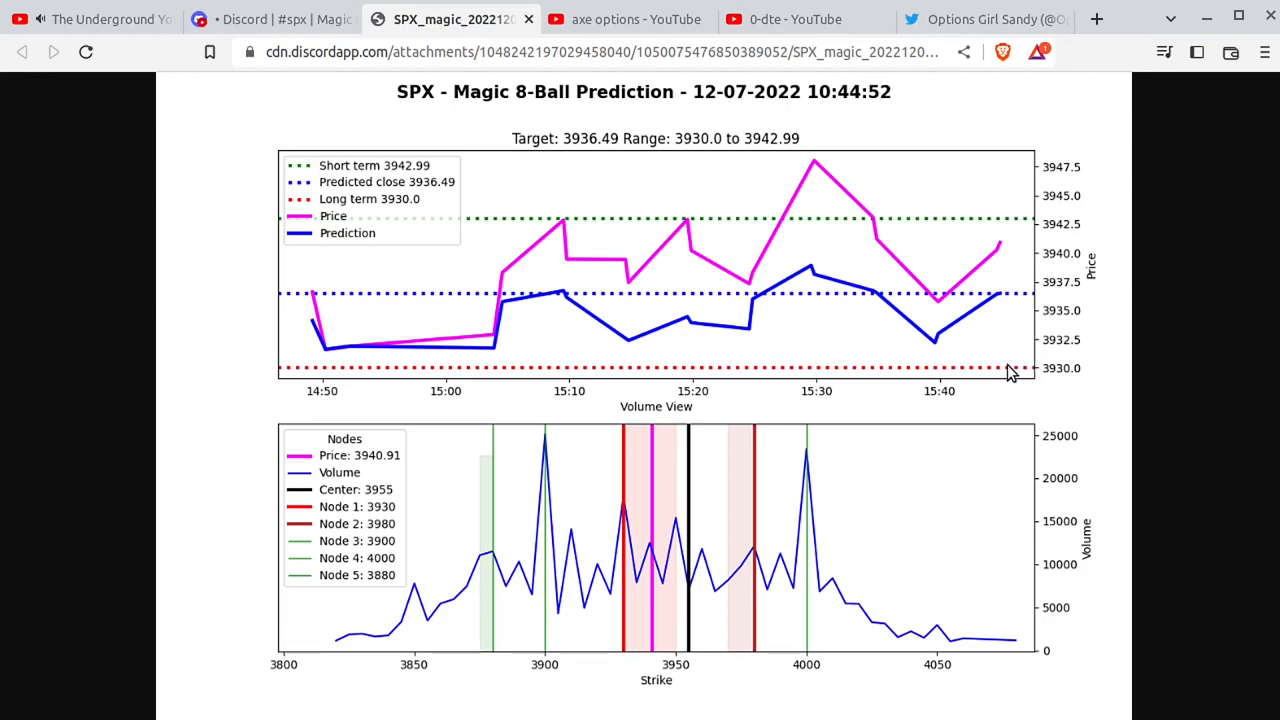
mouse_move(396, 630)
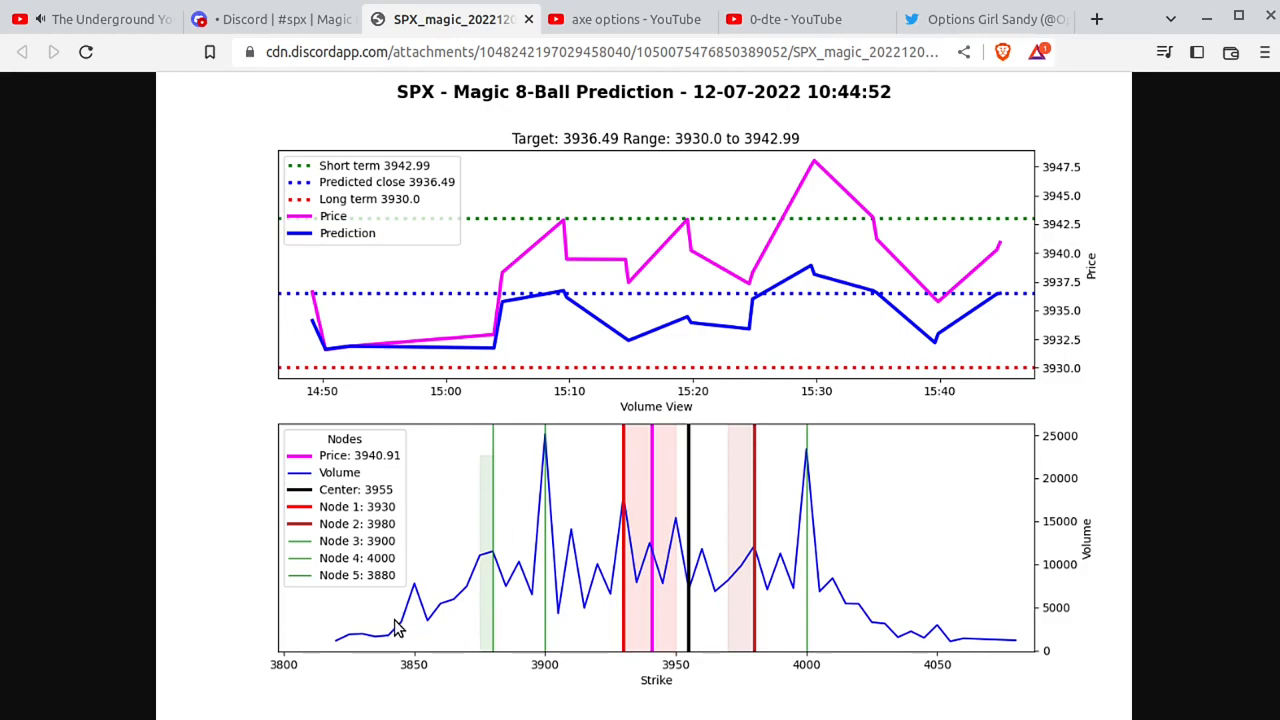
mouse_move(984, 642)
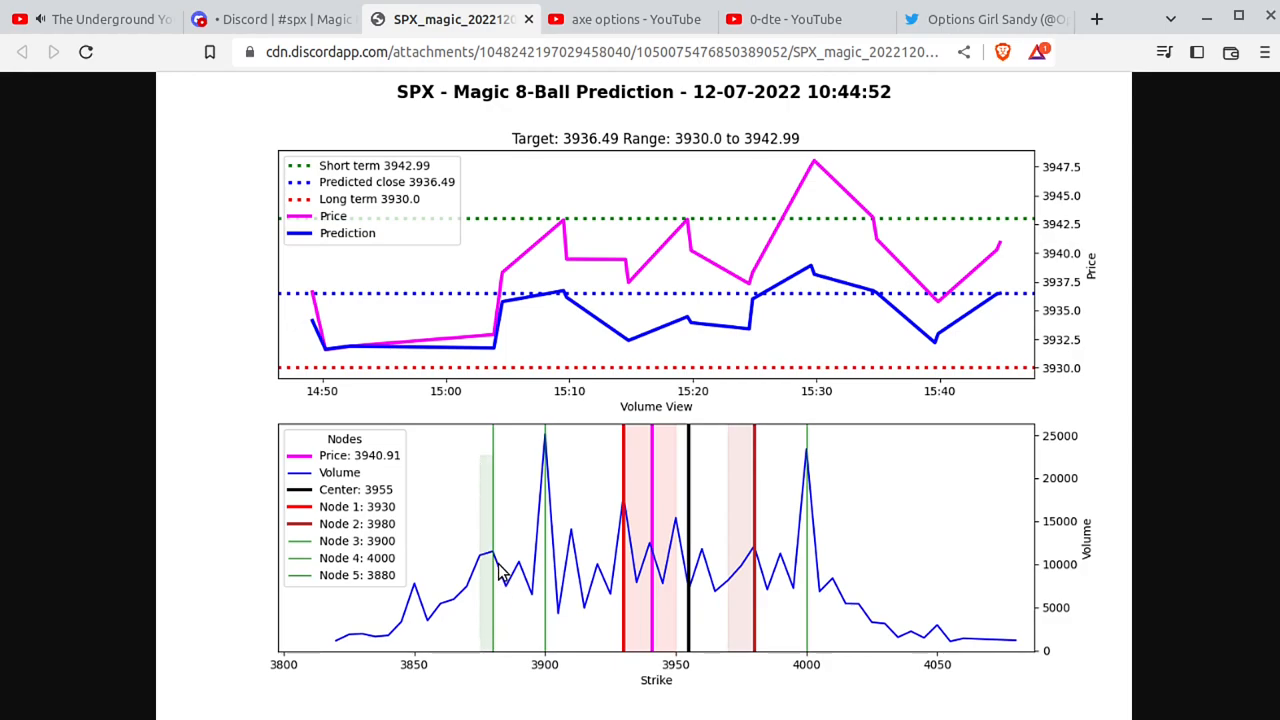
mouse_move(592, 536)
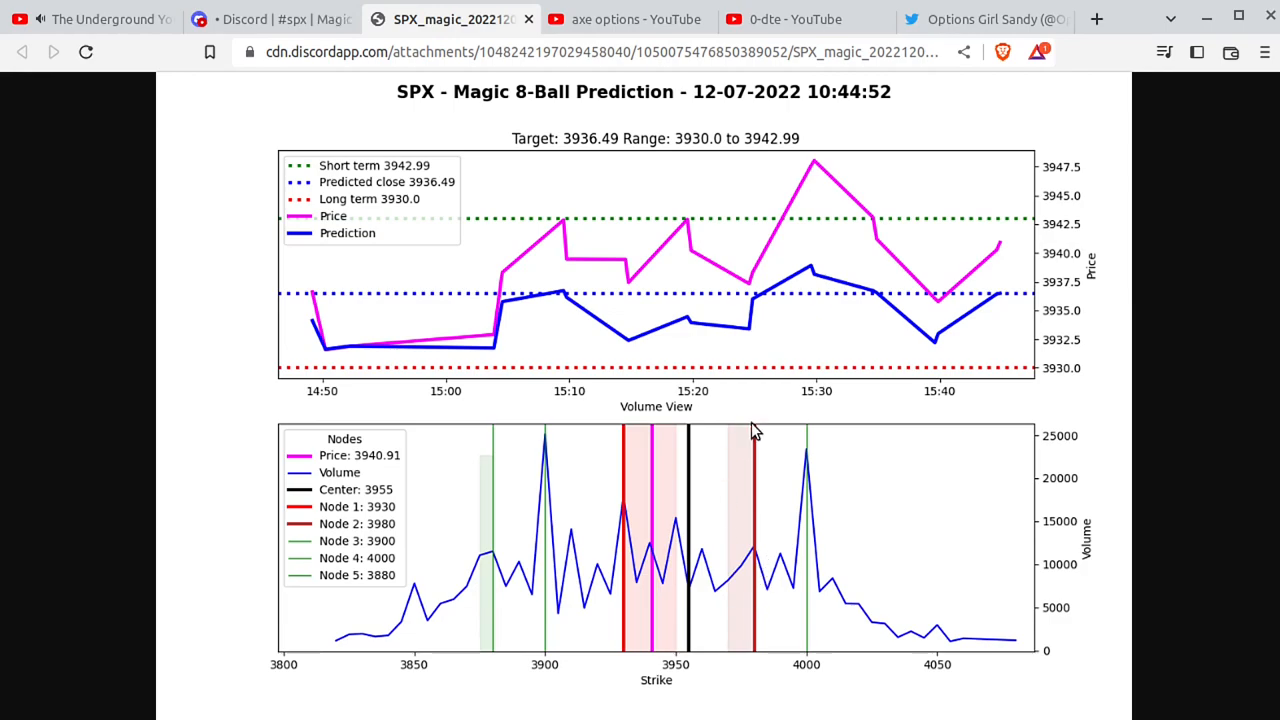
left_click(244, 20)
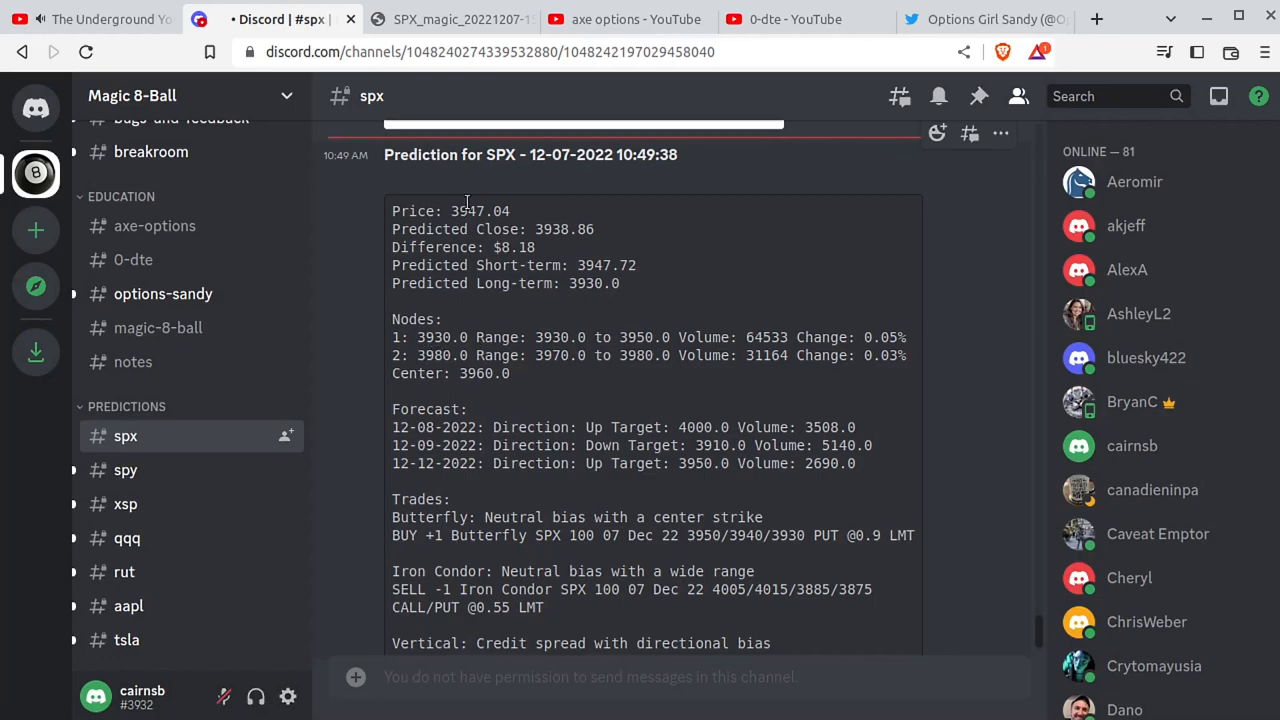
Step: Switch to the browser tab holding the earlier 10:44:52 SPX prediction chart image
left_click(454, 20)
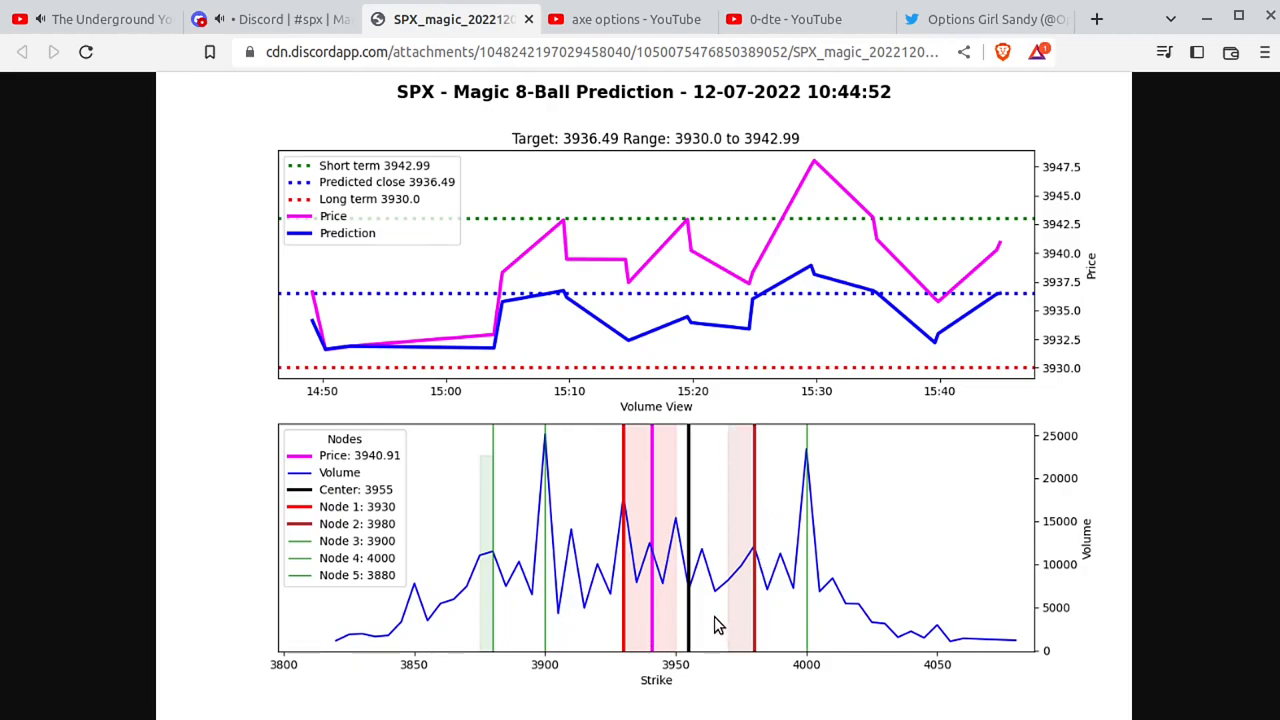
mouse_move(698, 660)
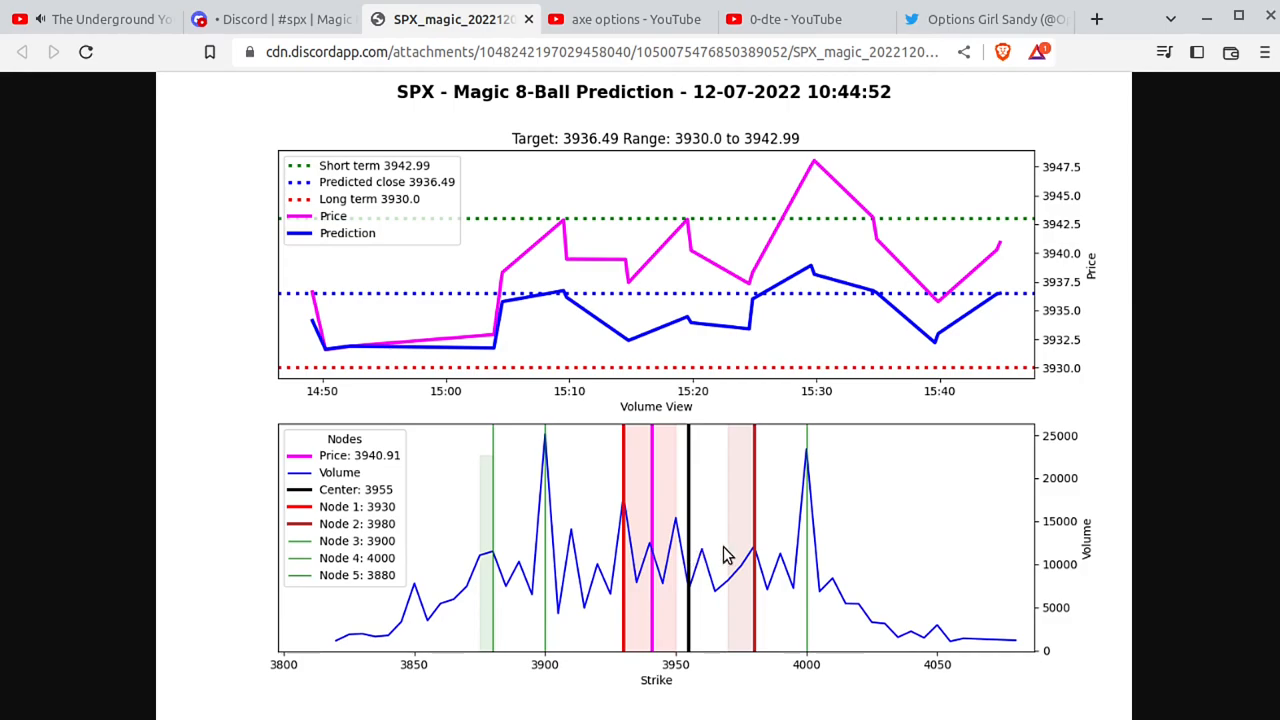
mouse_move(780, 496)
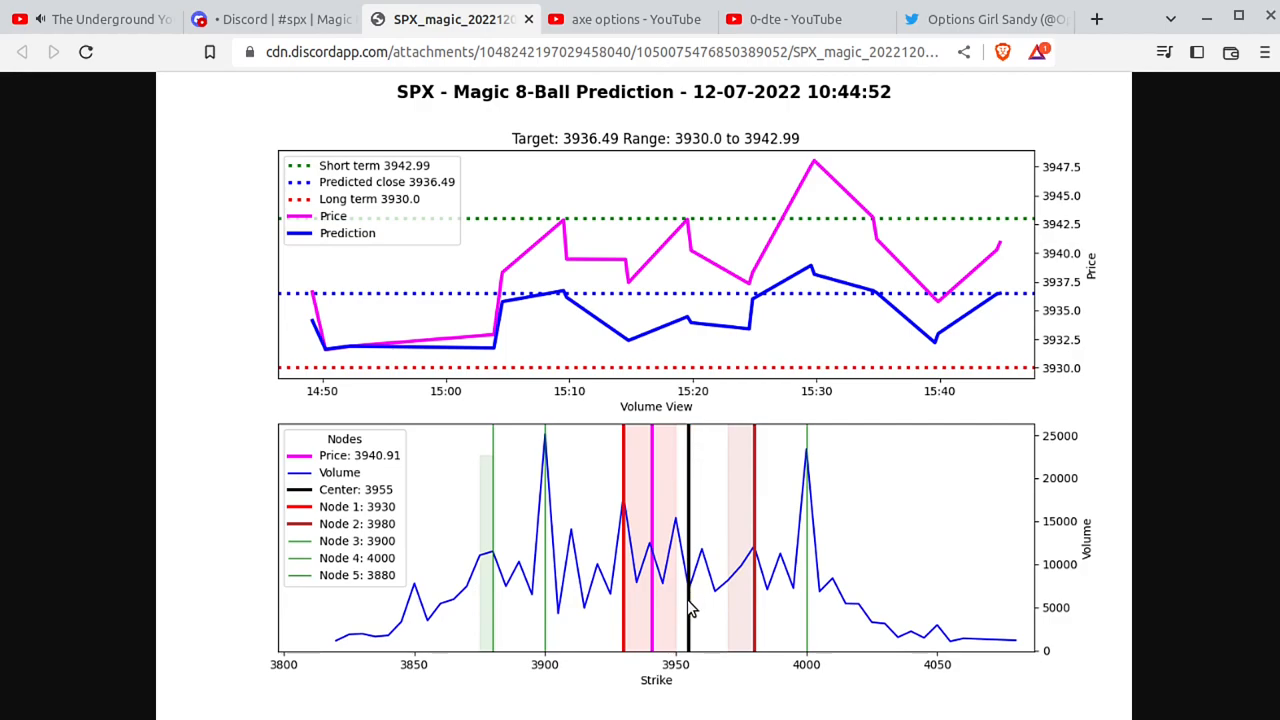
mouse_move(698, 678)
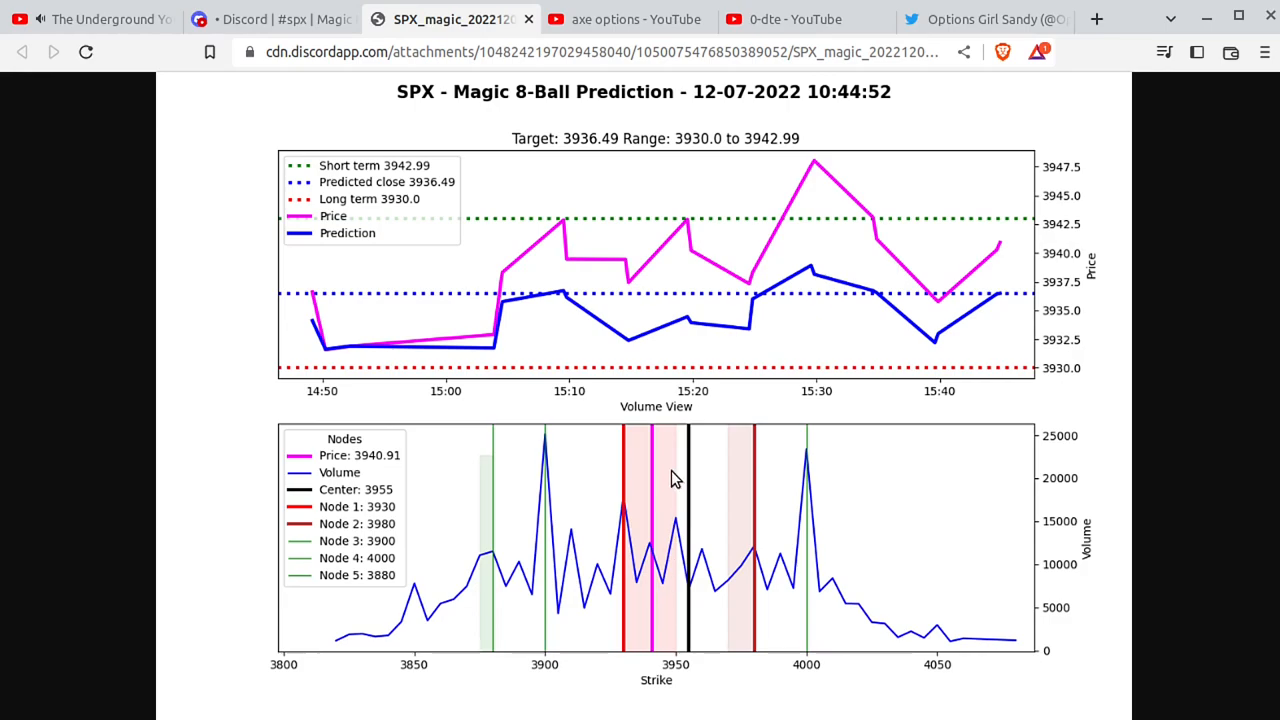
mouse_move(788, 548)
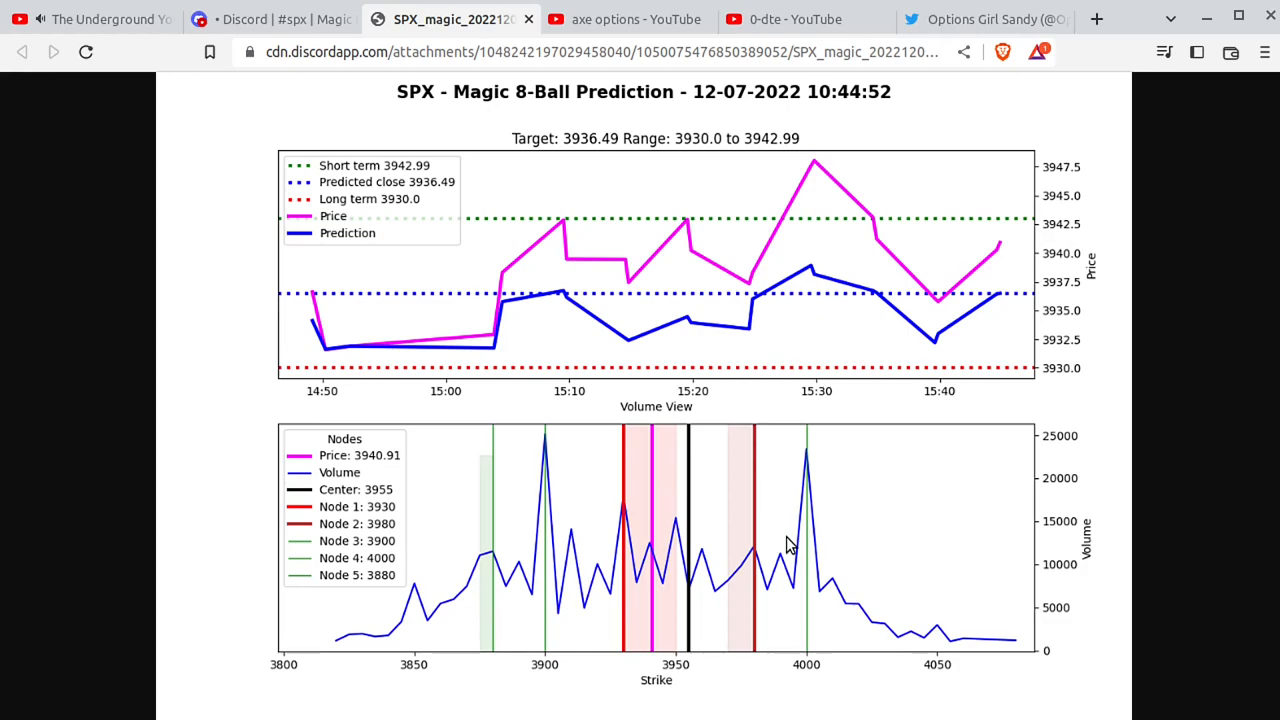
mouse_move(1204, 404)
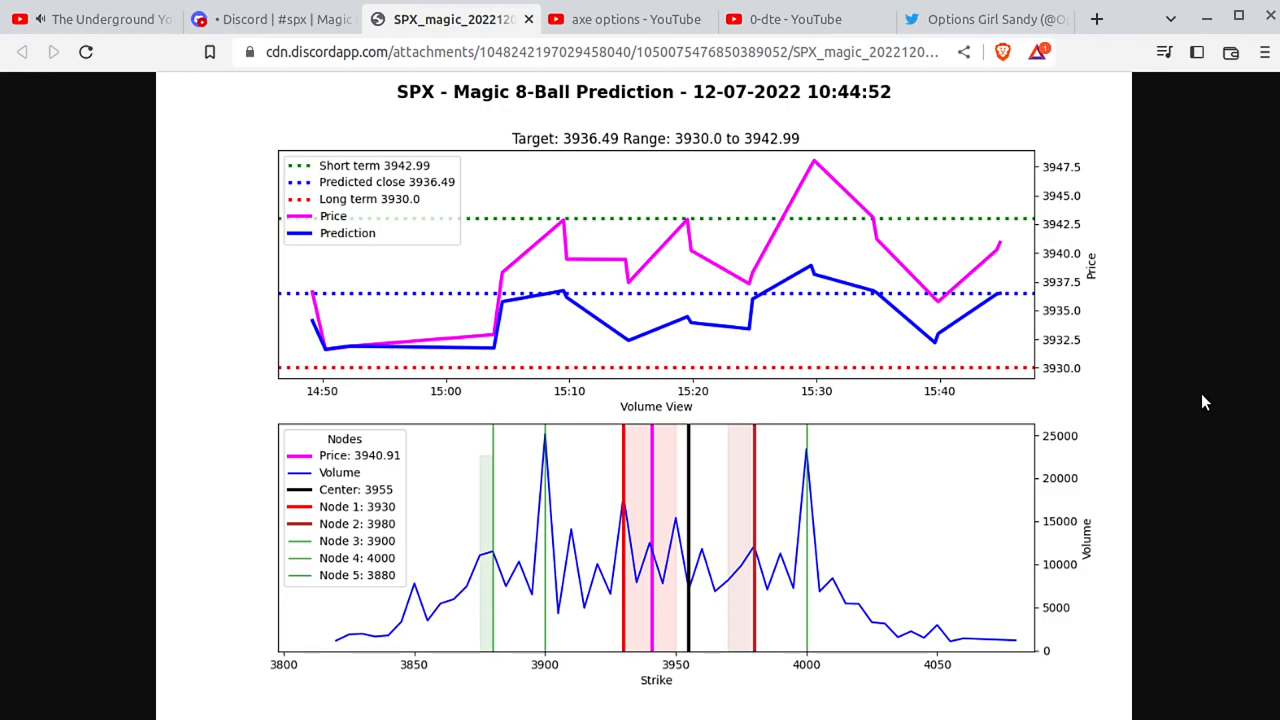
Step: Back in the #spx post, compare the earlier chart and enlarge the newest 10:49:55 prediction chart
left_click(264, 20)
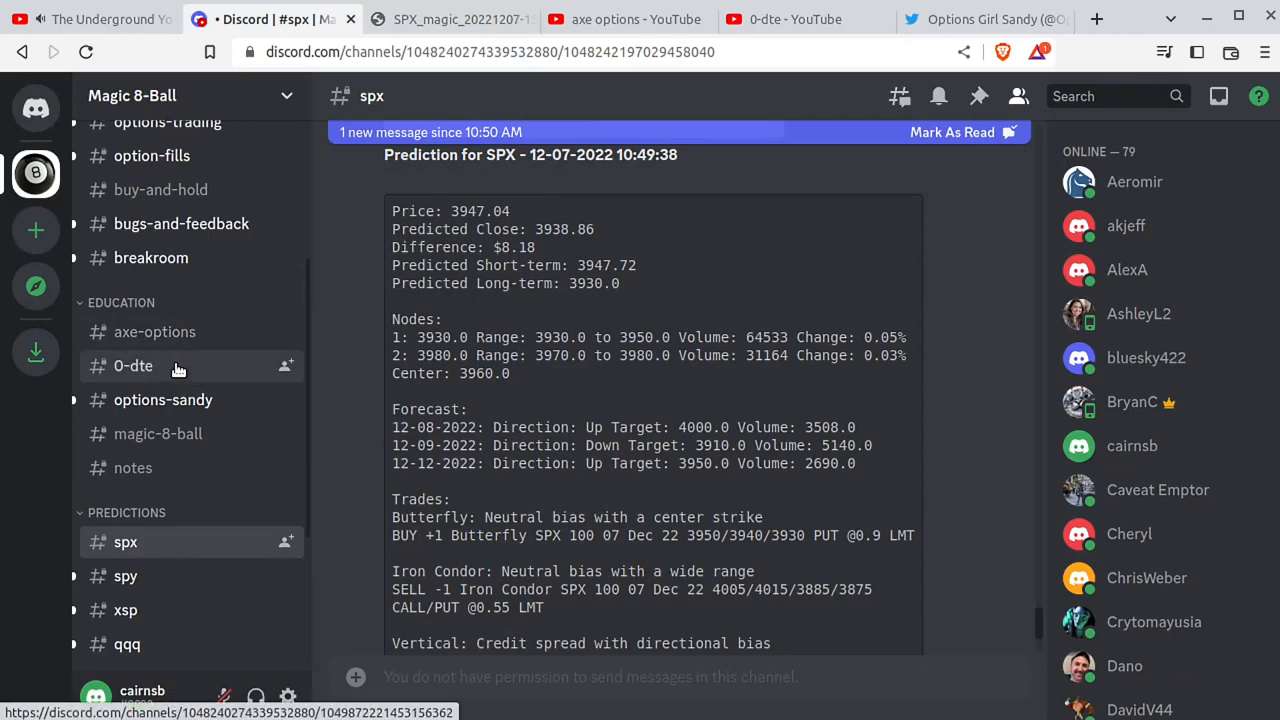
mouse_move(180, 400)
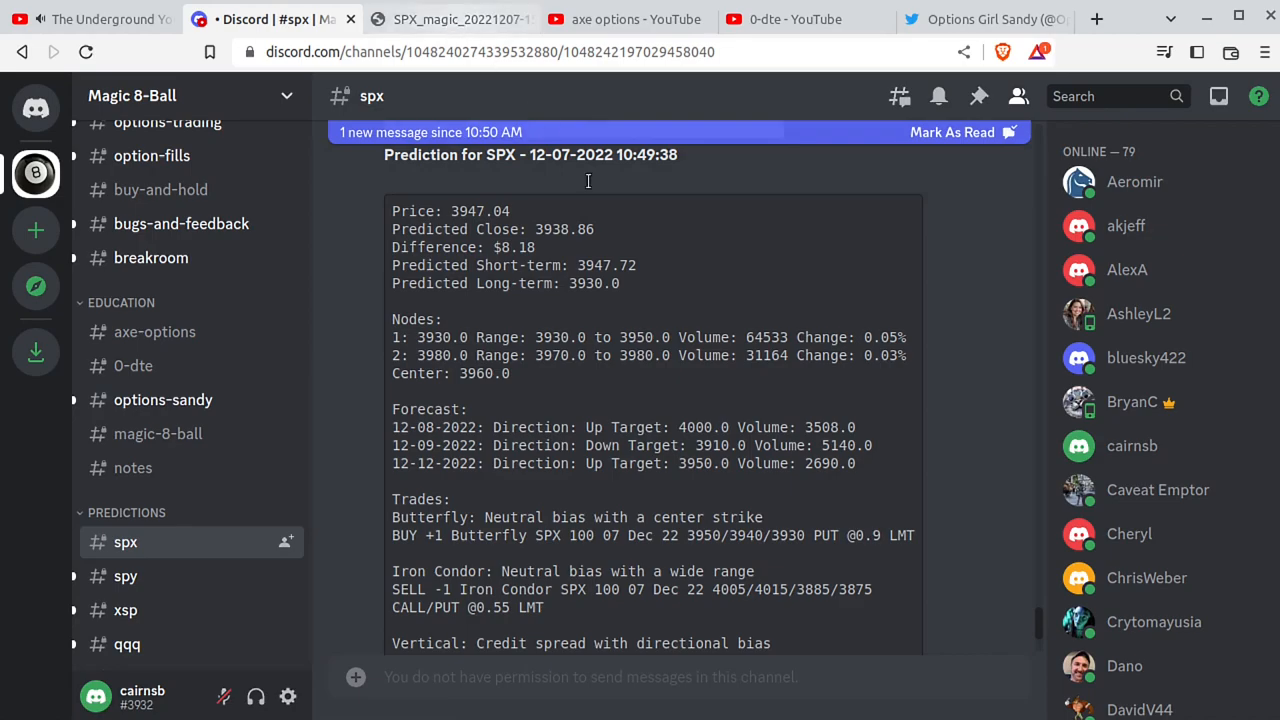
scroll("down", 3)
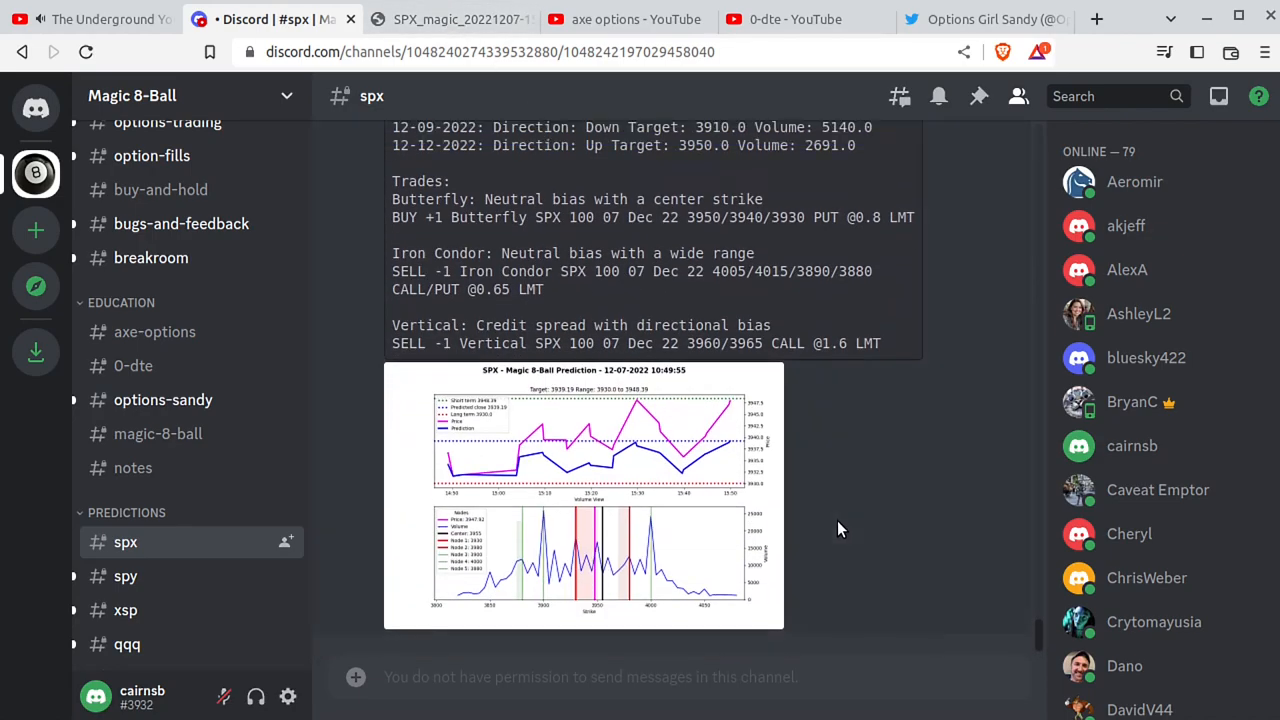
mouse_move(732, 386)
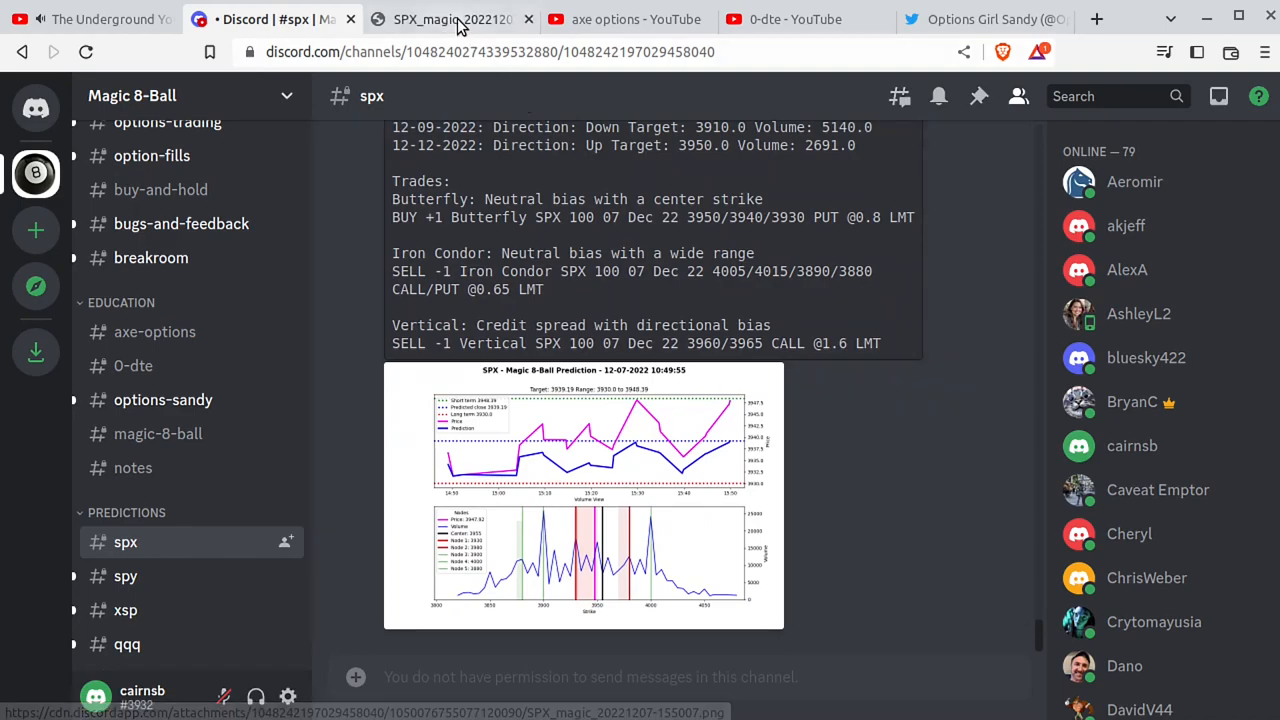
left_click(584, 496)
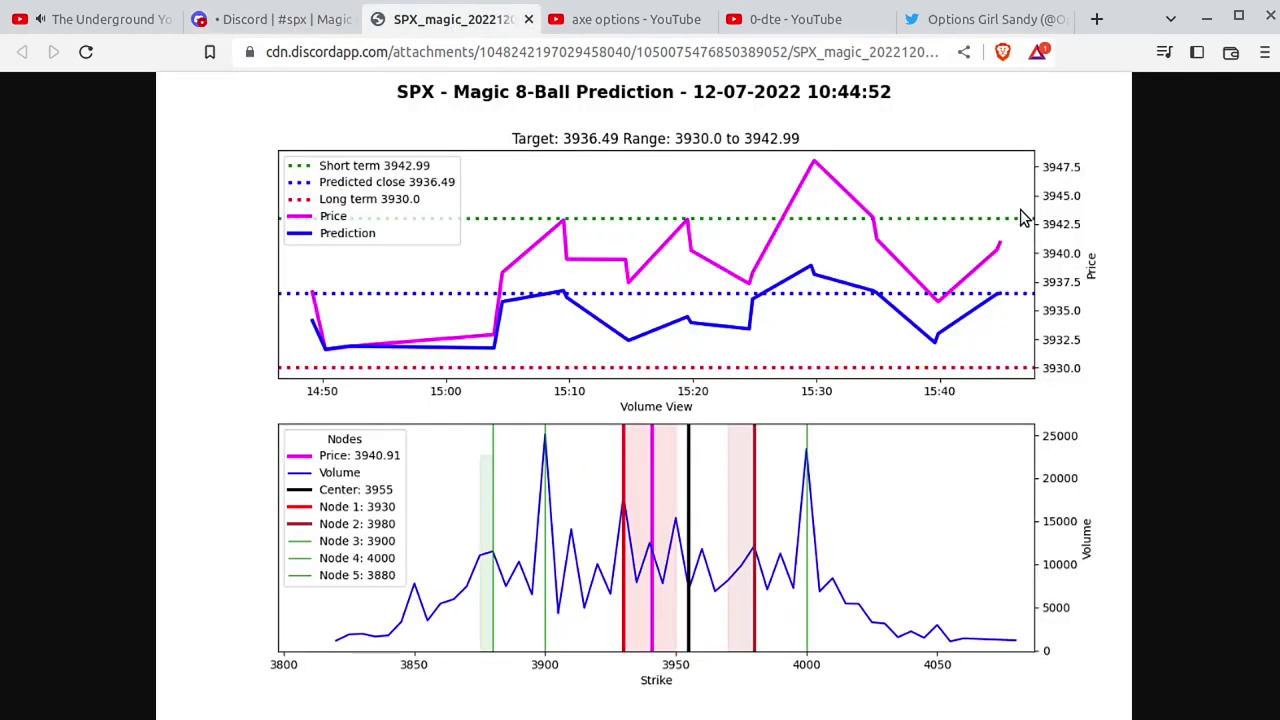
left_click(264, 20)
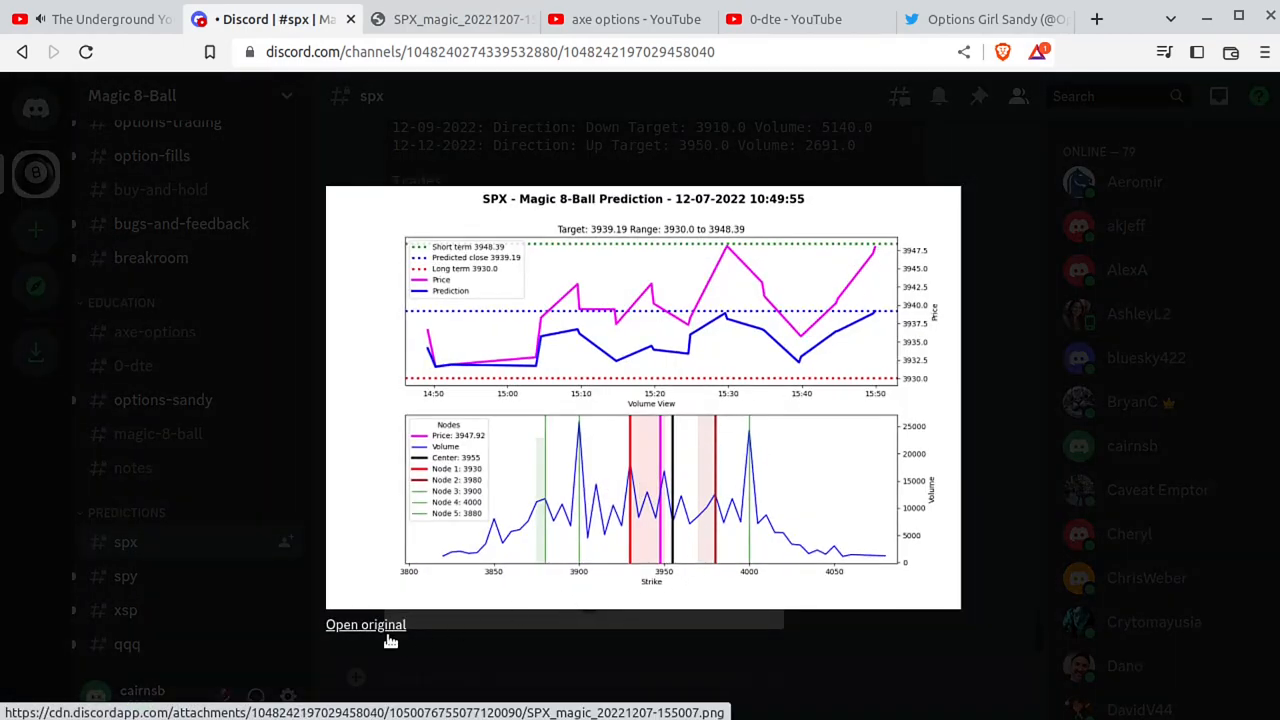
Step: Switch from Discord to the thinkorswim SPX one-minute chart
left_click(364, 624)
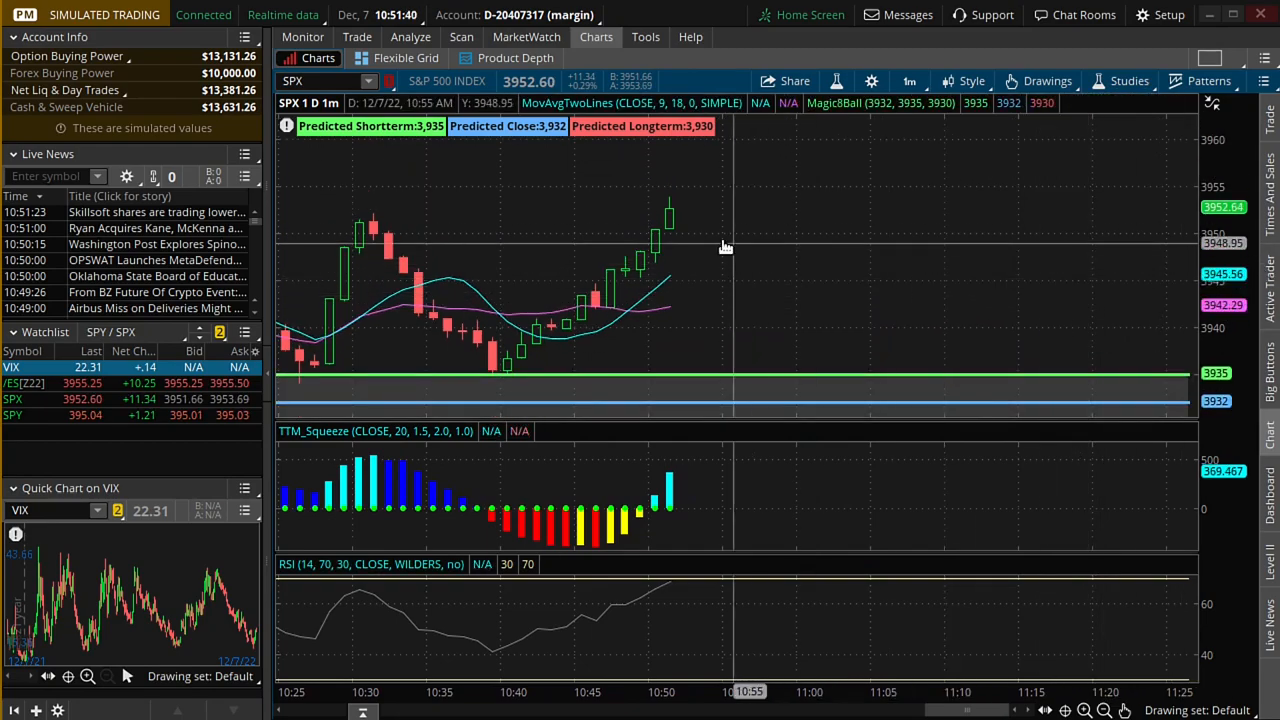
mouse_move(868, 392)
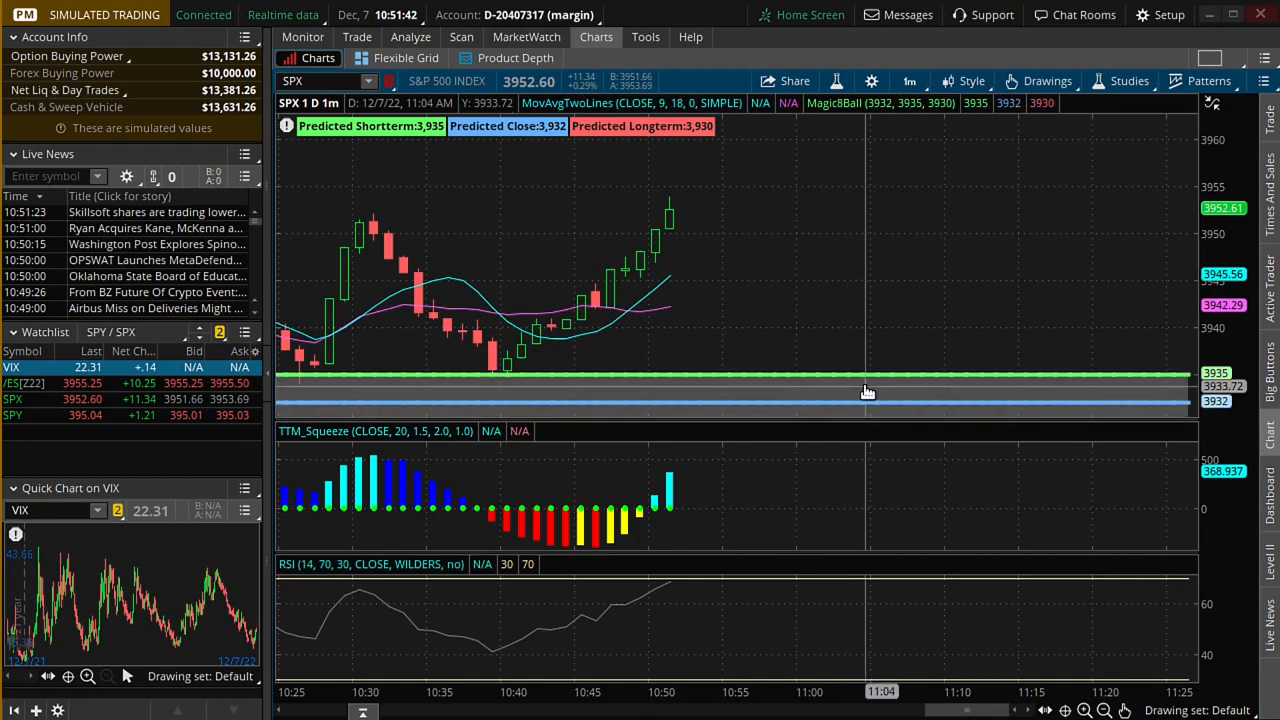
mouse_move(916, 164)
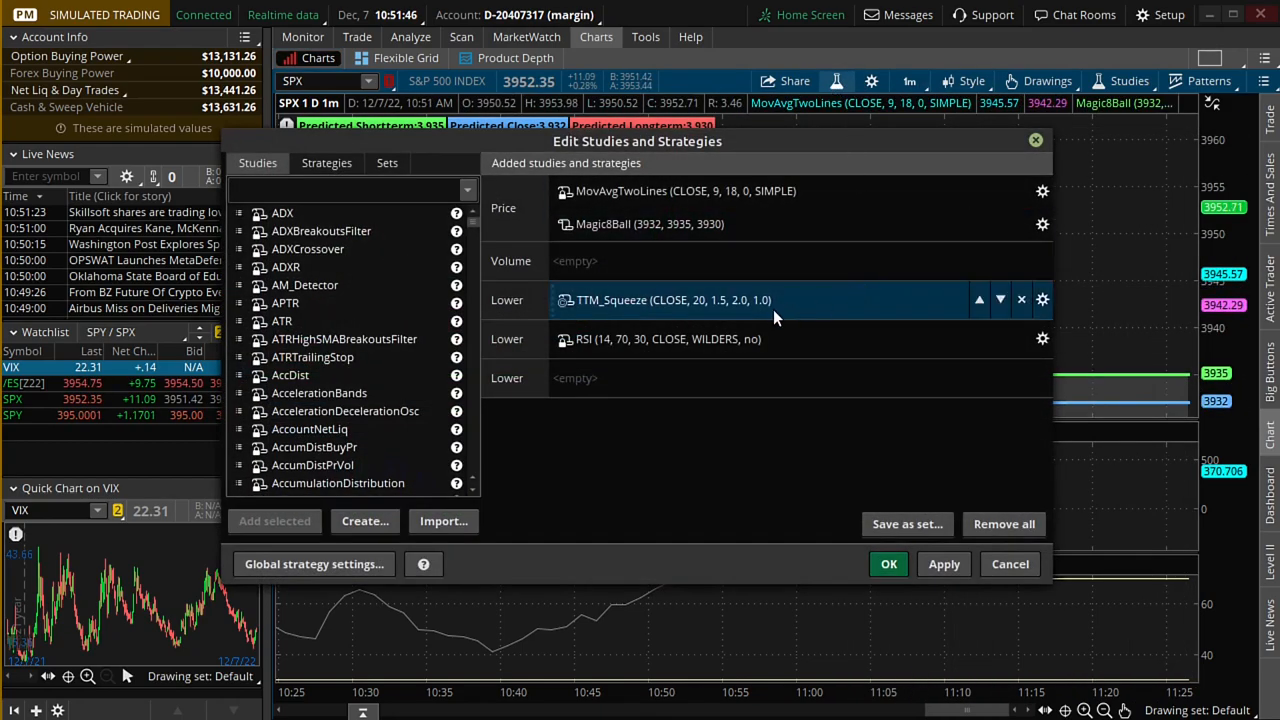
Step: Read the newest prediction levels and apply close 3939, short-term 3948, long-term 3930 to MagicBall
left_click(1042, 224)
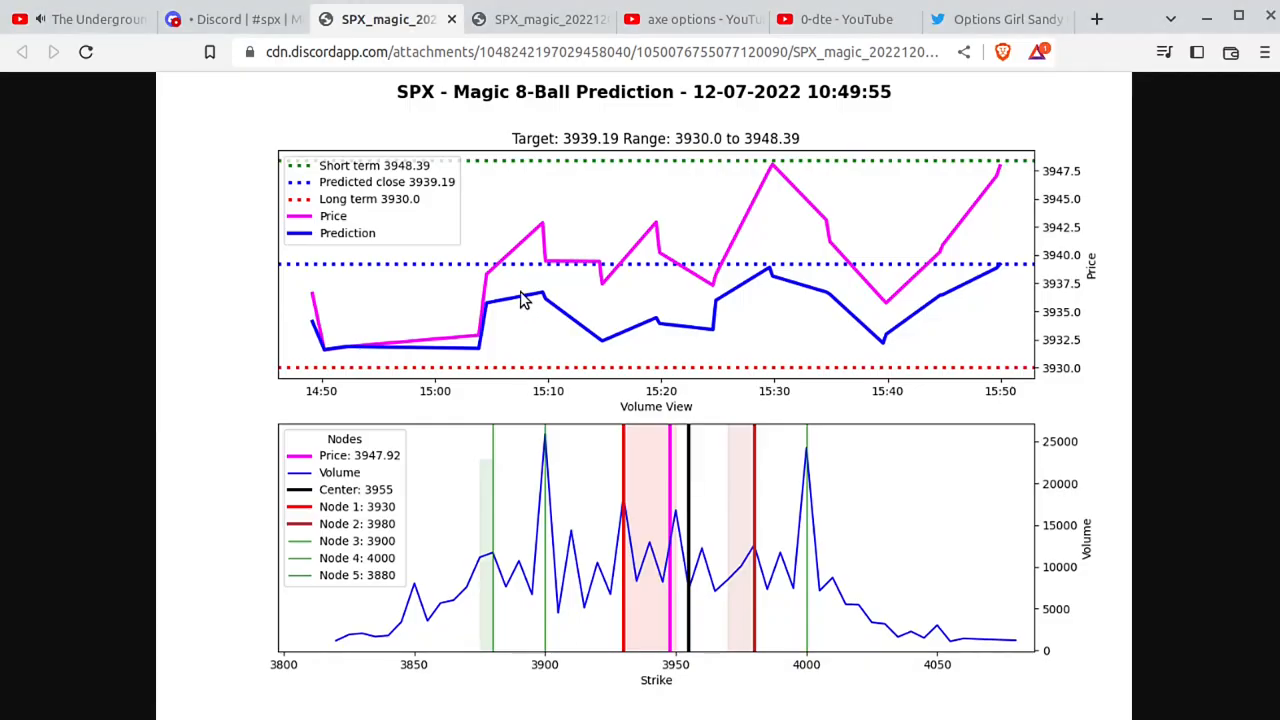
left_click(230, 20)
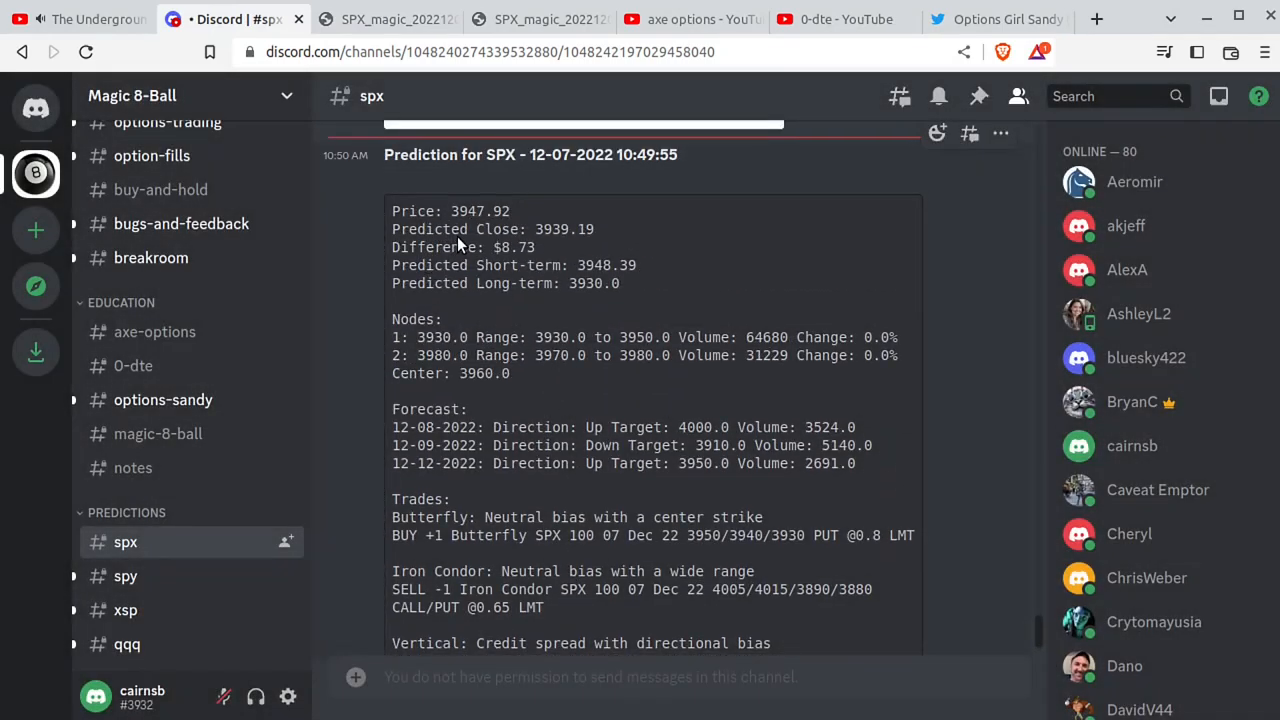
mouse_move(550, 252)
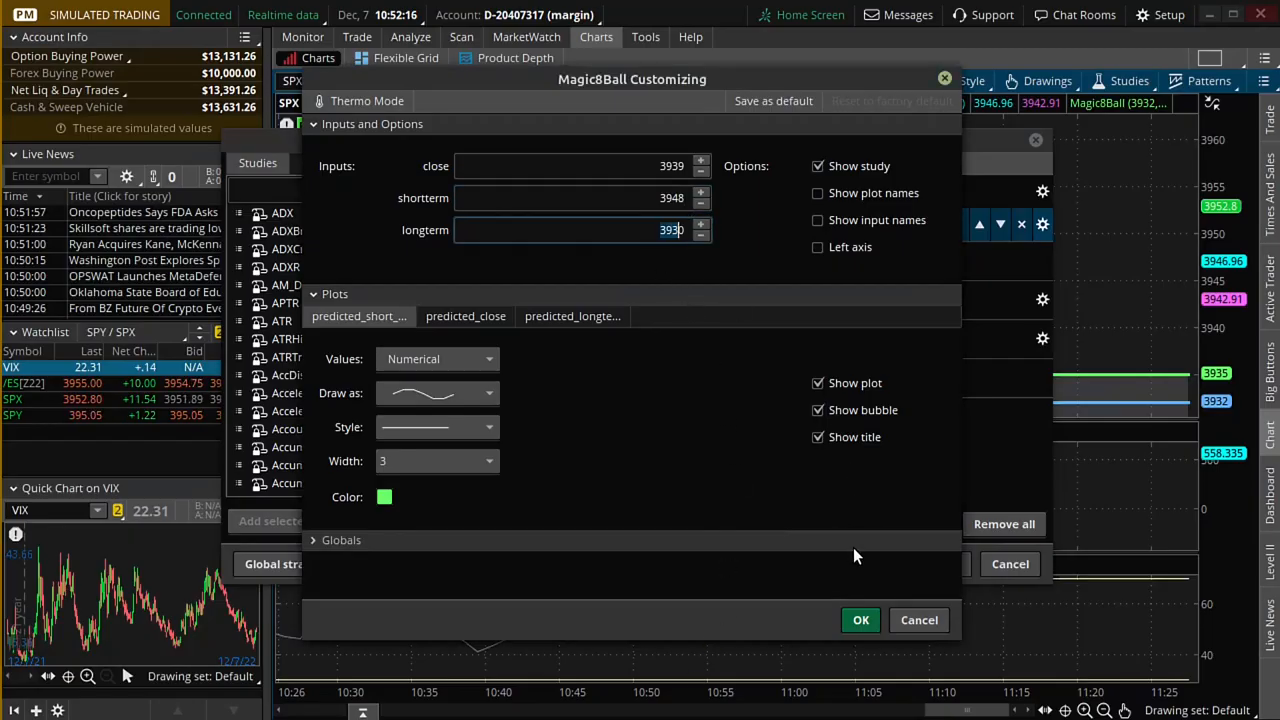
left_click(860, 620)
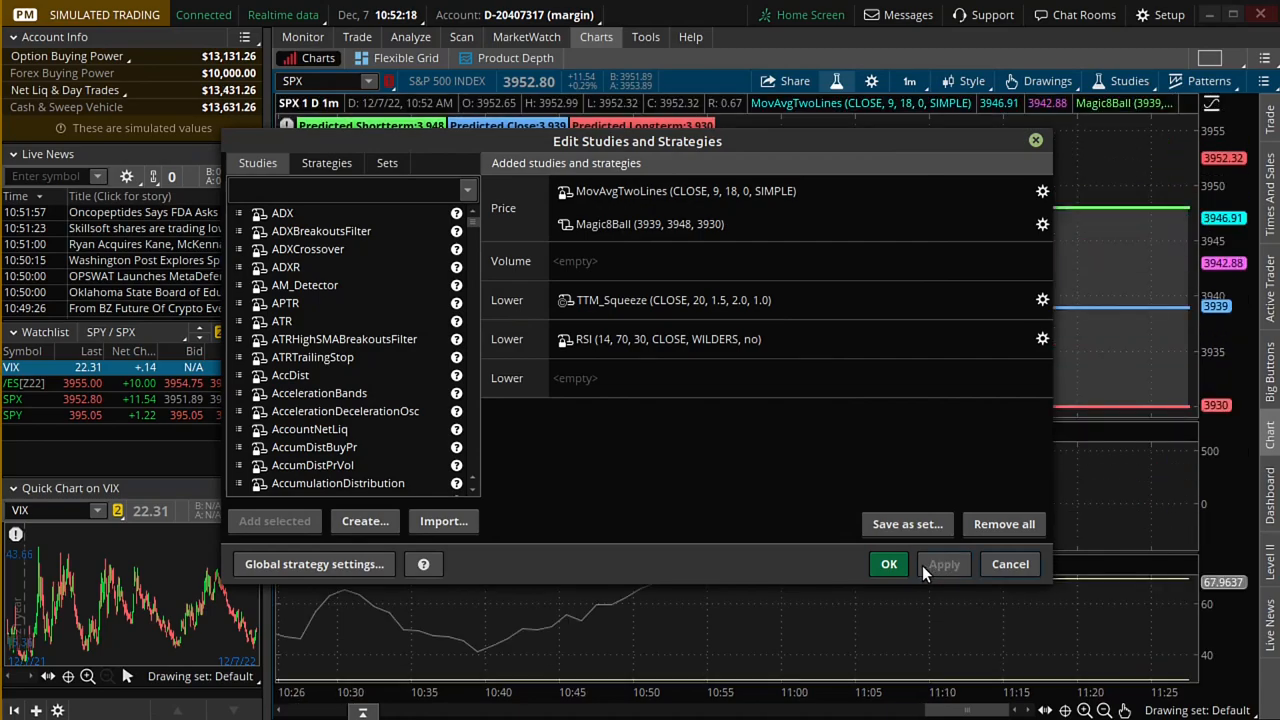
left_click(888, 564)
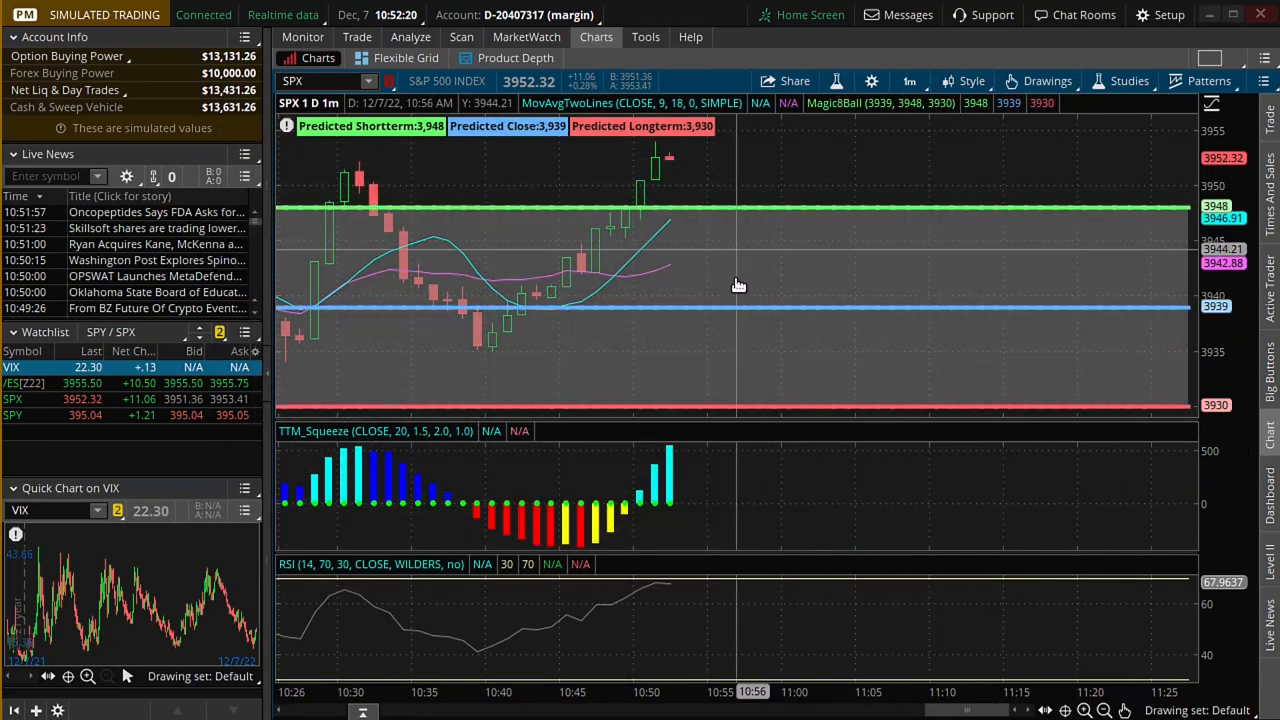
mouse_move(702, 238)
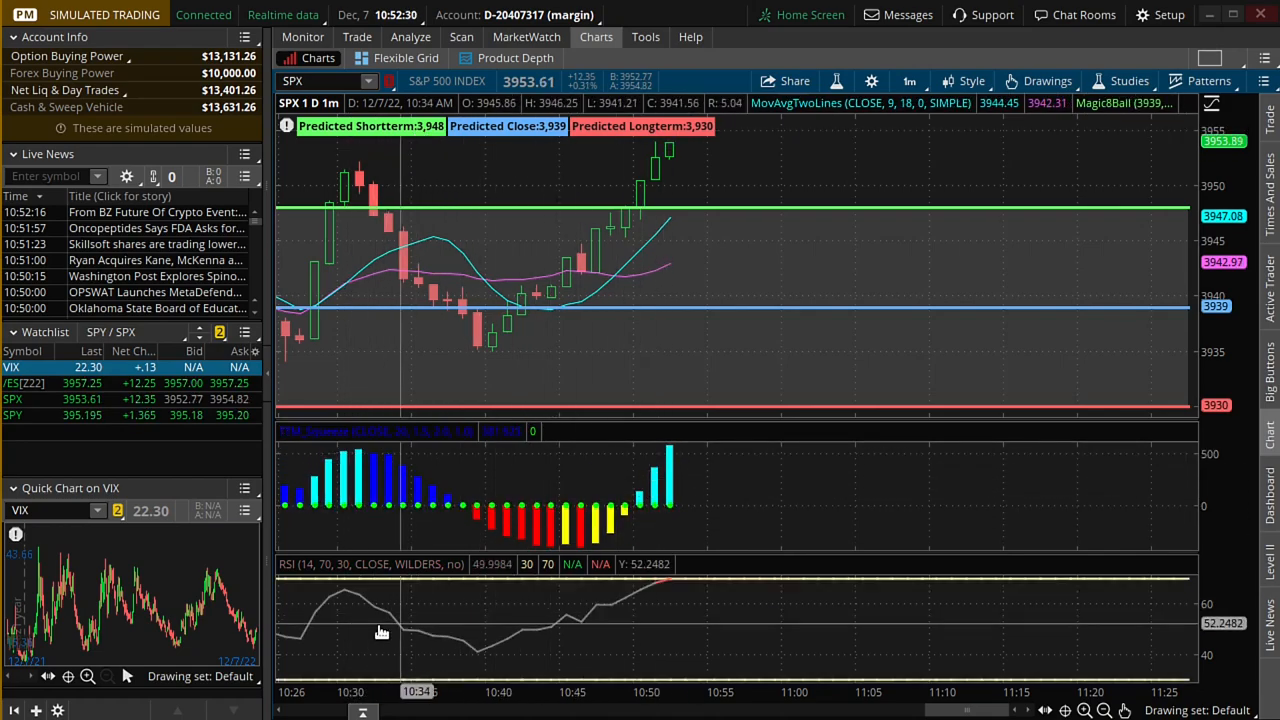
mouse_move(648, 592)
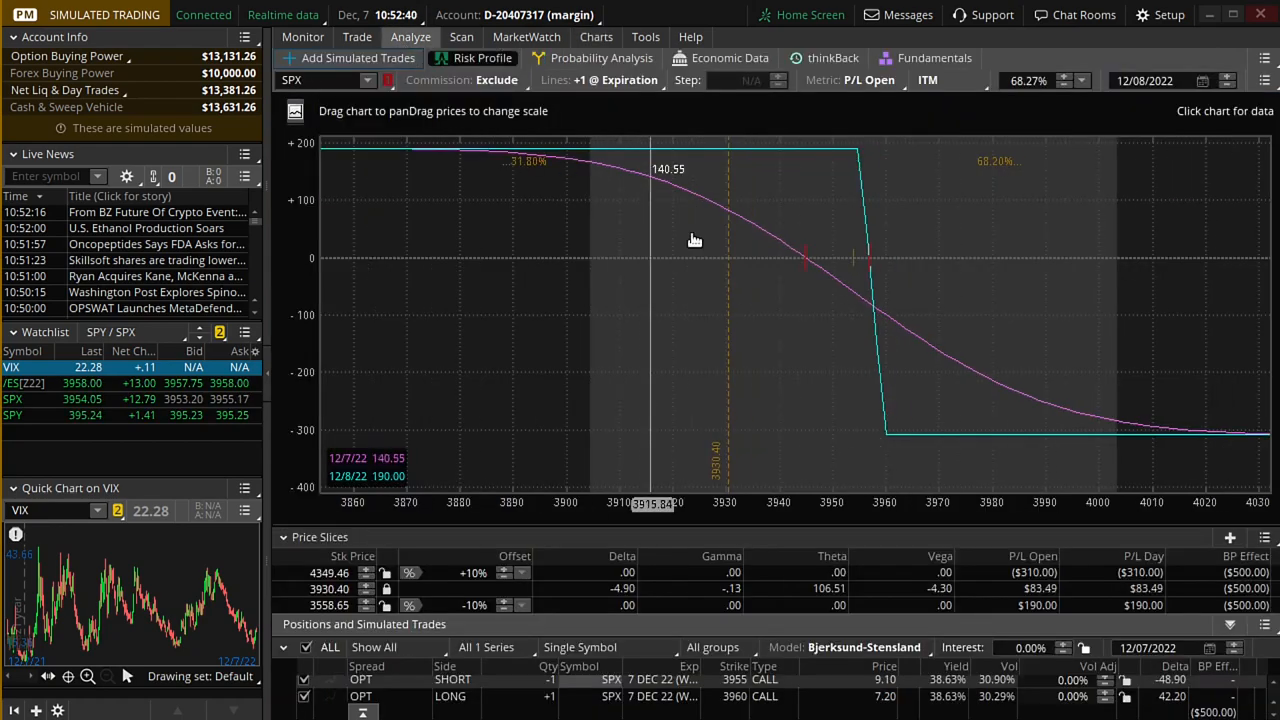
mouse_move(852, 280)
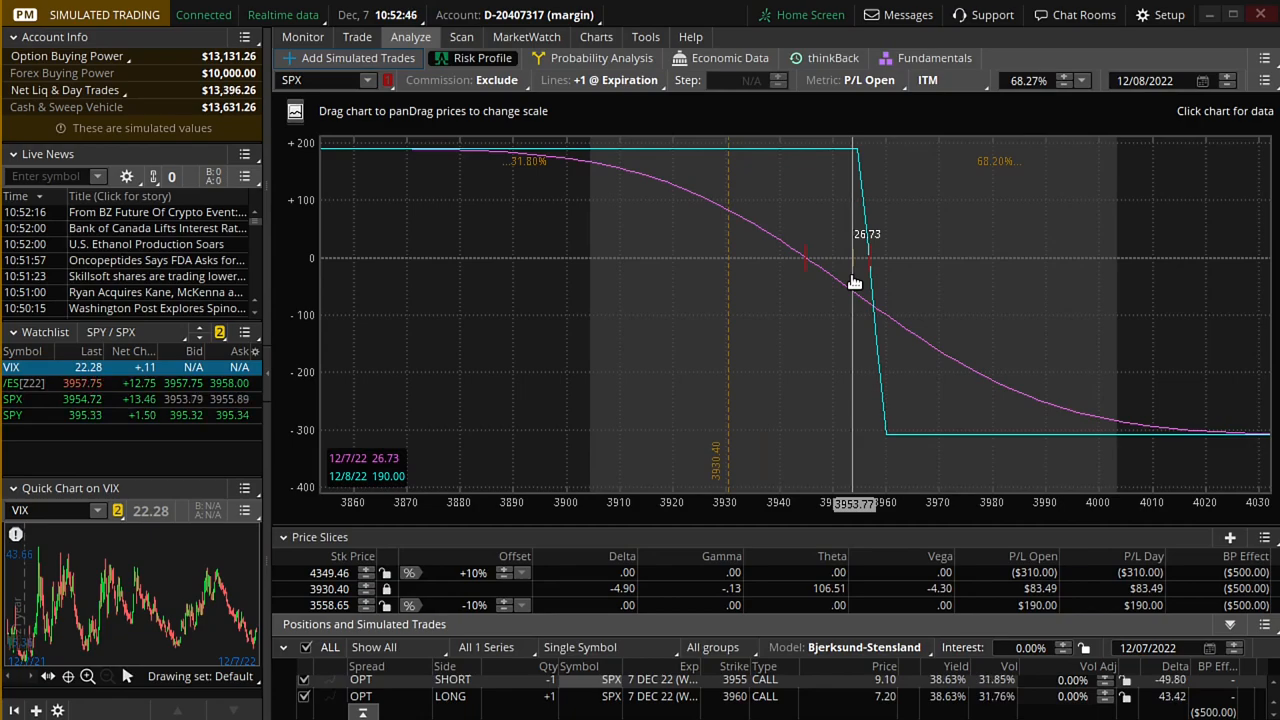
mouse_move(764, 262)
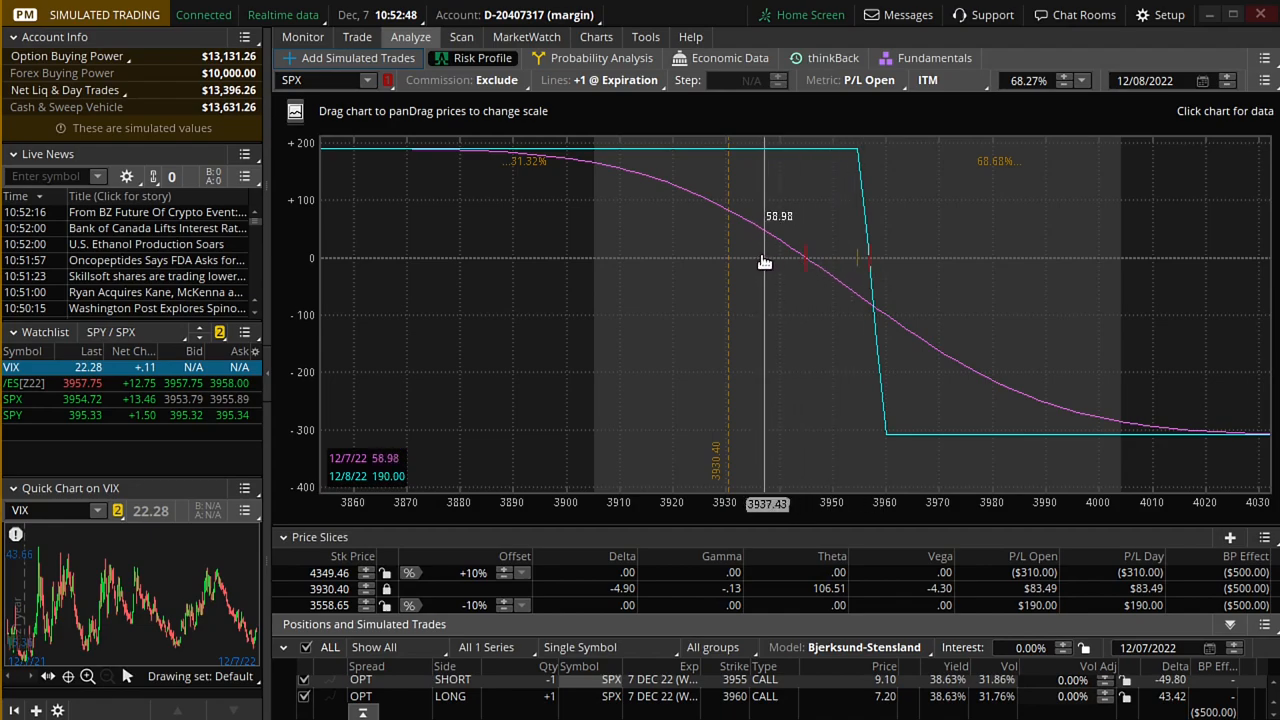
mouse_move(498, 254)
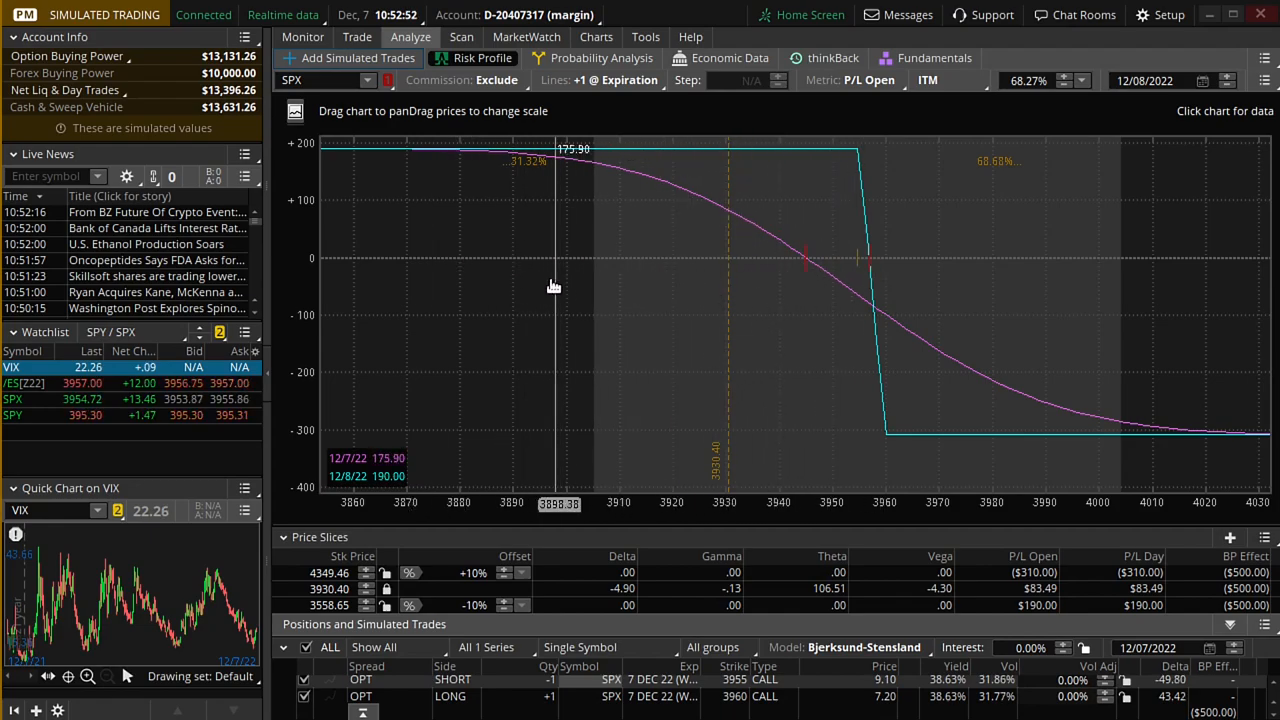
mouse_move(780, 296)
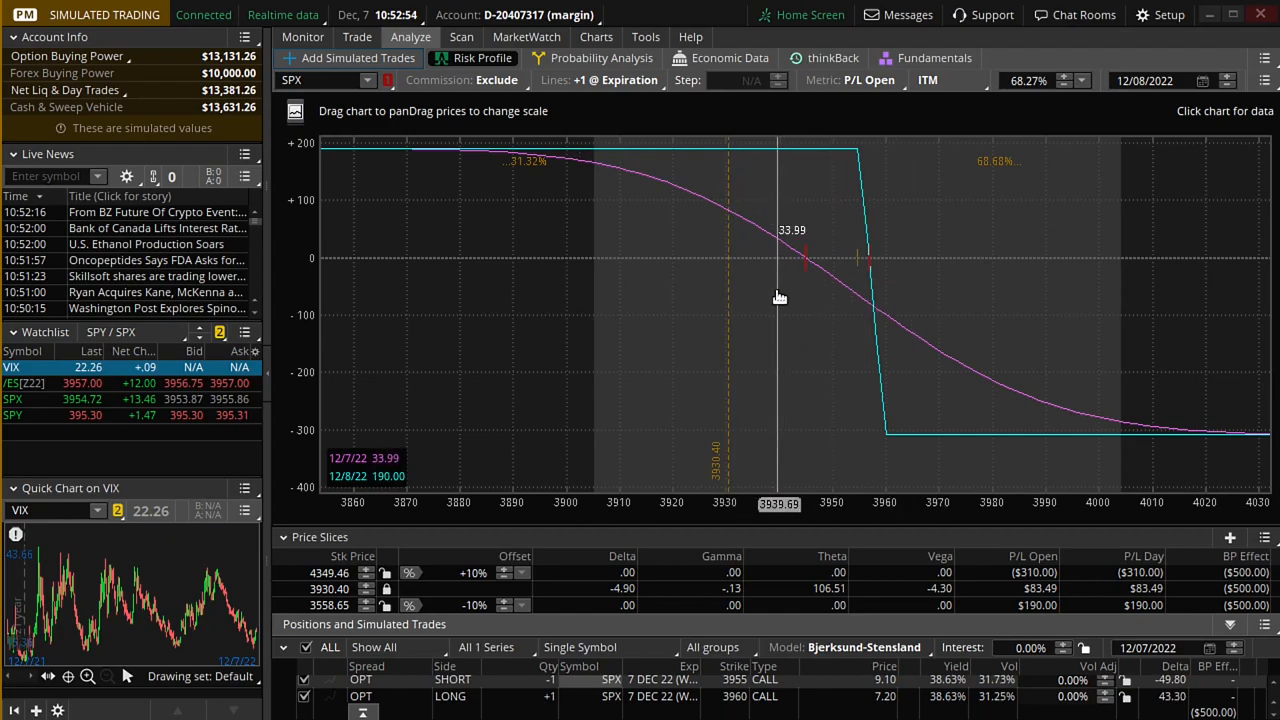
mouse_move(760, 300)
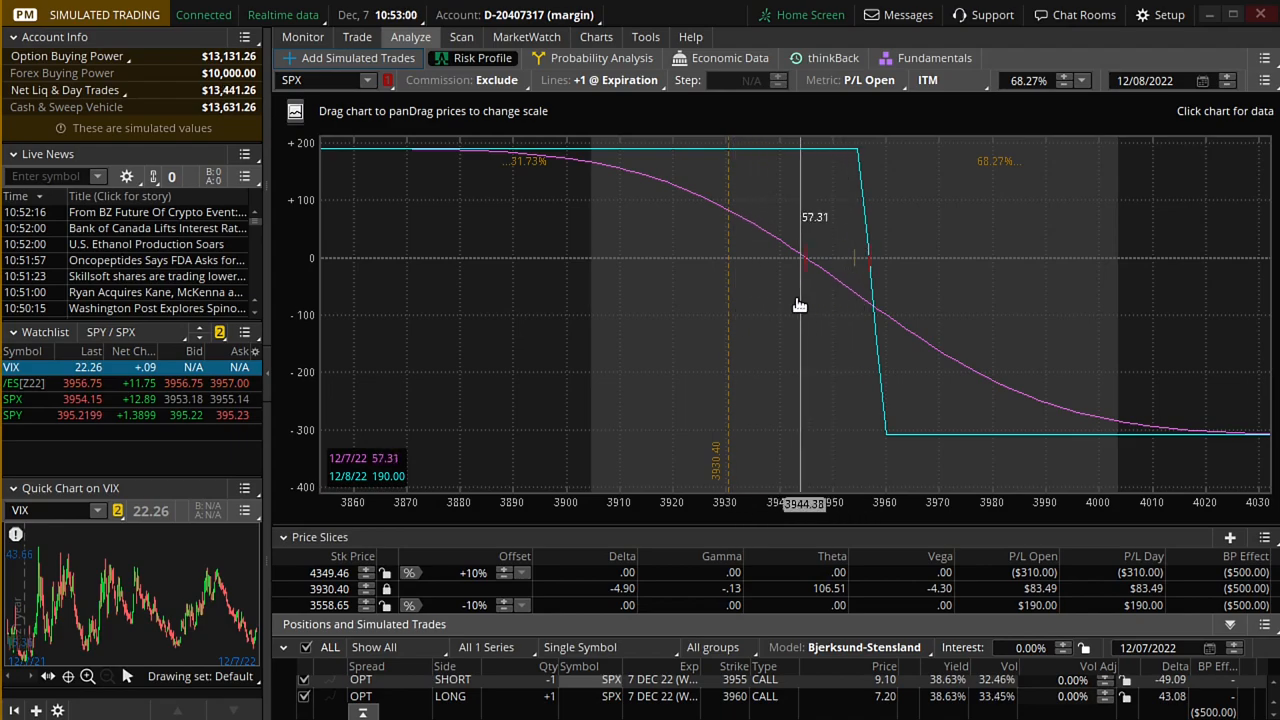
mouse_move(1010, 294)
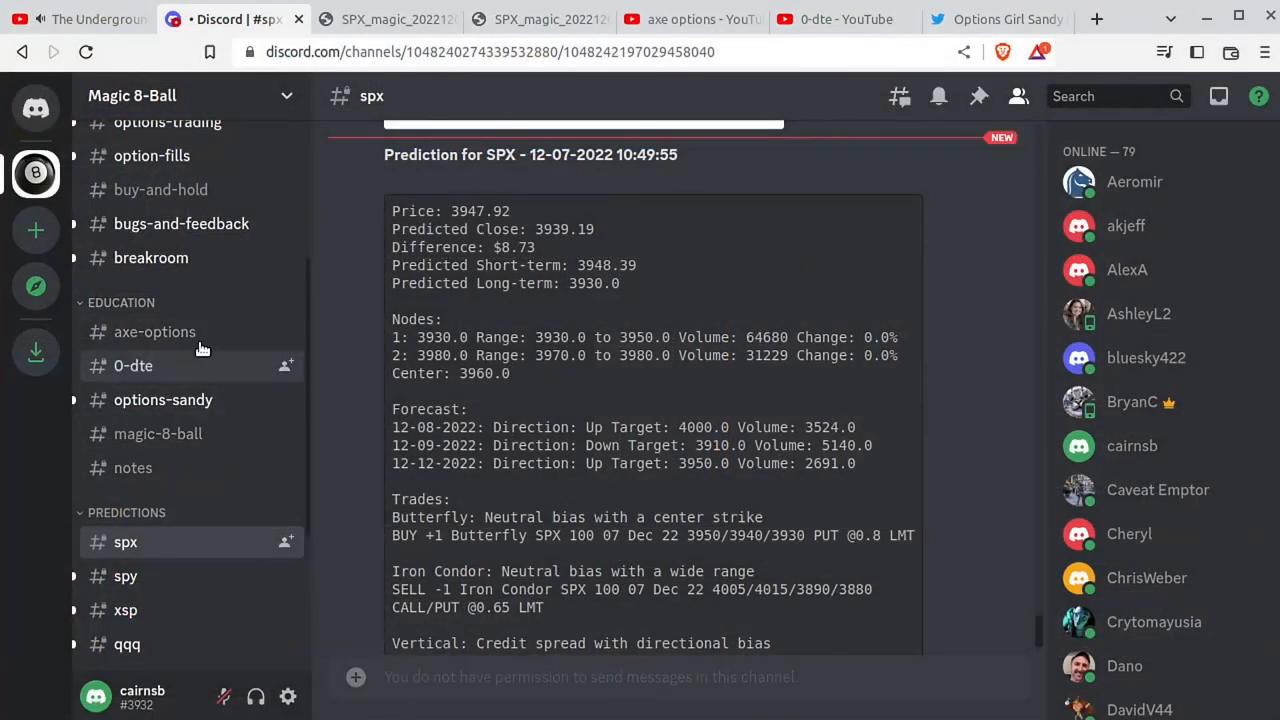
Step: Scroll the #spx channel down to the 10:49:55 prediction post and its chart
scroll("down", 3)
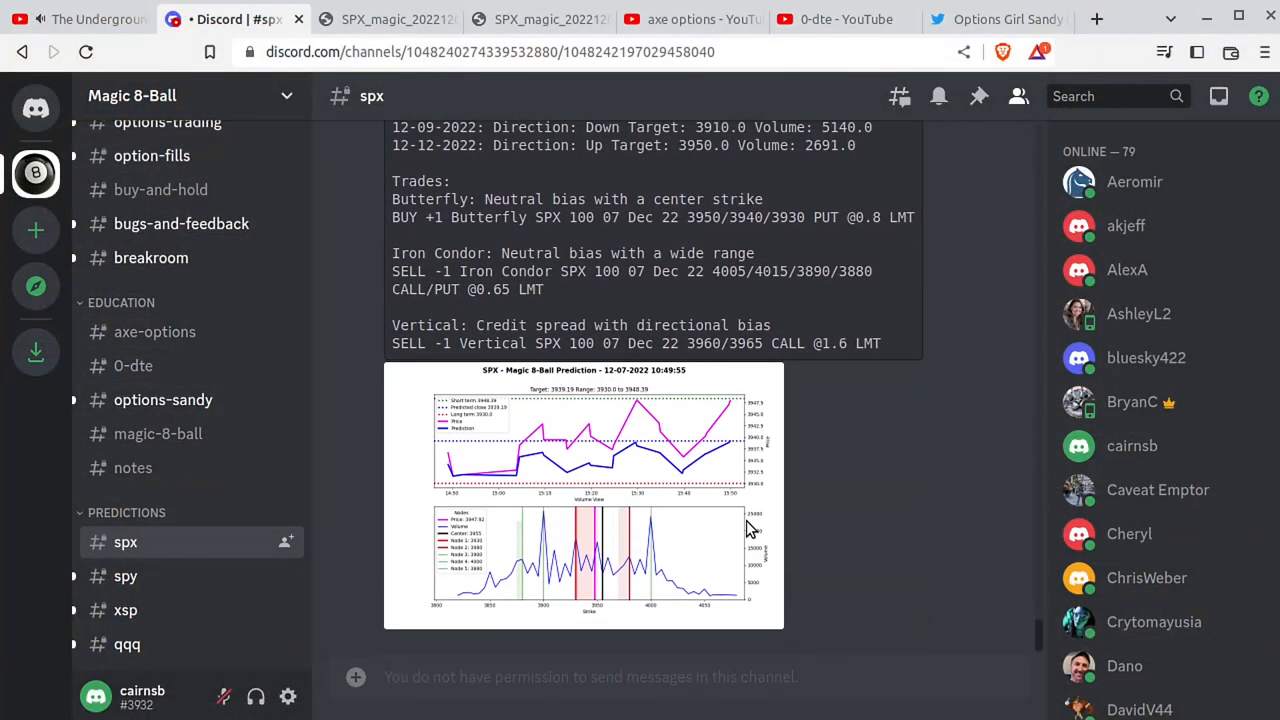
mouse_move(848, 538)
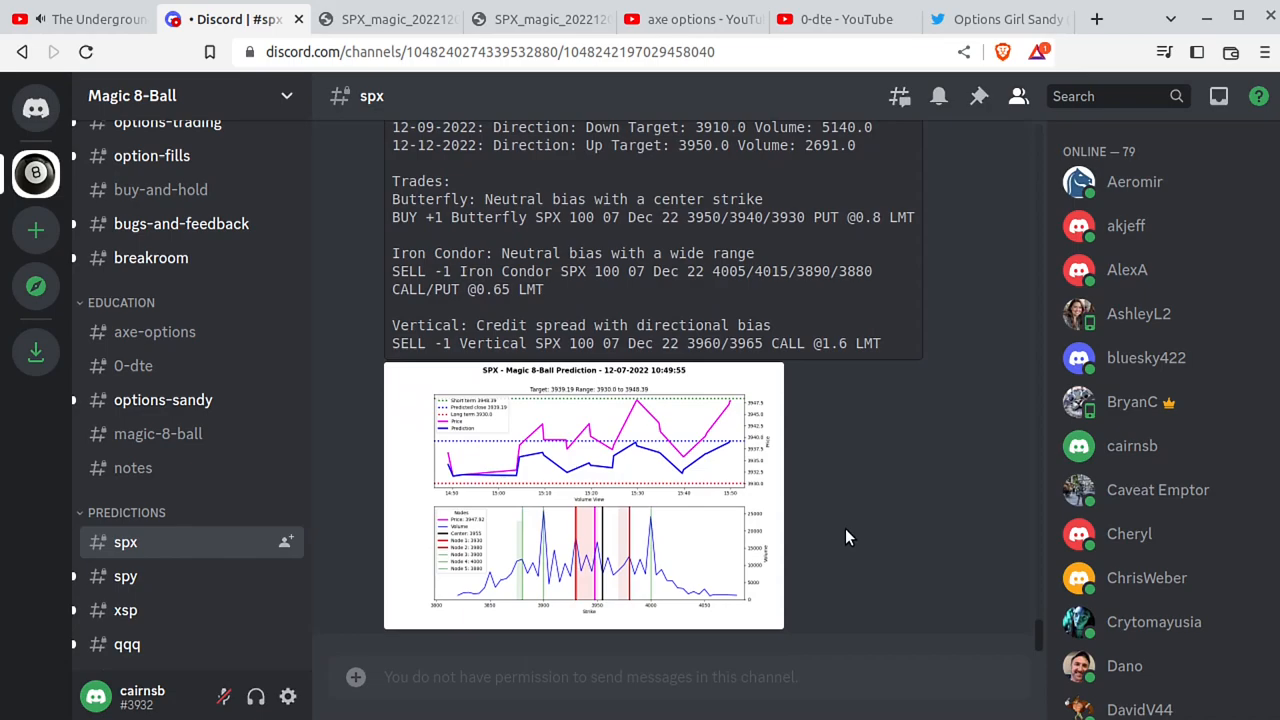
mouse_move(844, 536)
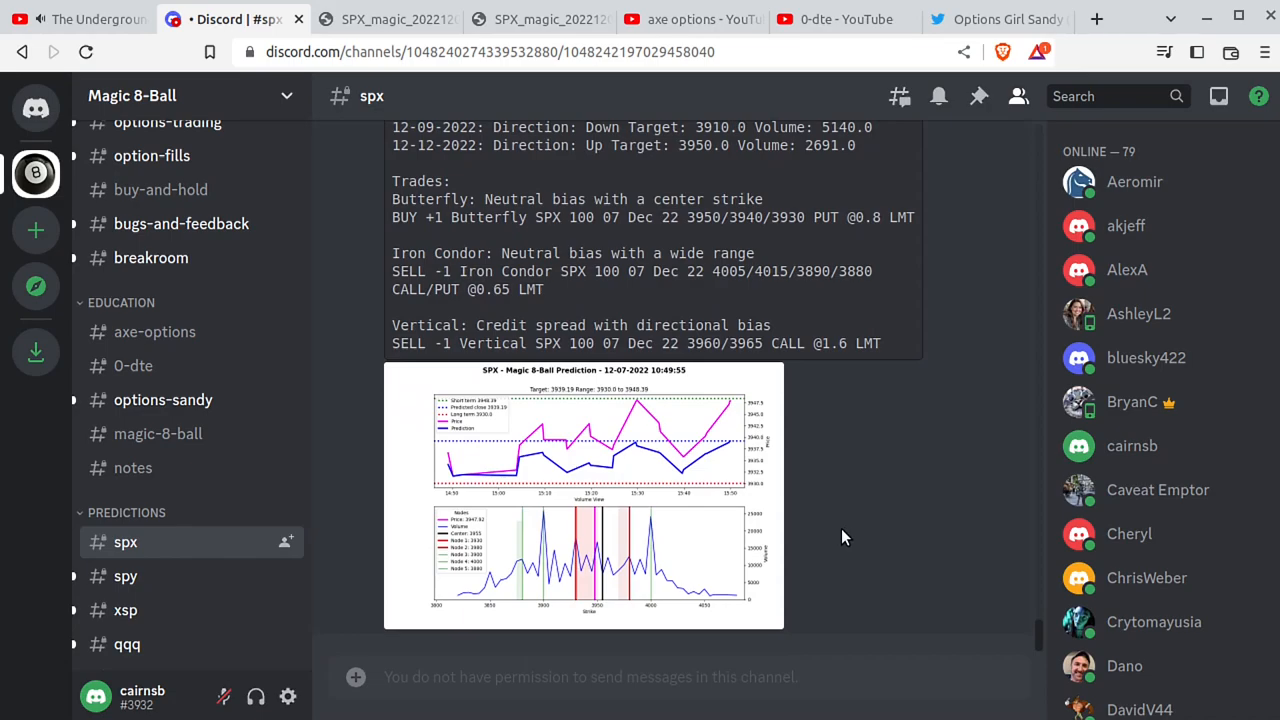